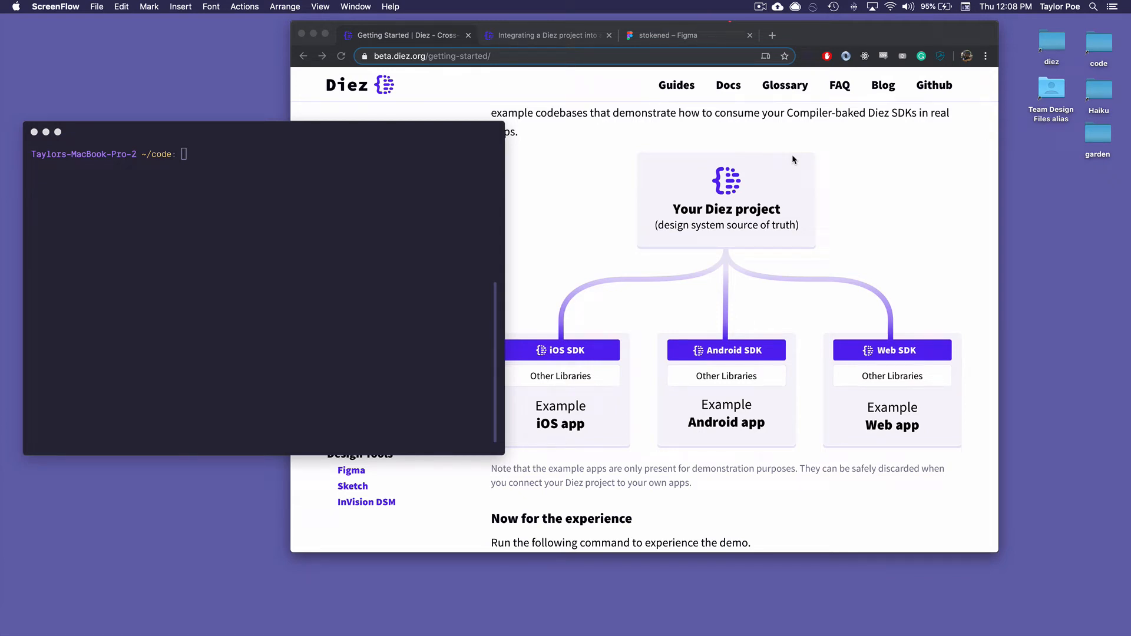
Run 'yarn create diez' in the Hyper terminal to launch the Diez generator.
left_click(216, 181)
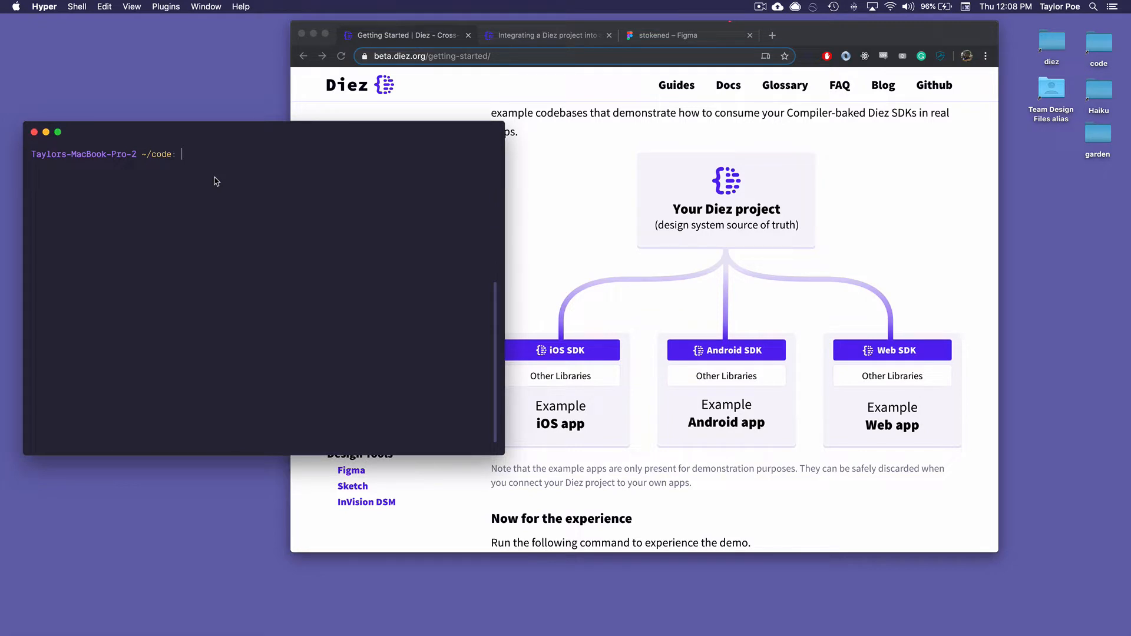
type("yarn")
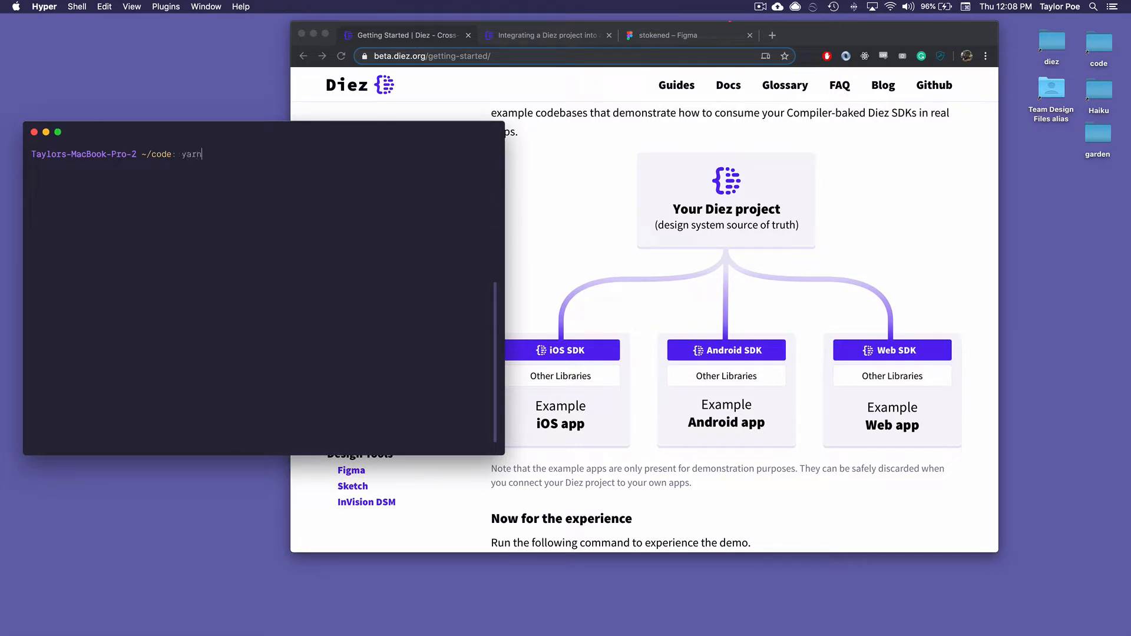
type("create diez")
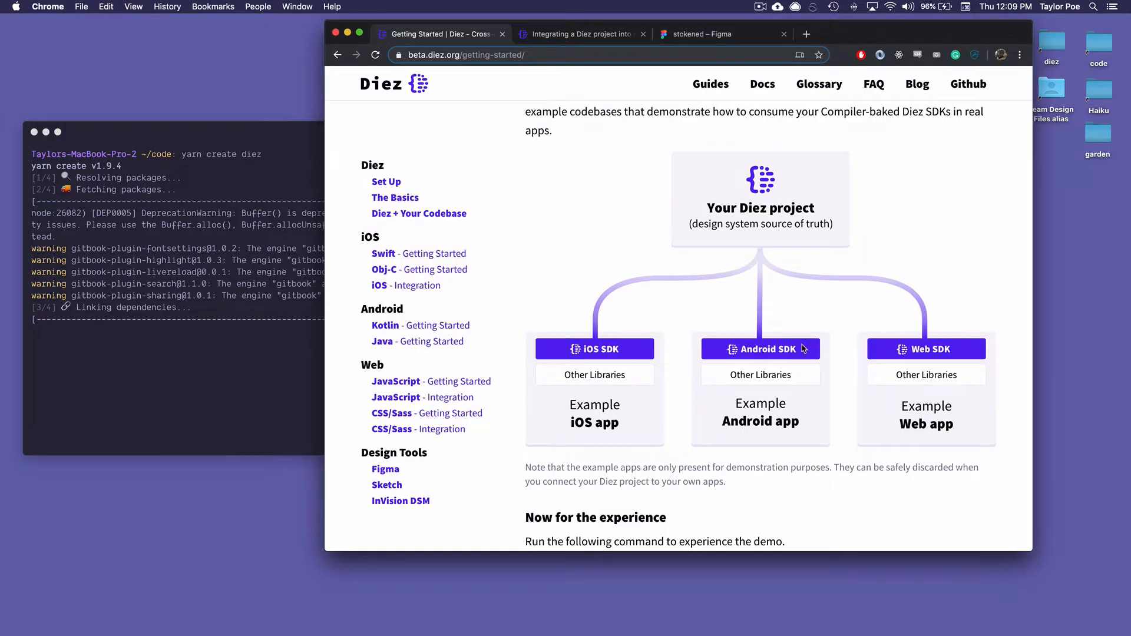
mouse_move(907, 416)
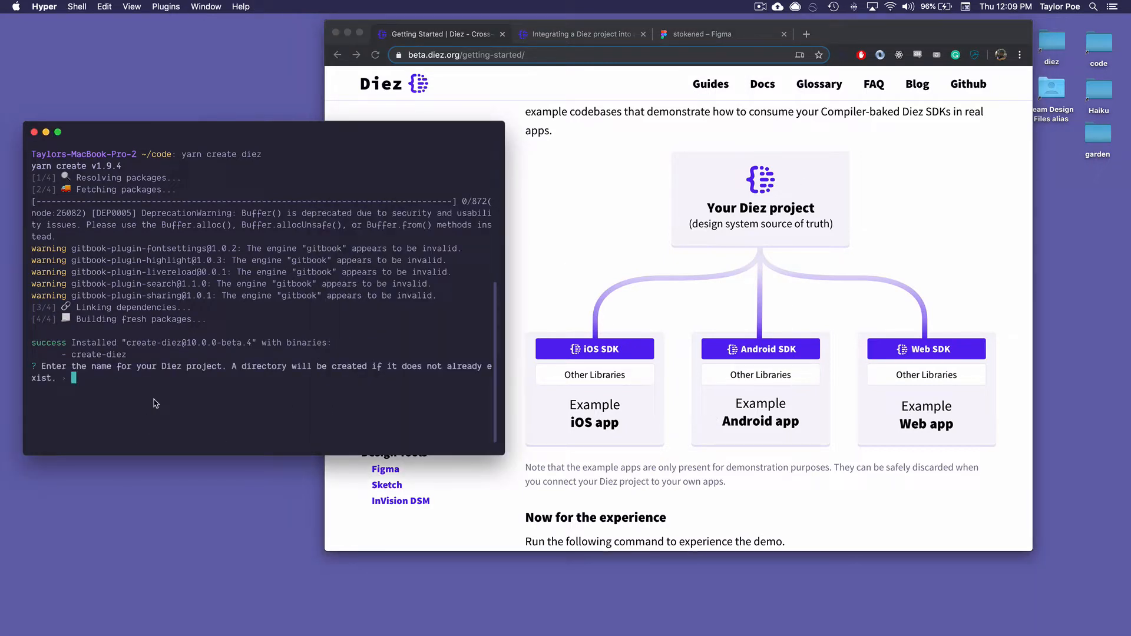
Name the new Diez project 'stokened' at the generator's project-name prompt.
type("stokene")
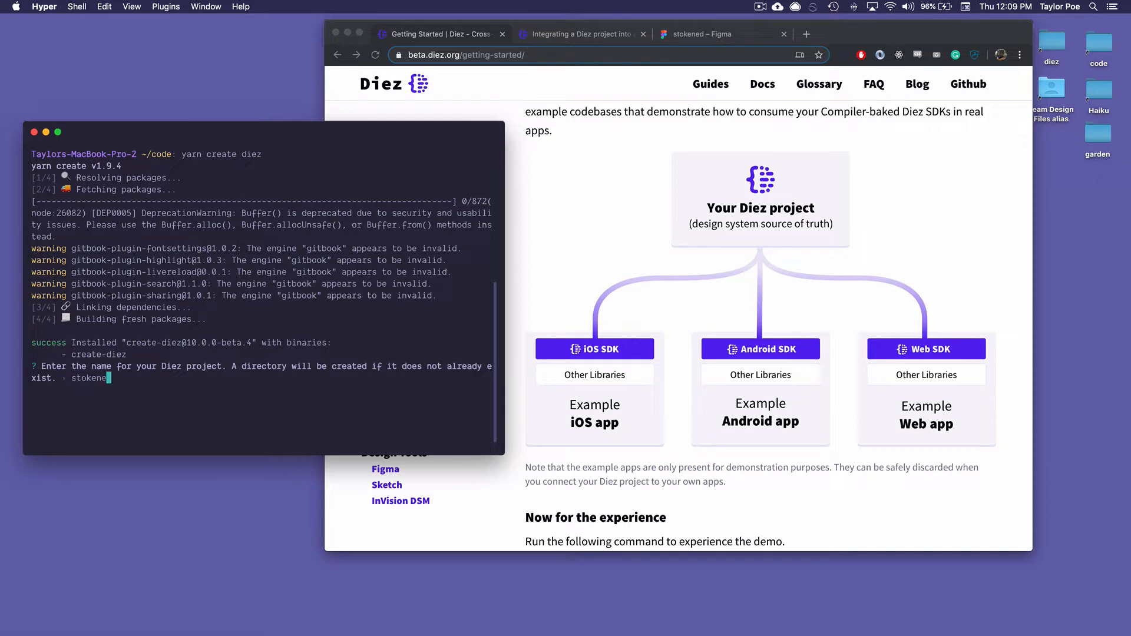
key("Return")
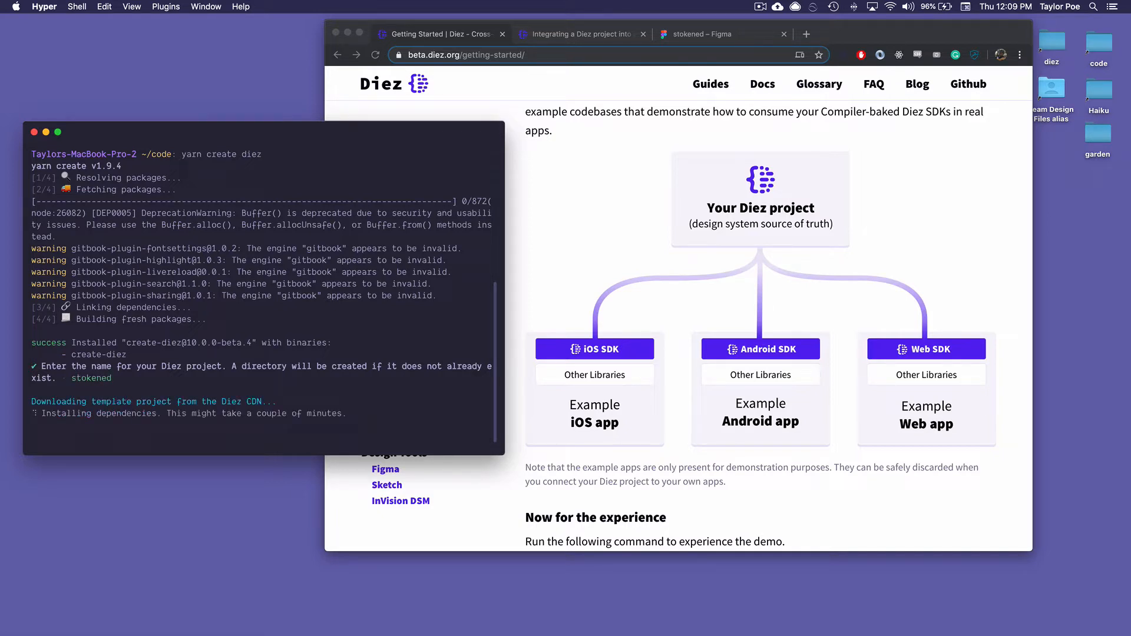
mouse_move(415, 426)
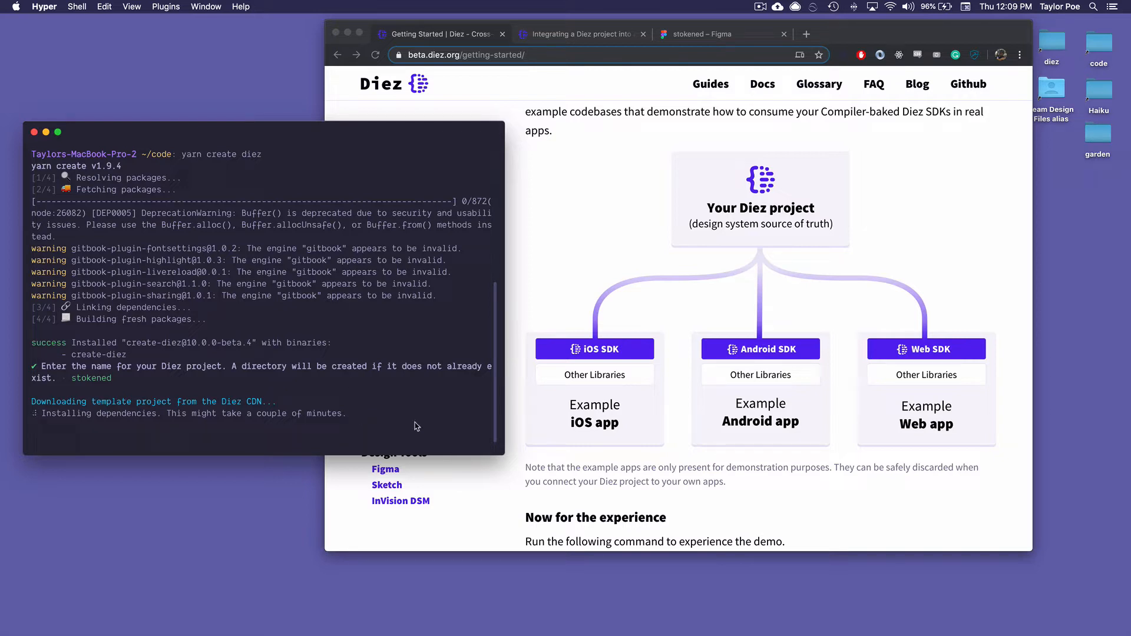
mouse_move(731, 396)
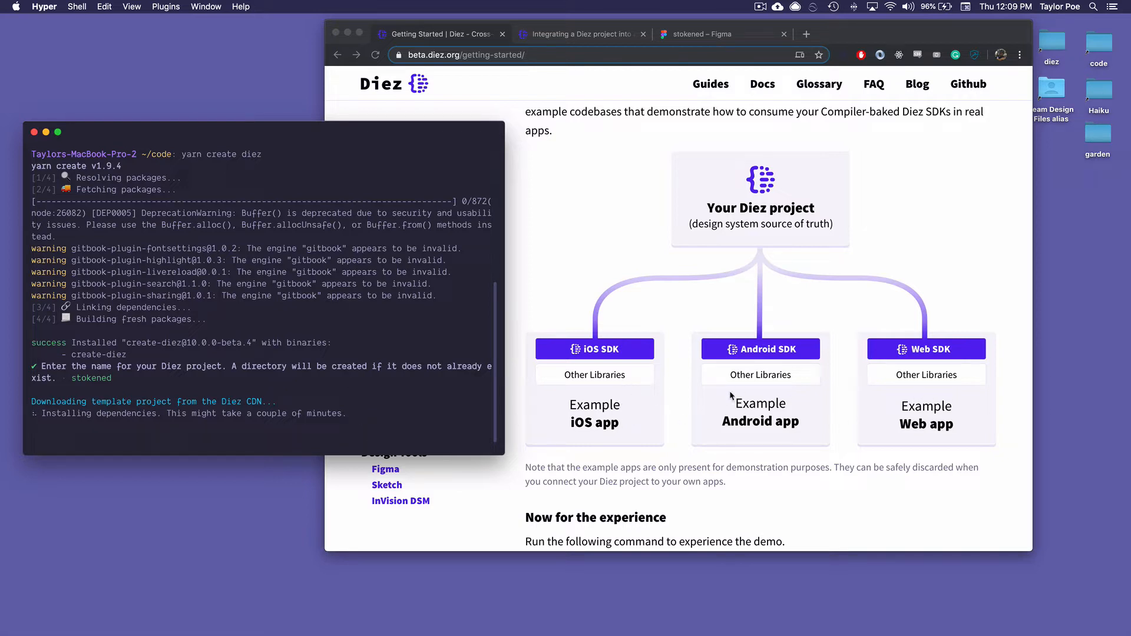
mouse_move(825, 424)
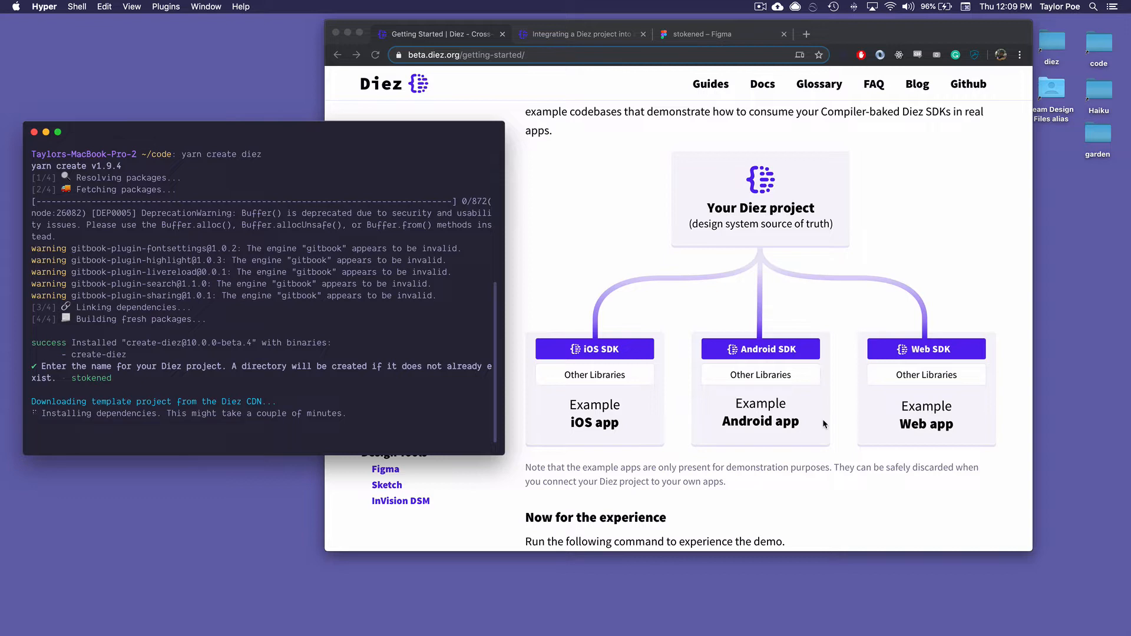
mouse_move(601, 418)
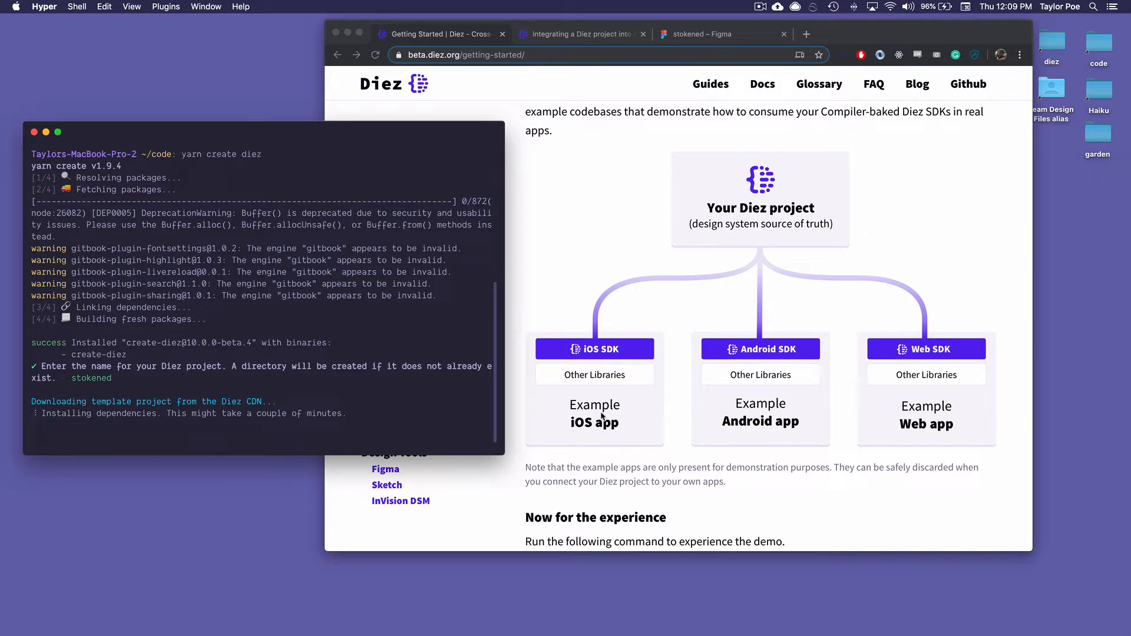
mouse_move(631, 427)
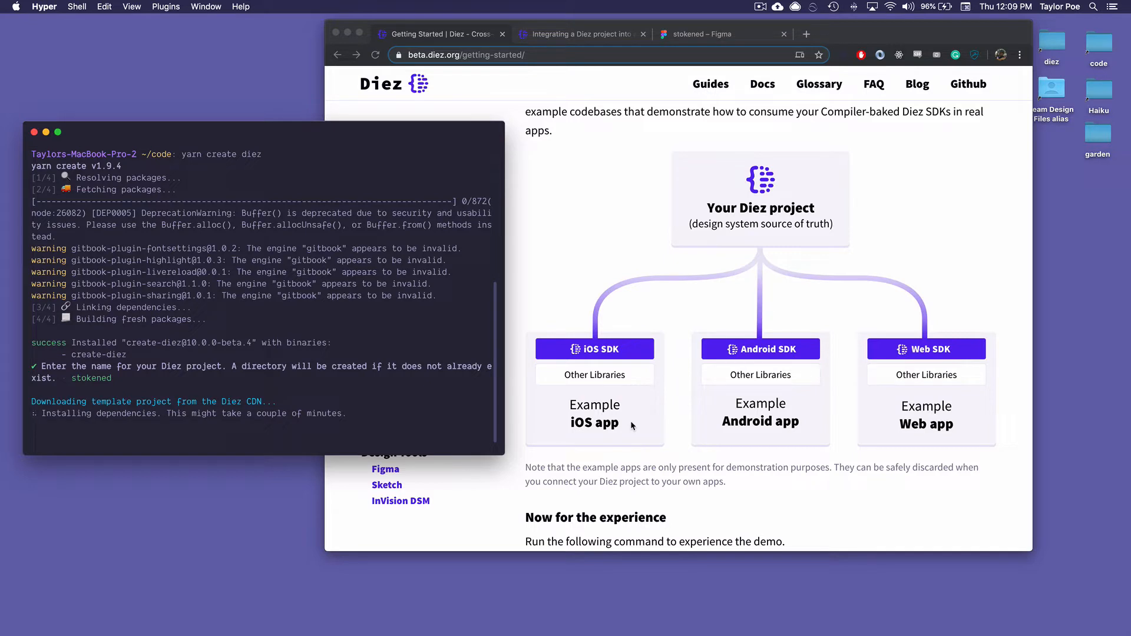
mouse_move(620, 404)
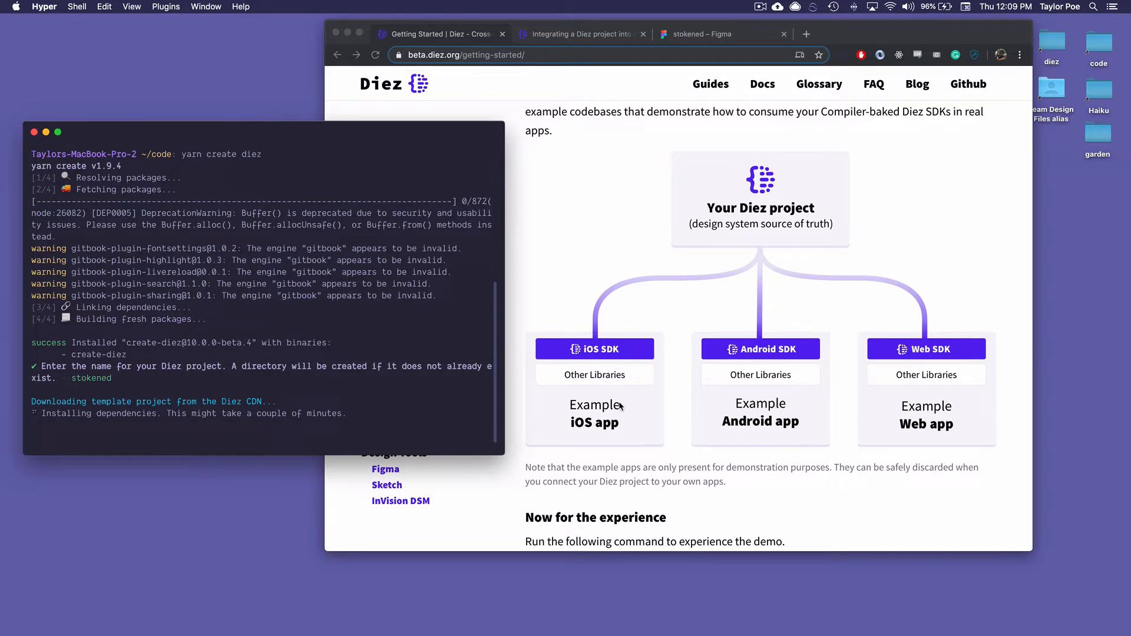
mouse_move(555, 231)
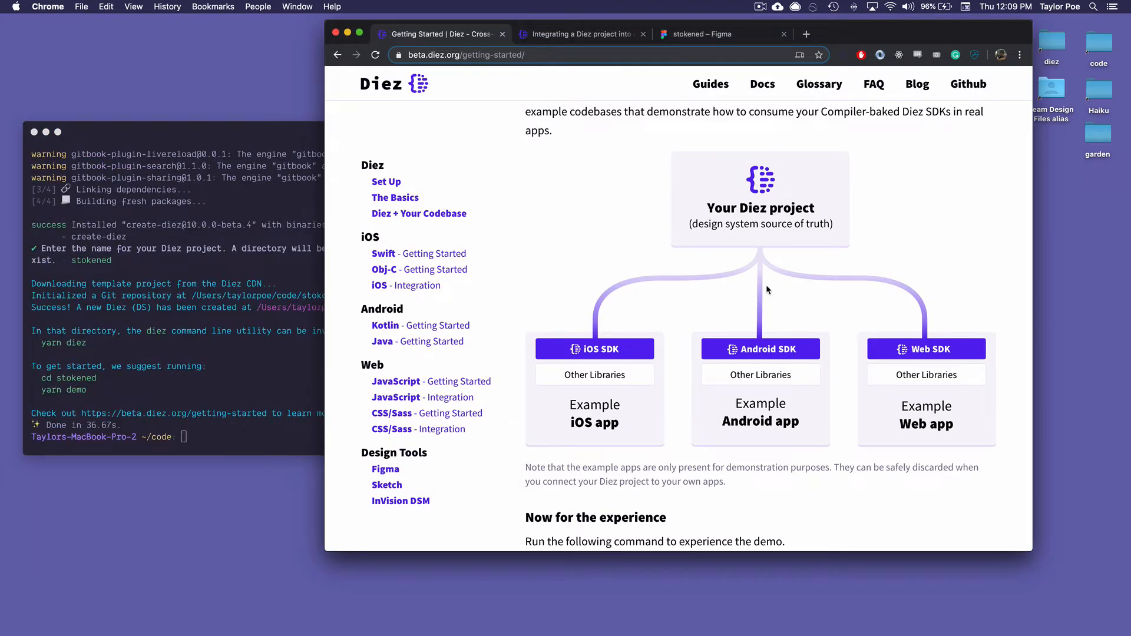
mouse_move(774, 212)
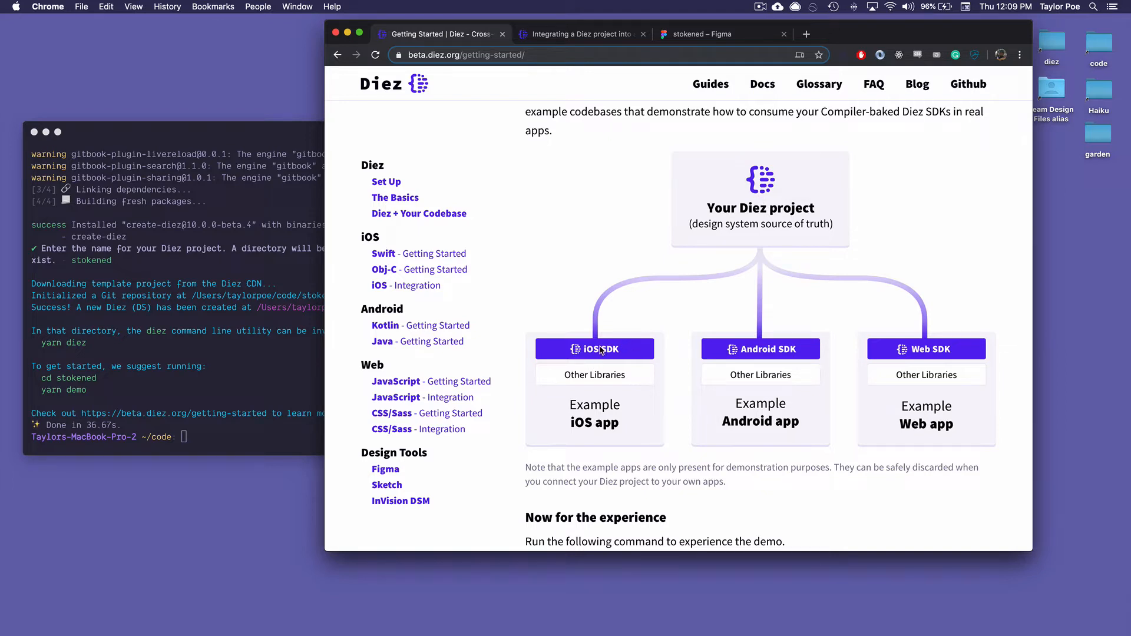
mouse_move(604, 357)
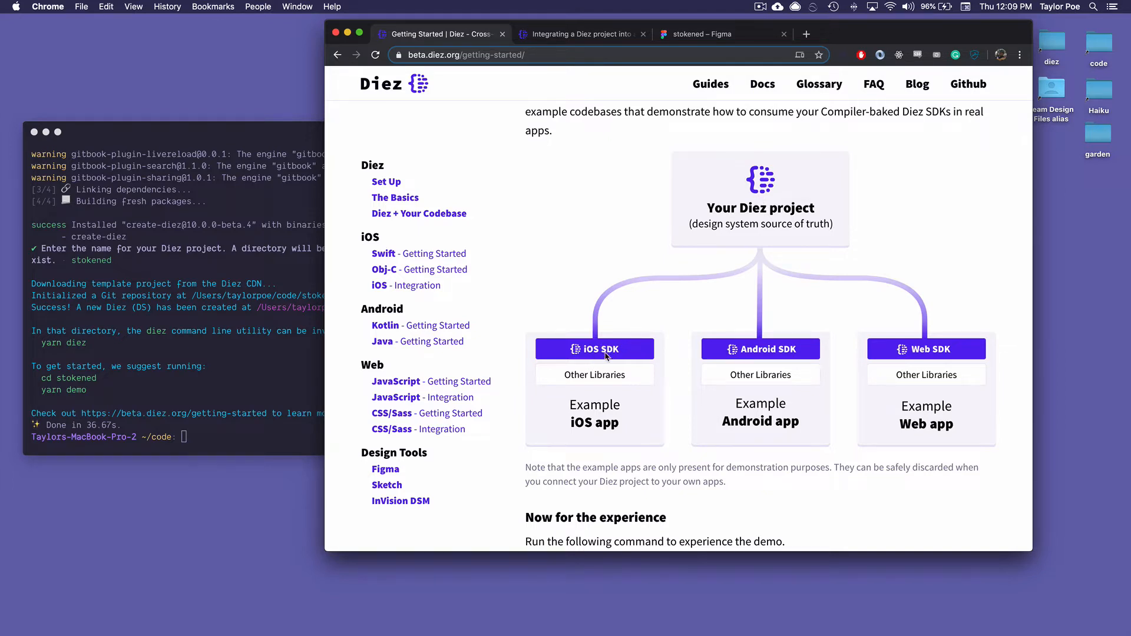
mouse_move(610, 355)
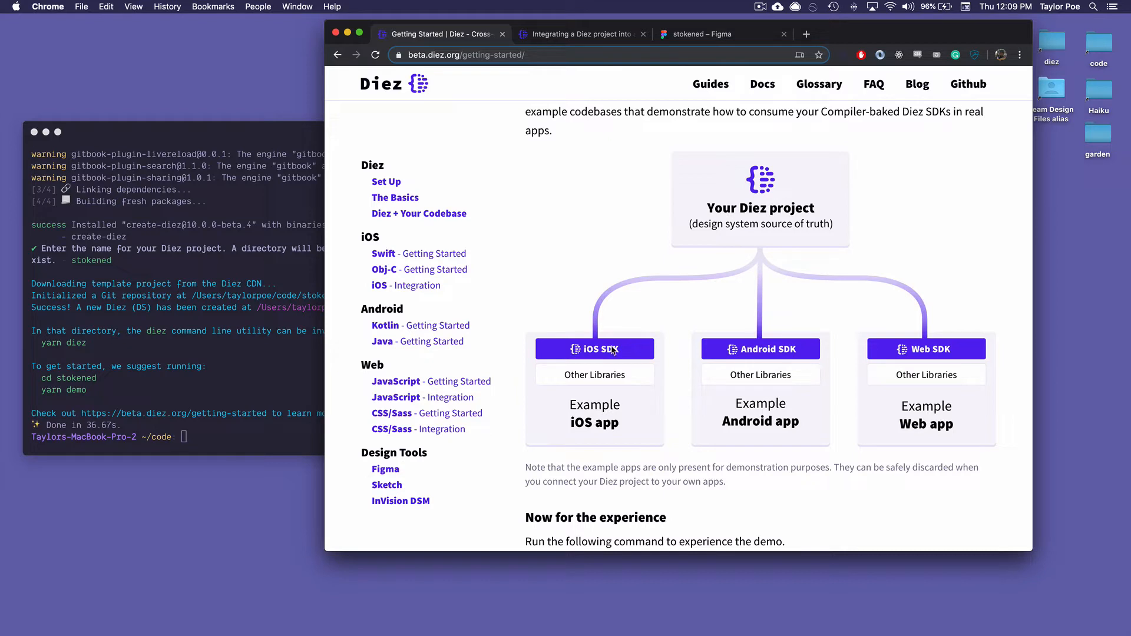
mouse_move(849, 382)
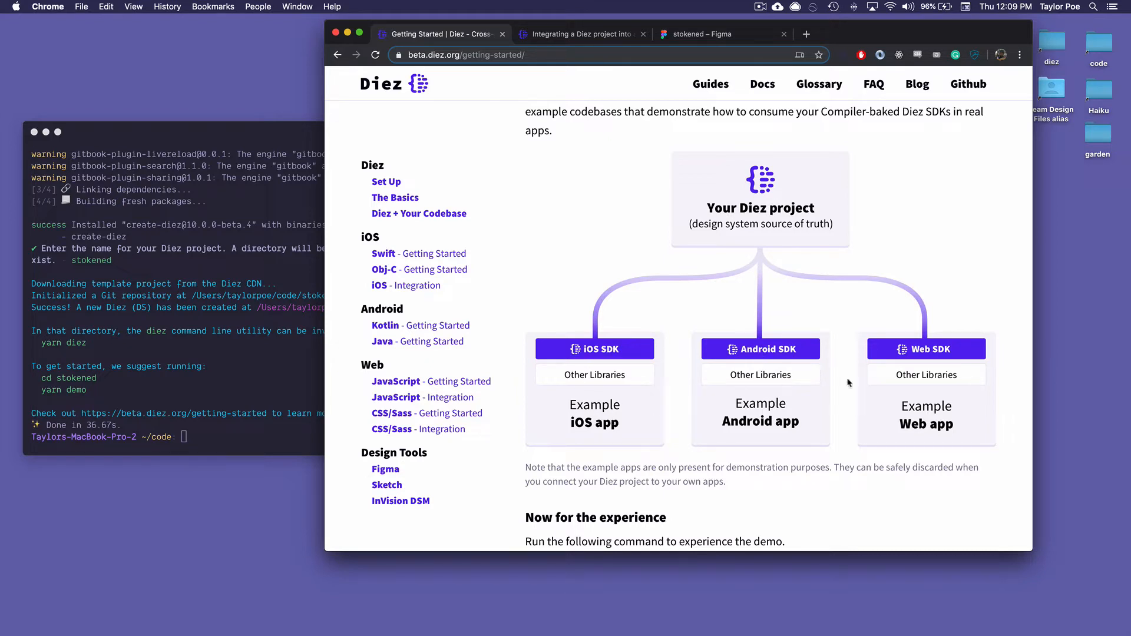
mouse_move(588, 355)
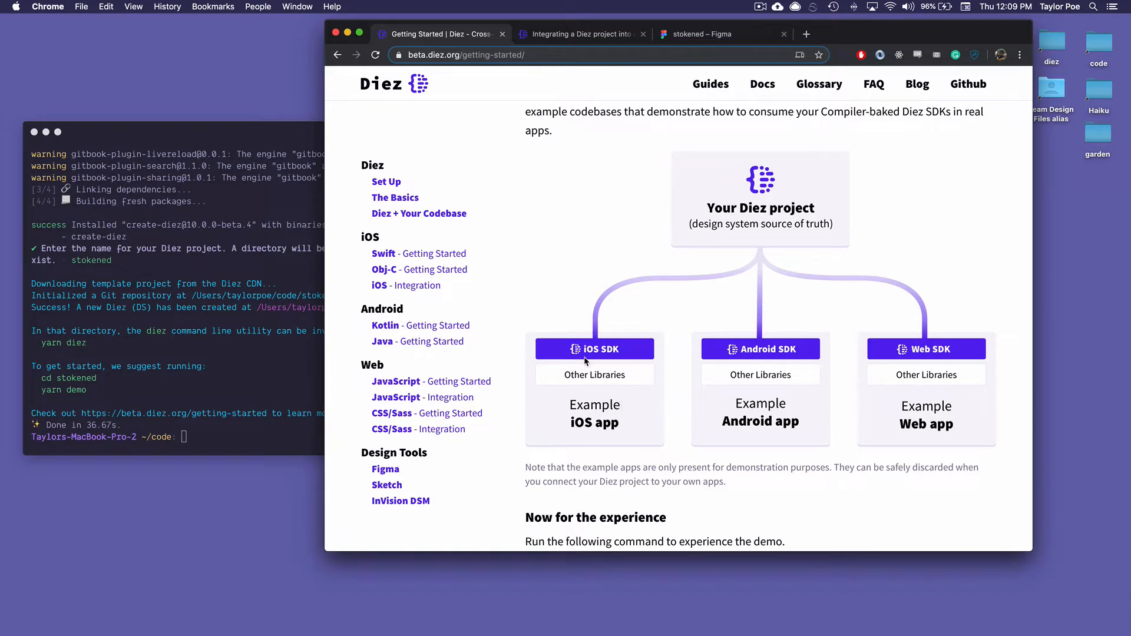
mouse_move(690, 257)
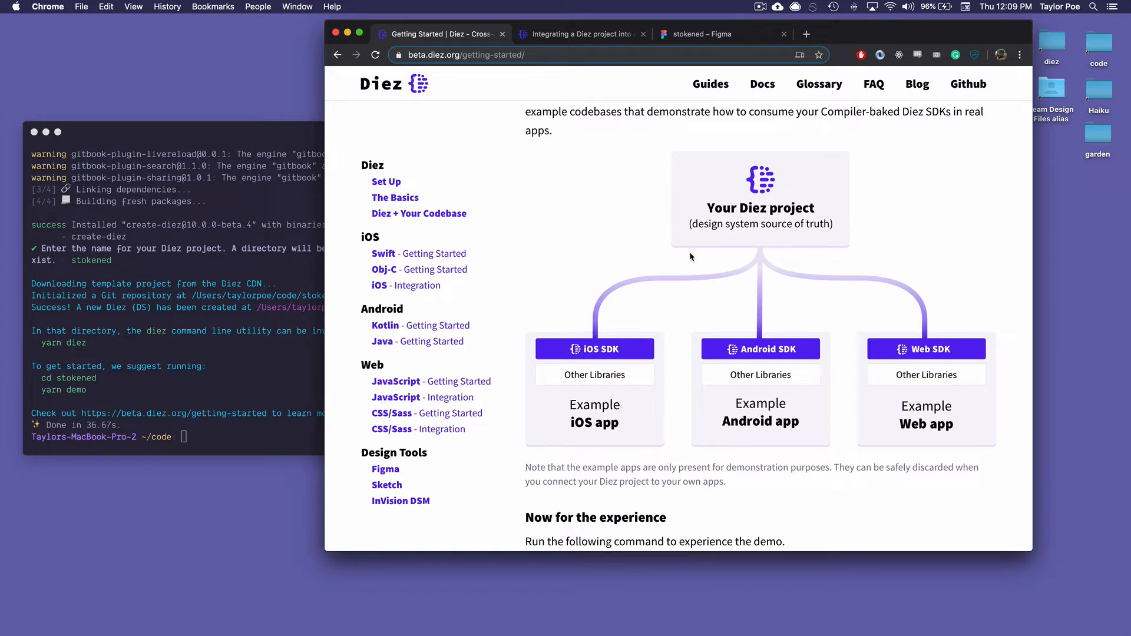
mouse_move(733, 226)
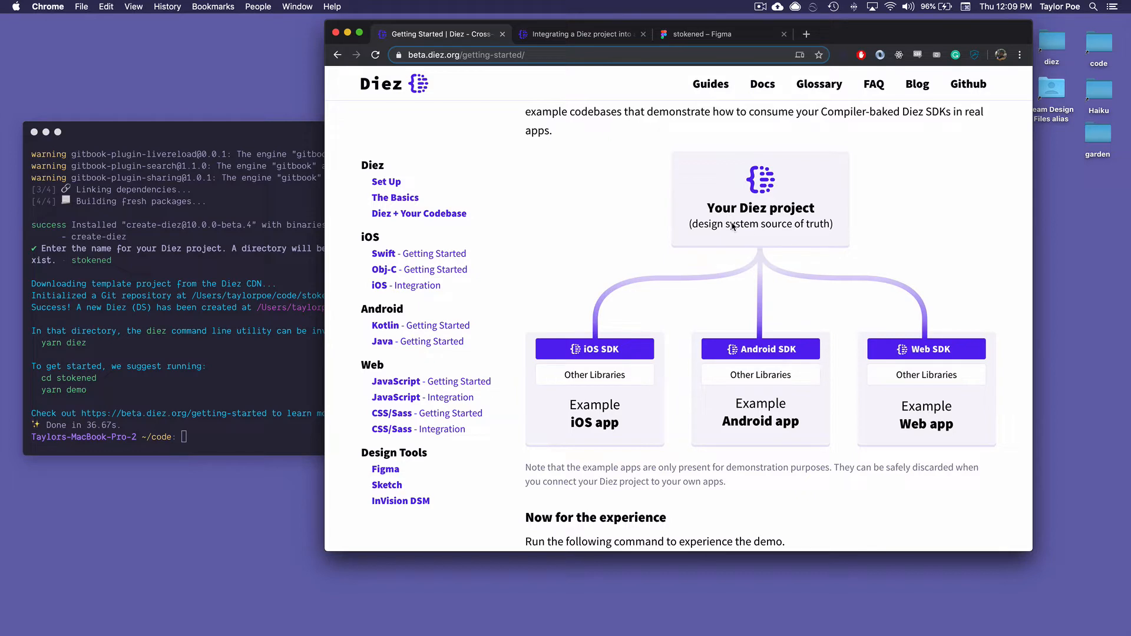
mouse_move(618, 334)
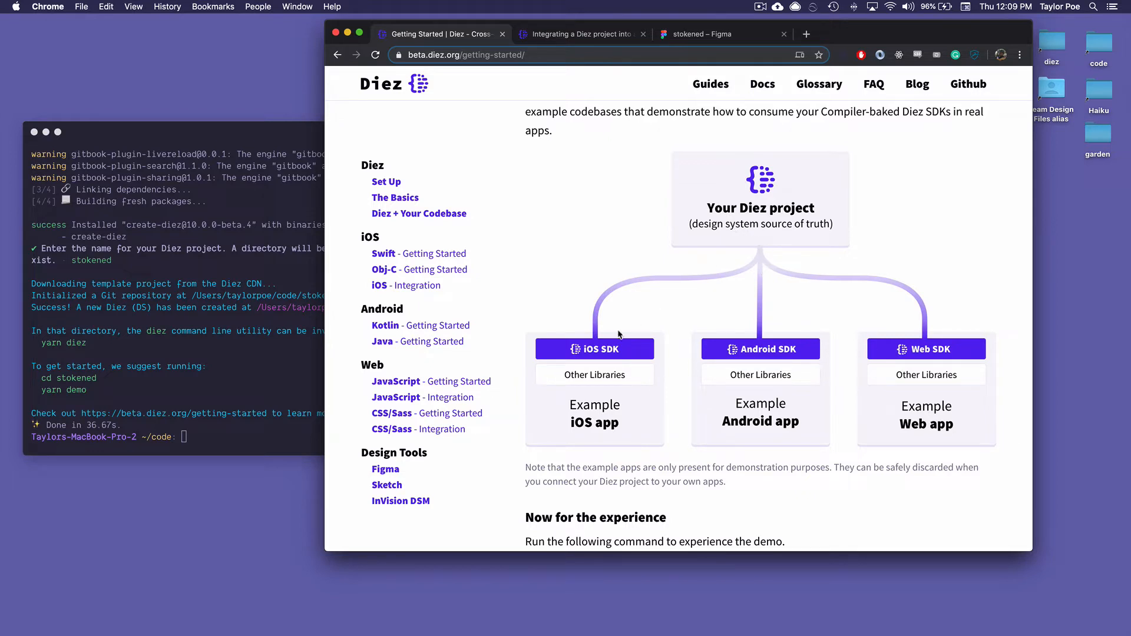
mouse_move(613, 353)
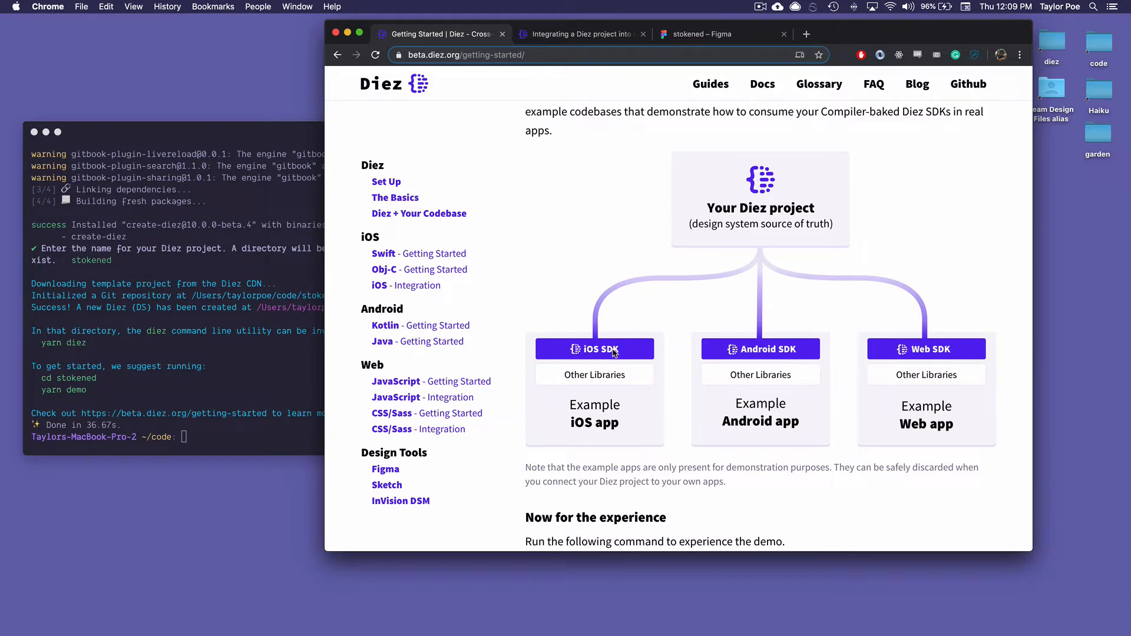
mouse_move(235, 434)
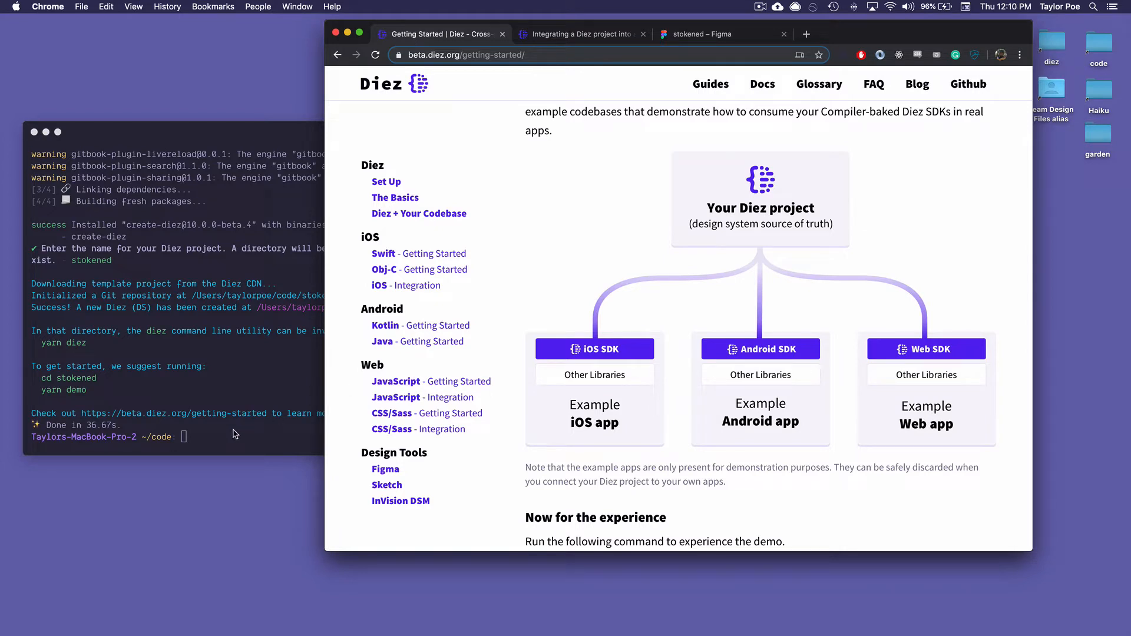
mouse_move(626, 402)
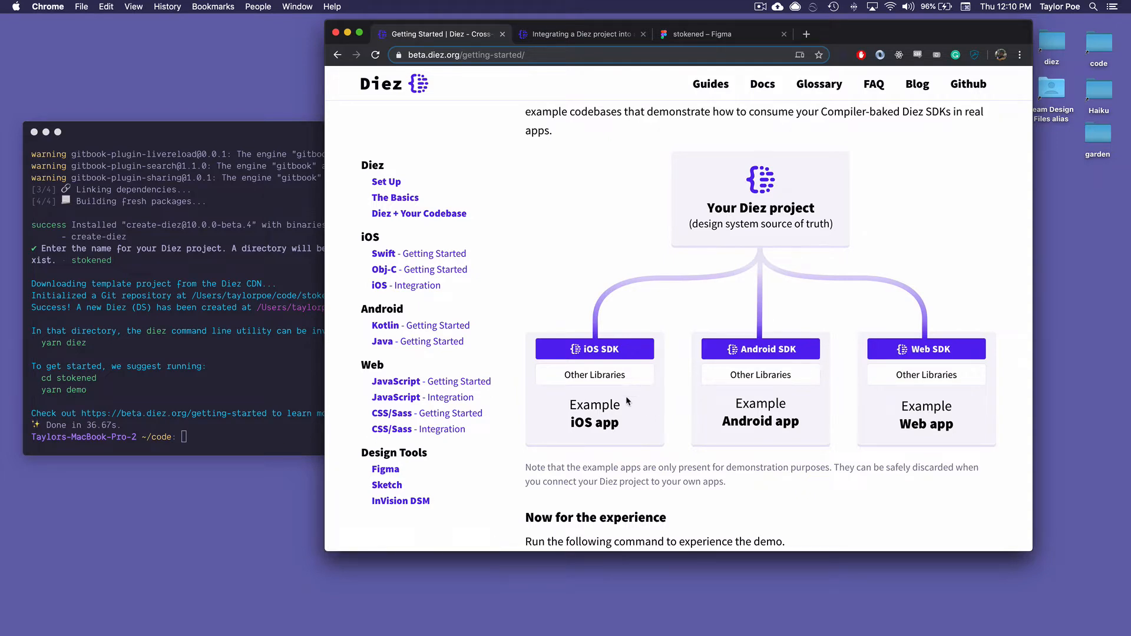
mouse_move(656, 435)
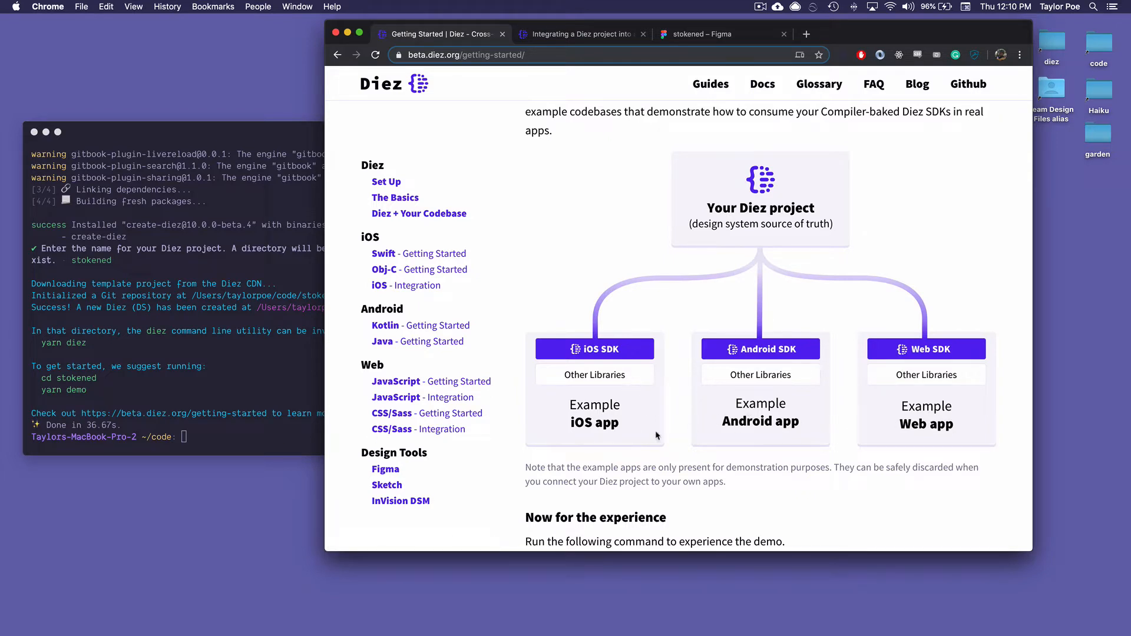
mouse_move(687, 411)
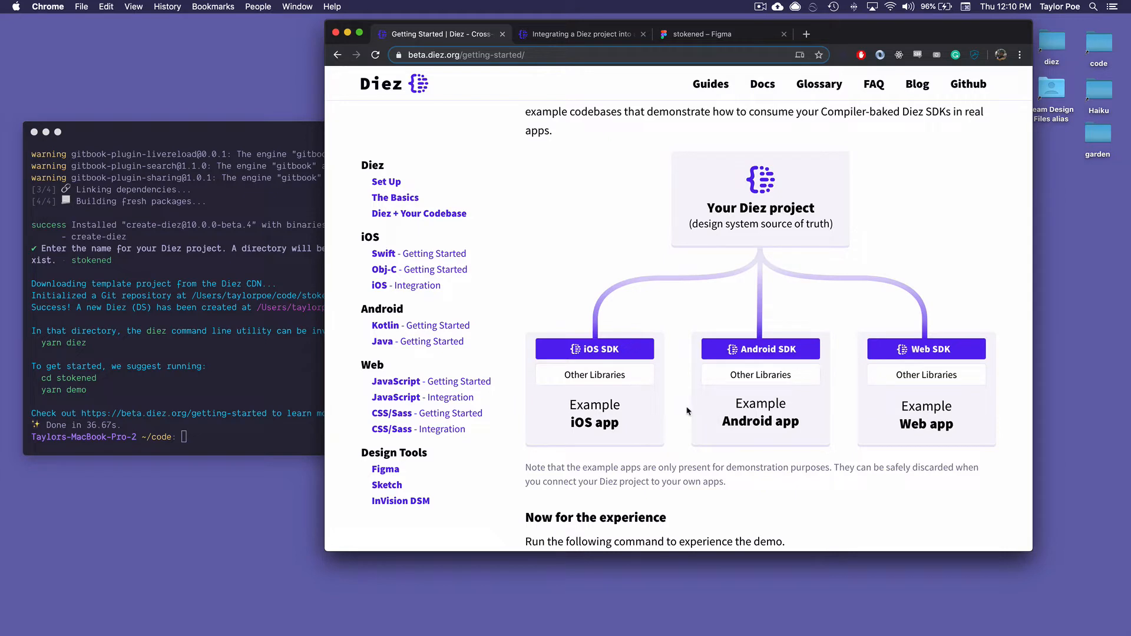
mouse_move(210, 452)
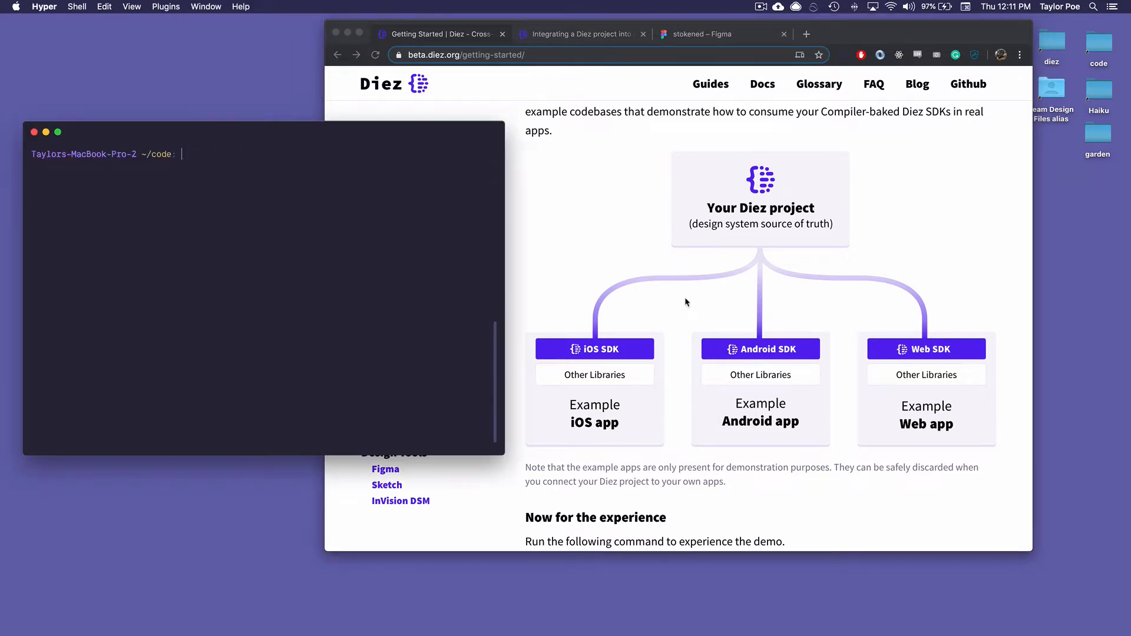
mouse_move(657, 295)
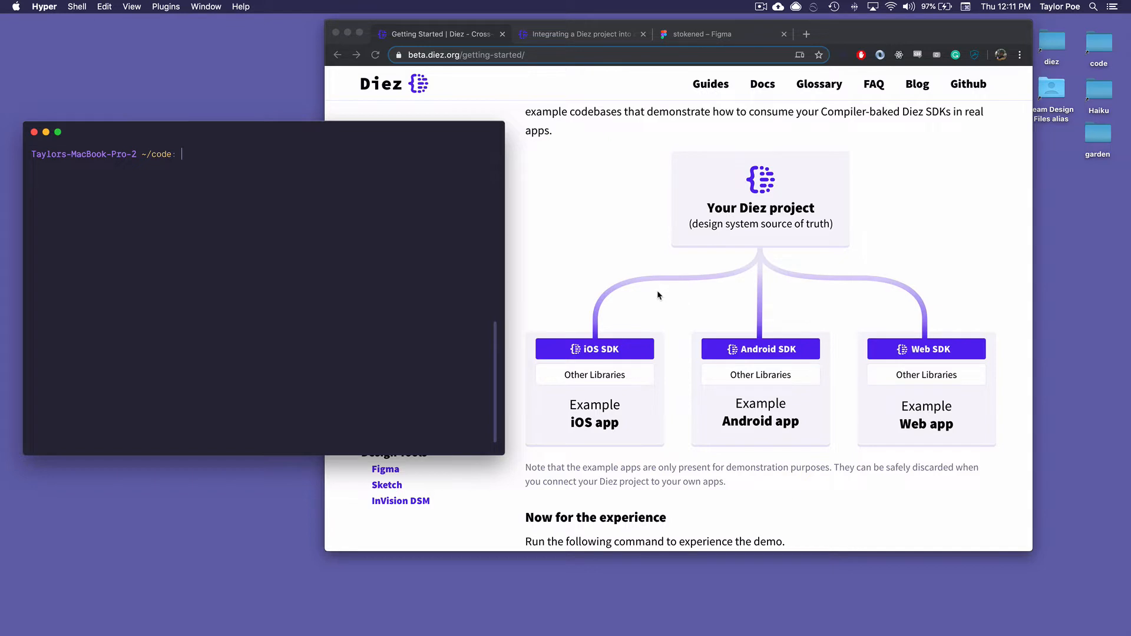
mouse_move(737, 231)
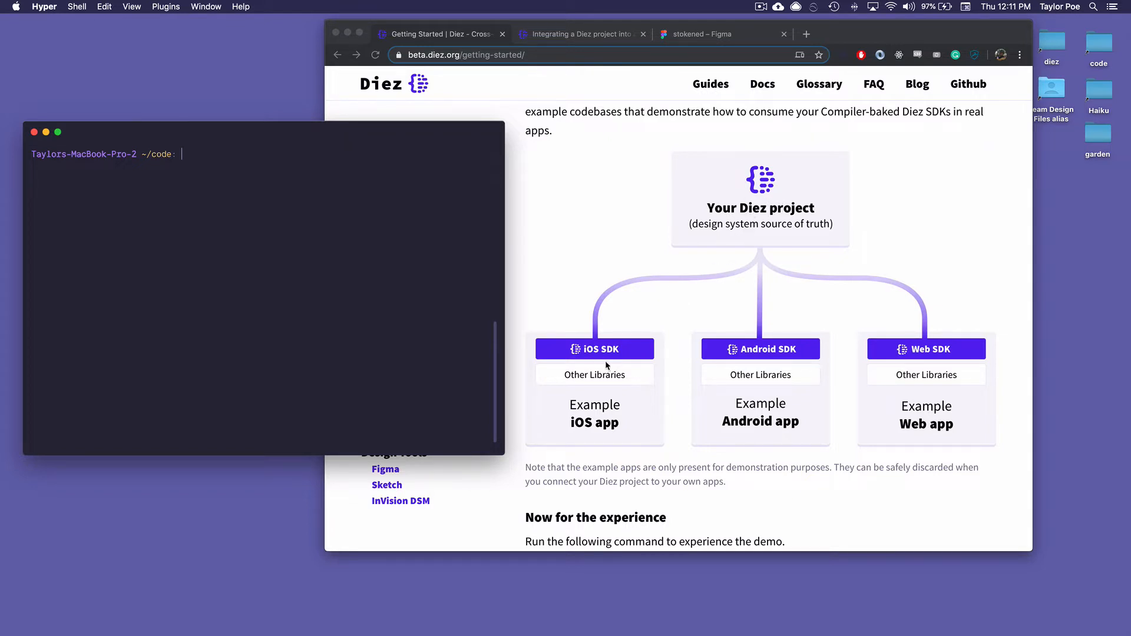
mouse_move(910, 379)
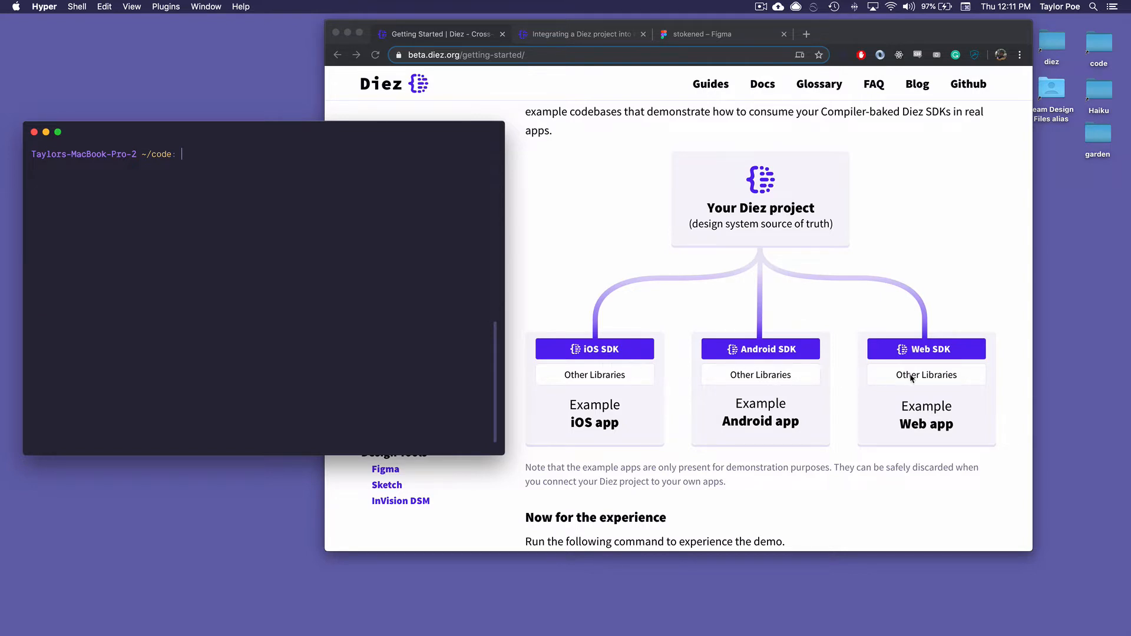
mouse_move(231, 169)
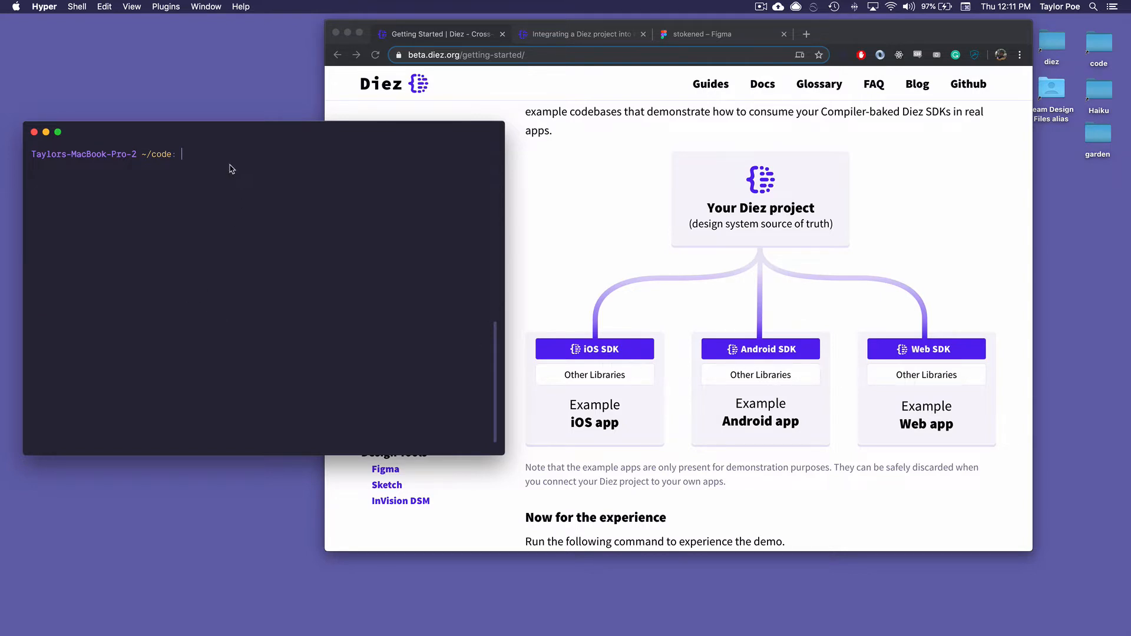
From the stokened folder, run 'yarn start android' and 'yarn start' in new tabs.
type("cd s")
type("yarn")
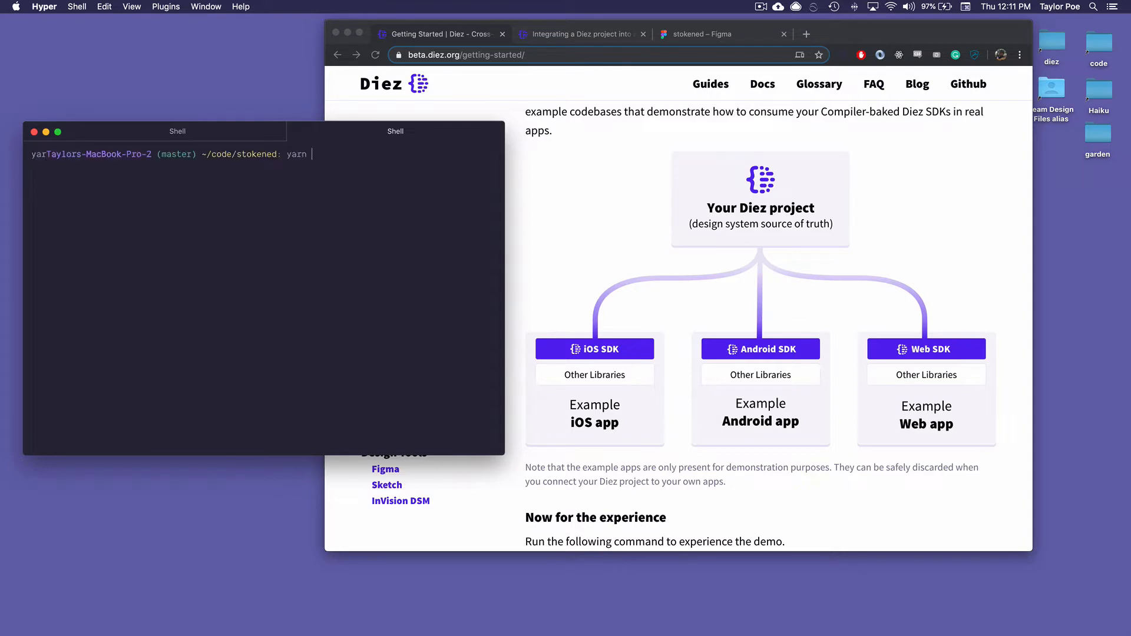
type("start android")
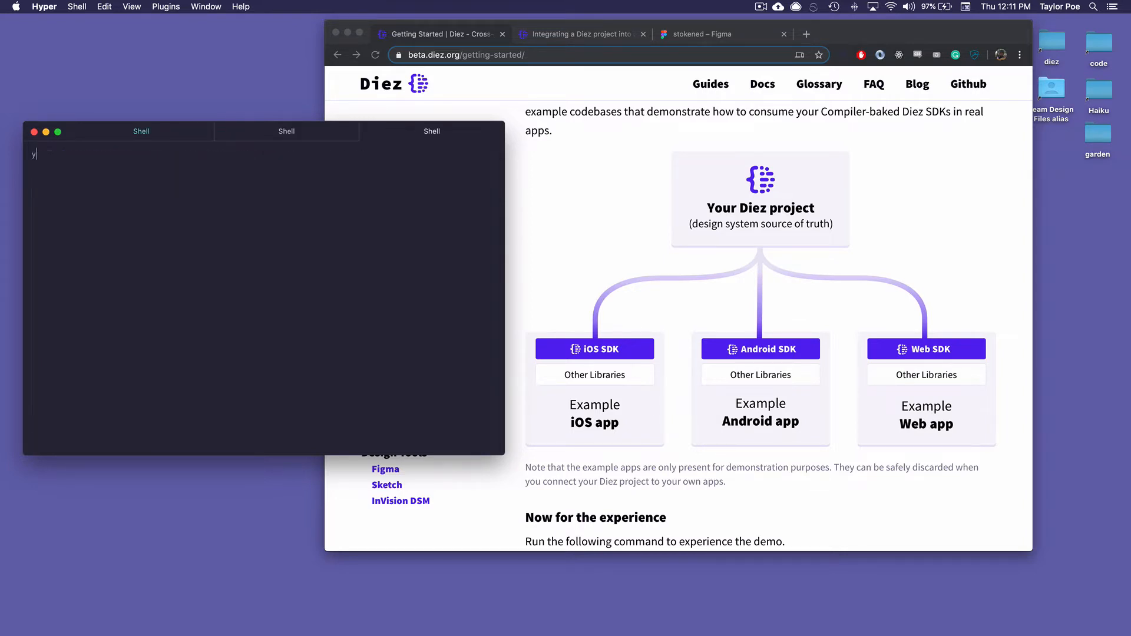
type("yarn sta")
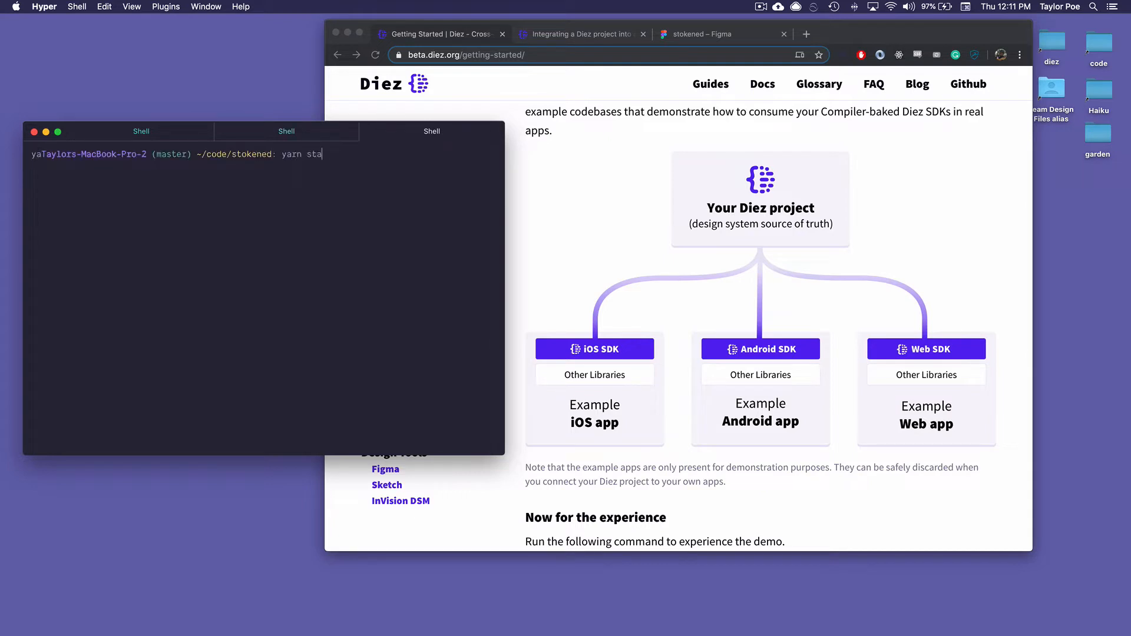
key("Return")
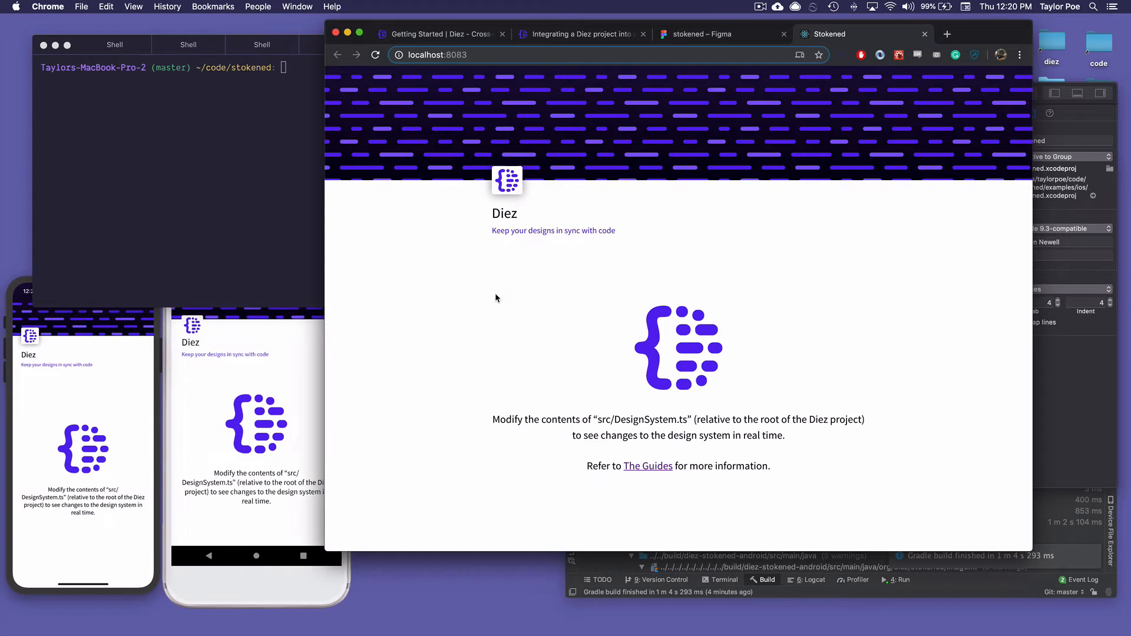
mouse_move(305, 426)
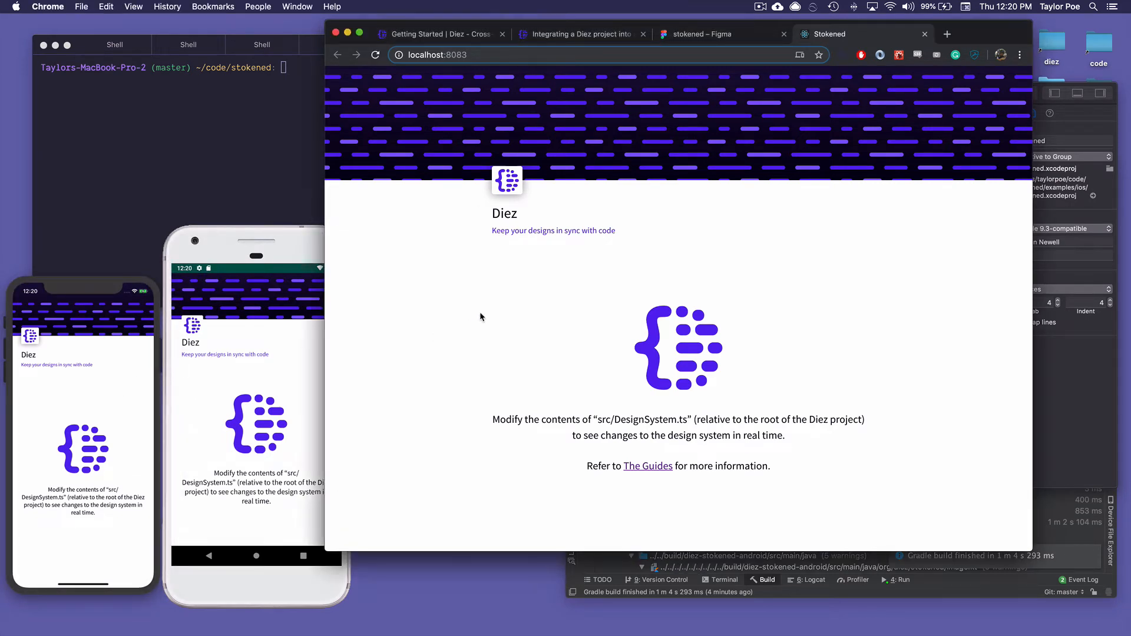
mouse_move(1033, 279)
type("code .")
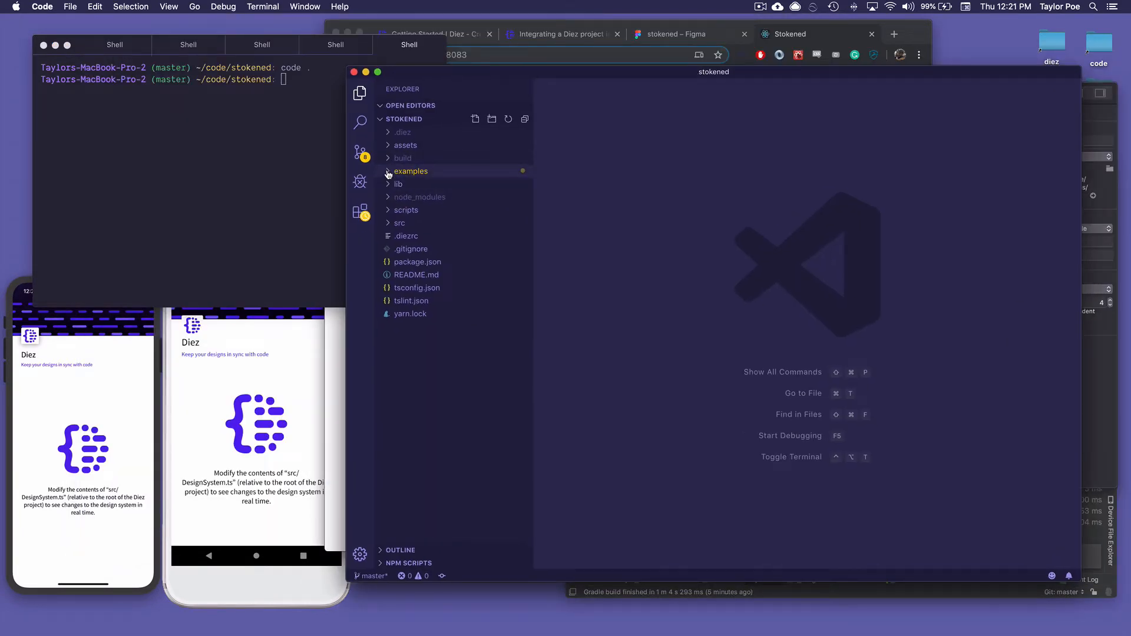
Open DesignSystem.ts from the stokened project's src folder in the Explorer.
left_click(411, 171)
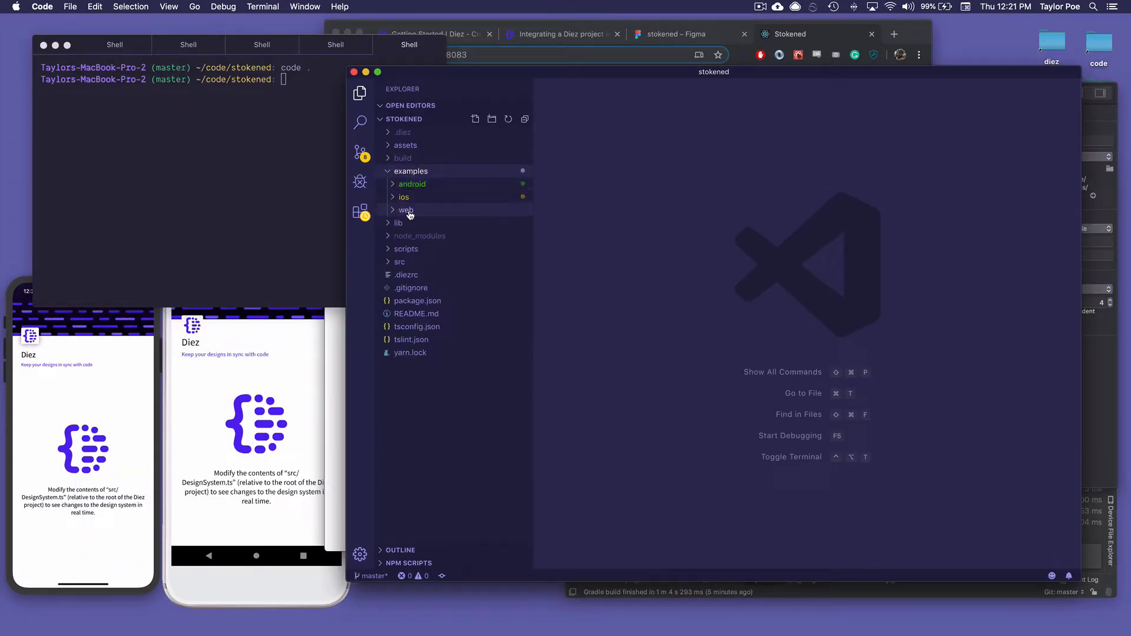
left_click(411, 171)
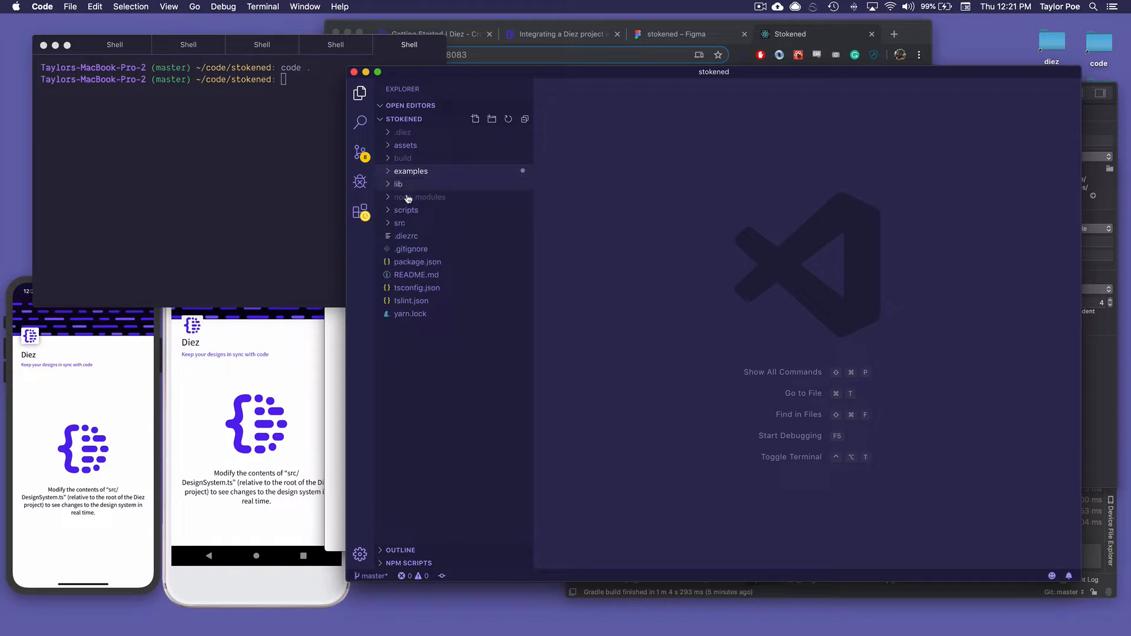
mouse_move(399, 222)
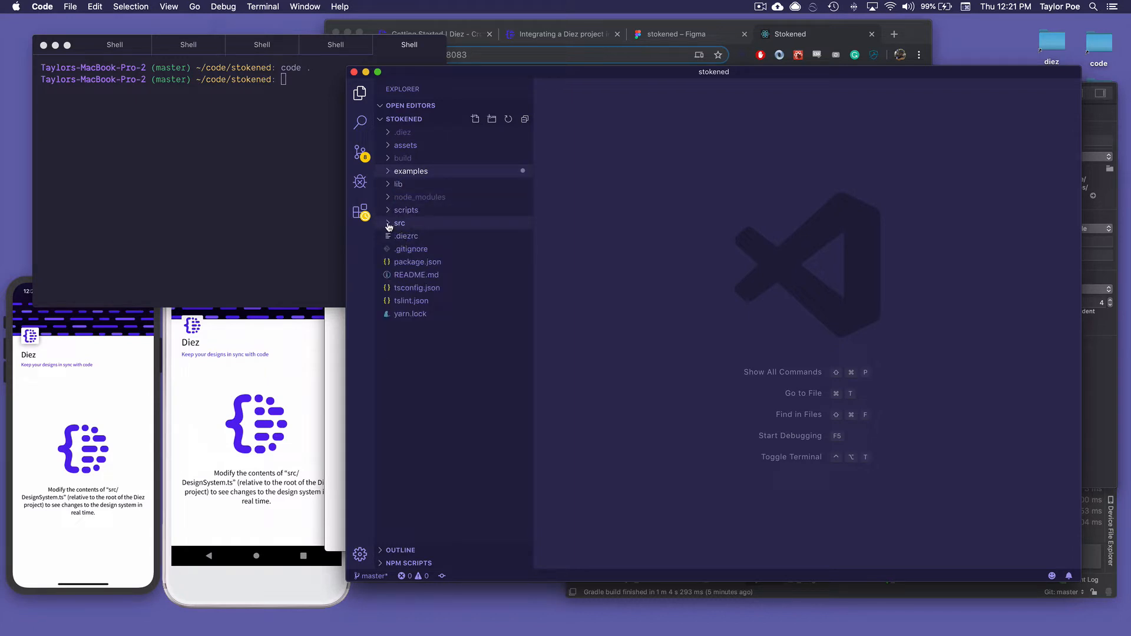
left_click(400, 222)
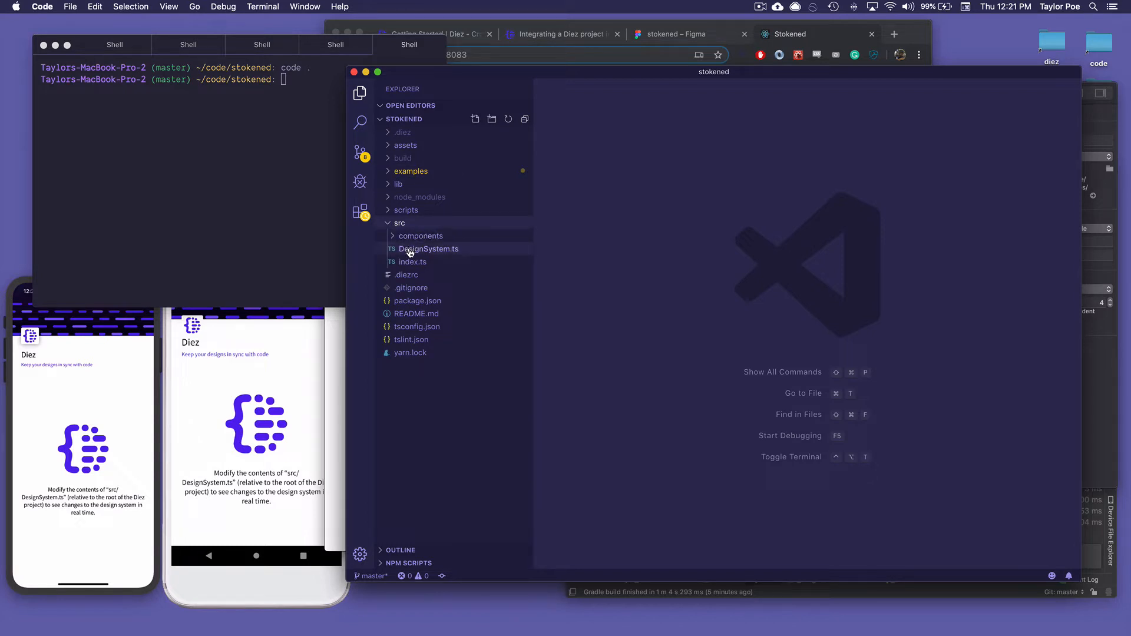
left_click(427, 248)
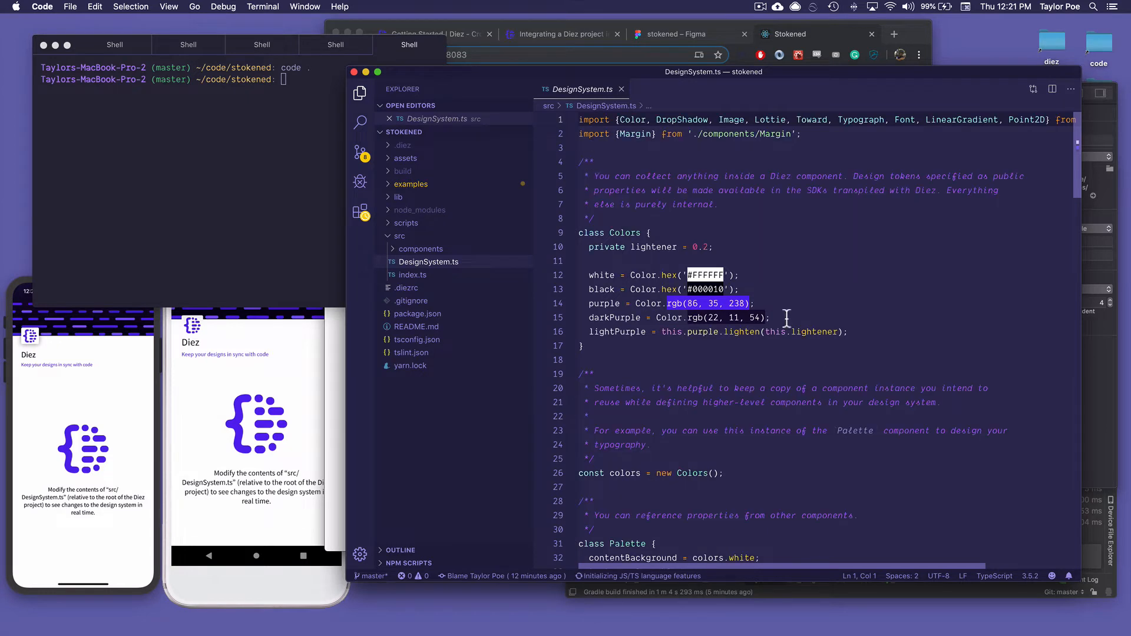
left_click(847, 303)
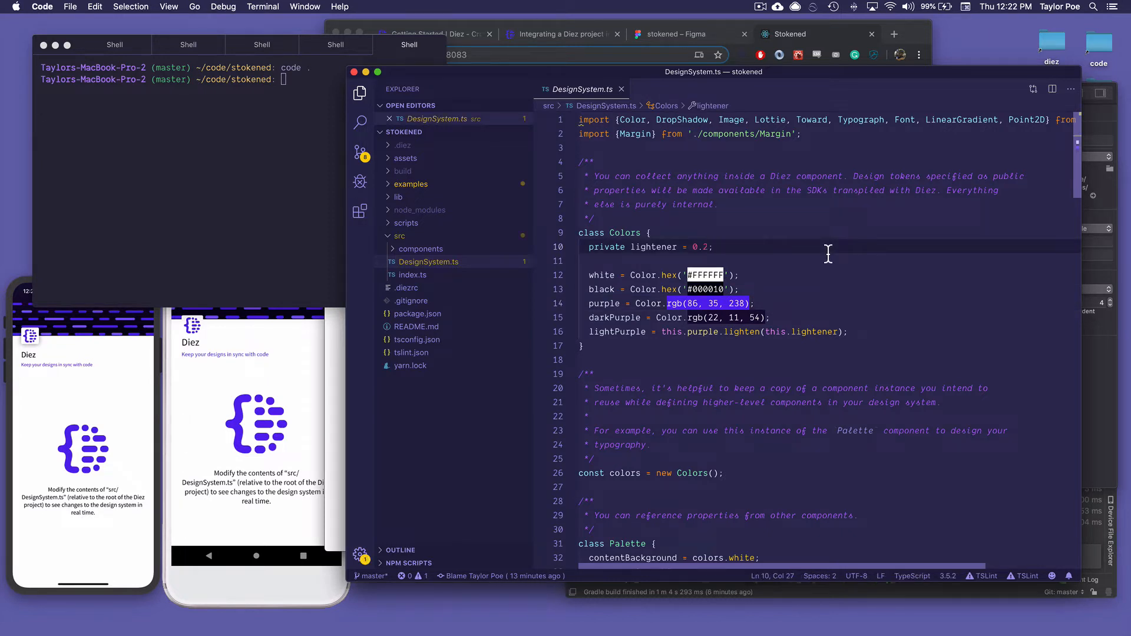
scroll("down", 3)
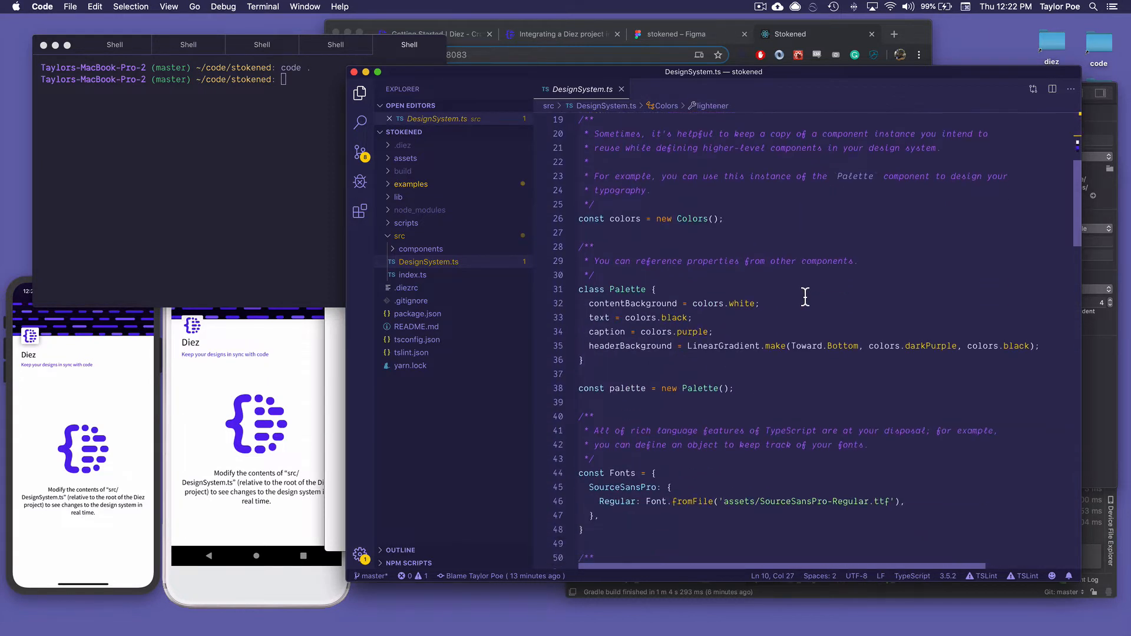
scroll("down", 3)
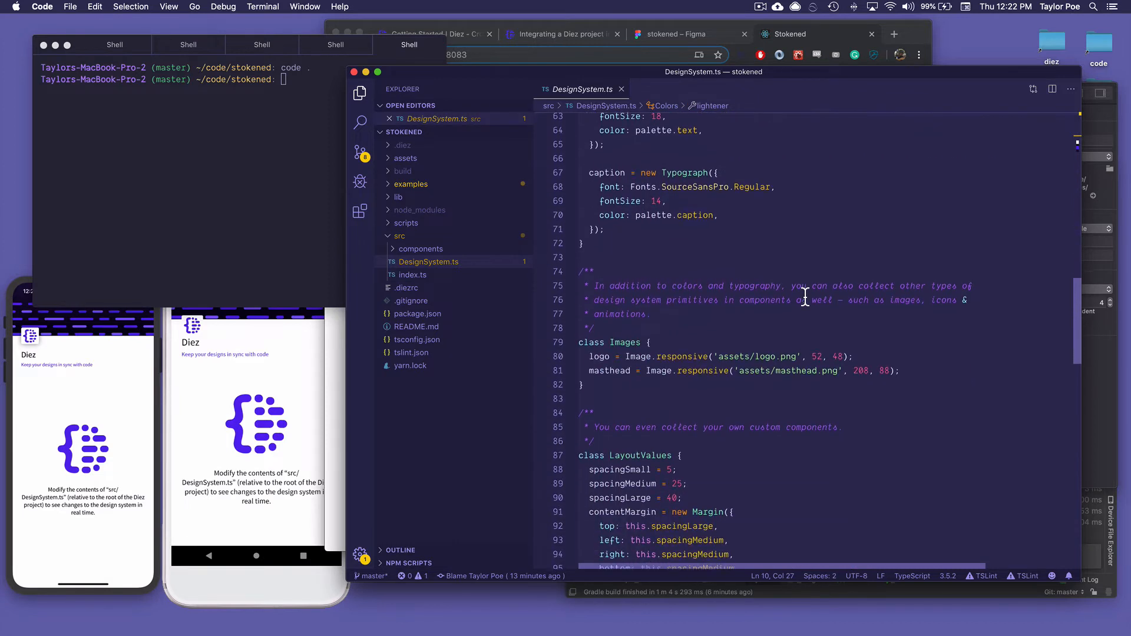
scroll("down", 3)
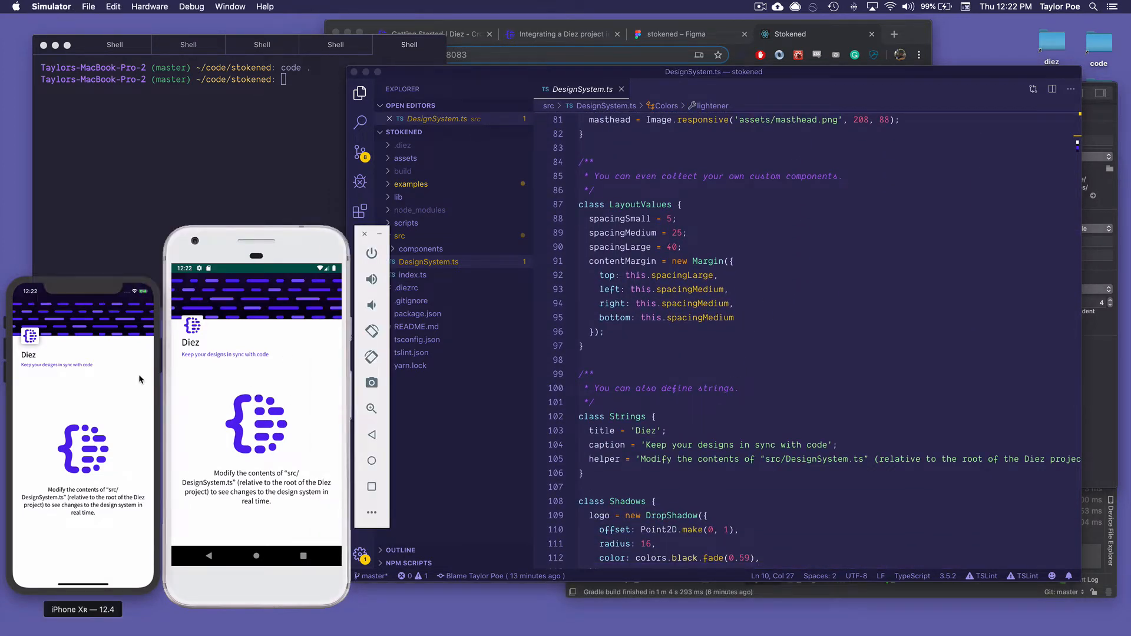
mouse_move(749, 408)
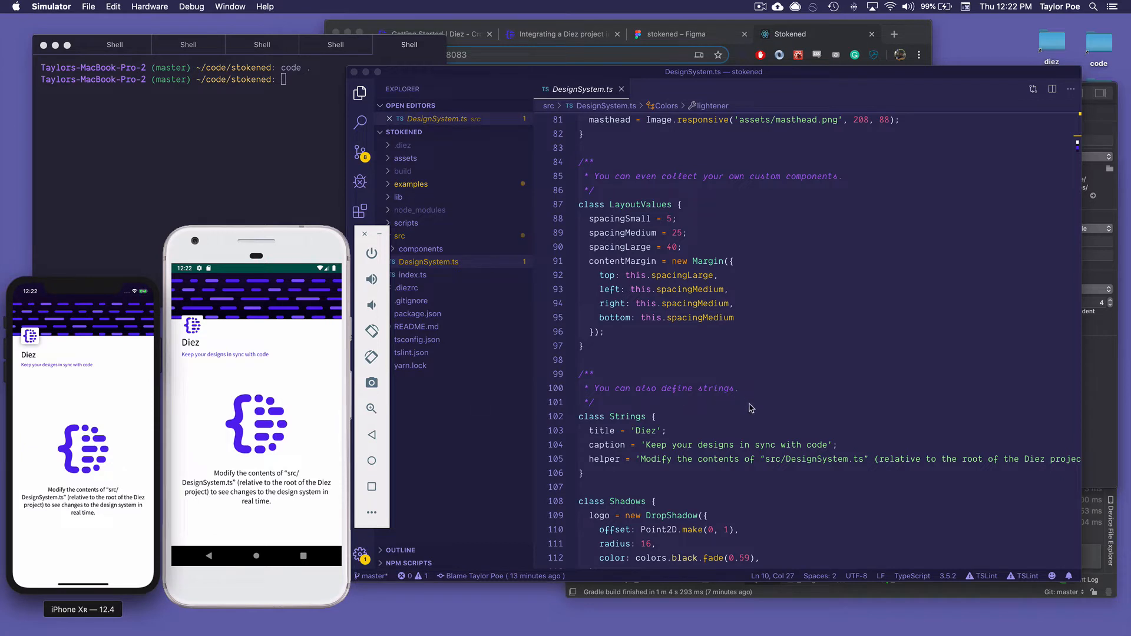
mouse_move(881, 291)
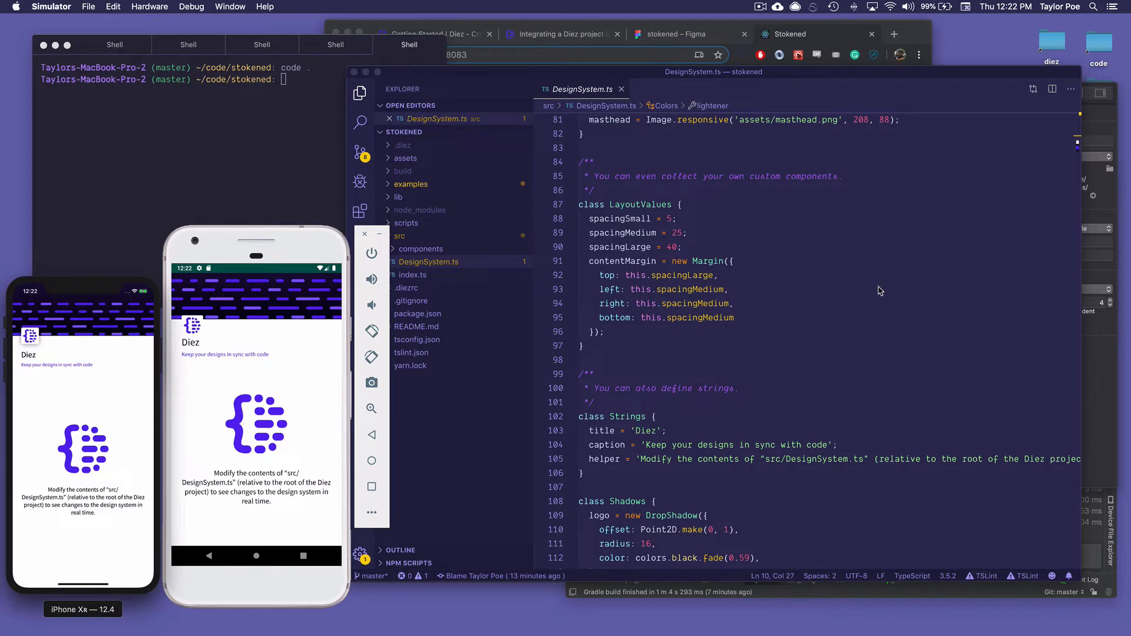
mouse_move(841, 128)
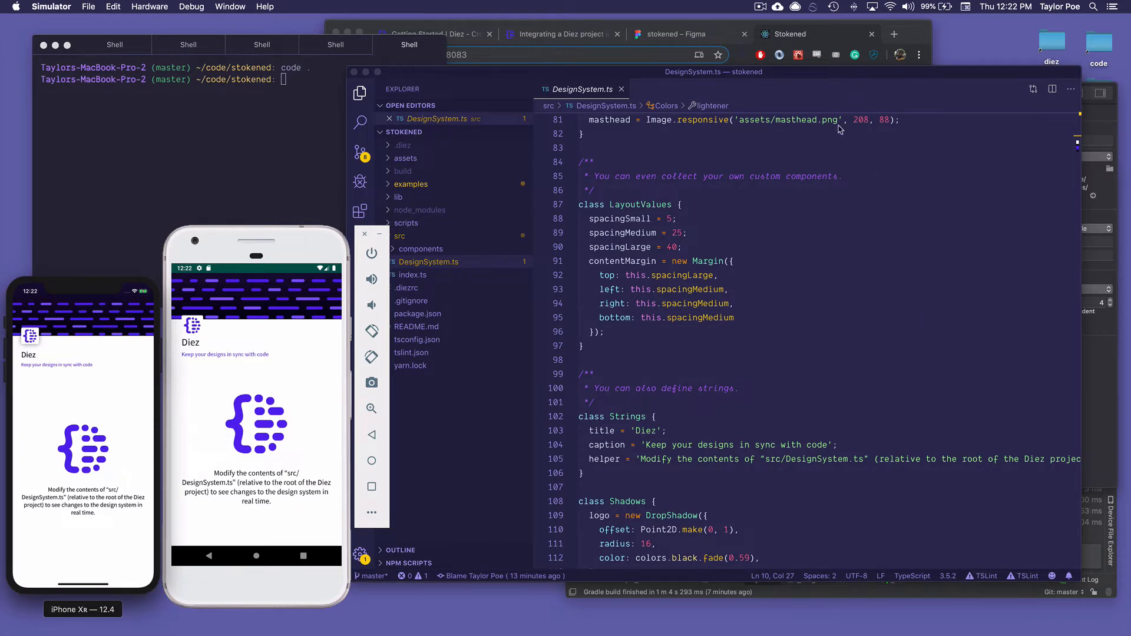
scroll("down", 3)
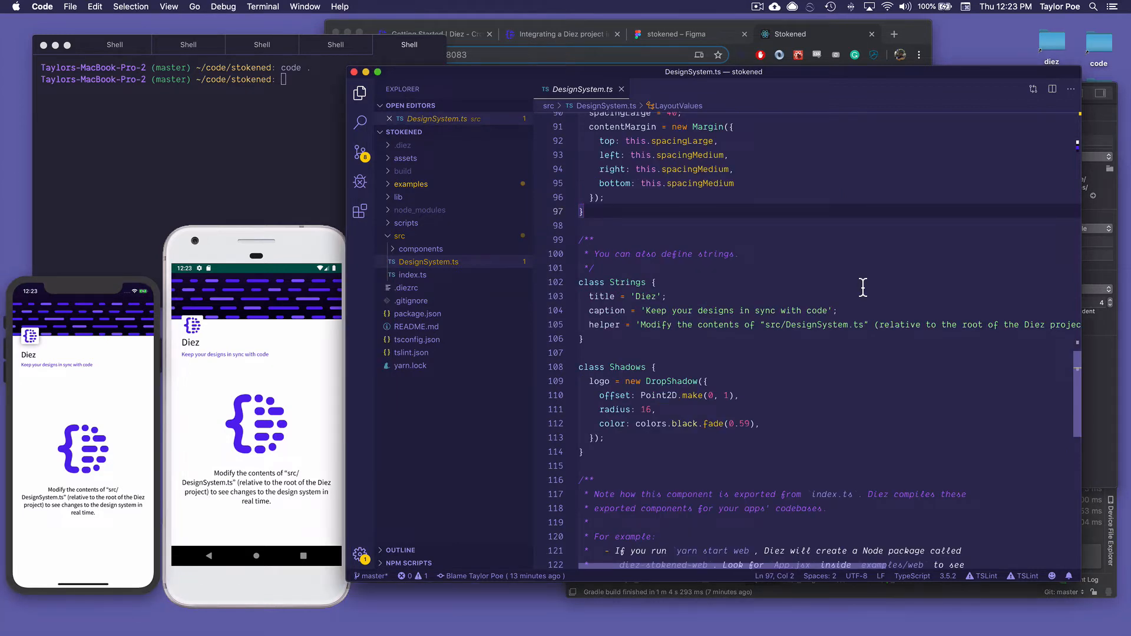
mouse_move(806, 244)
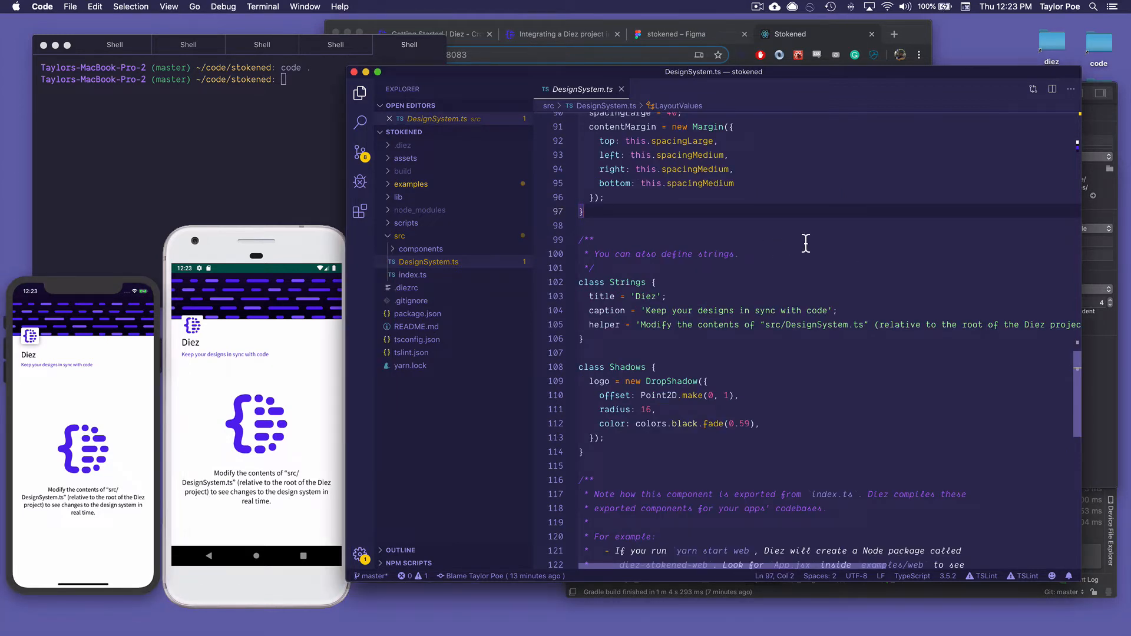
scroll("up", 3)
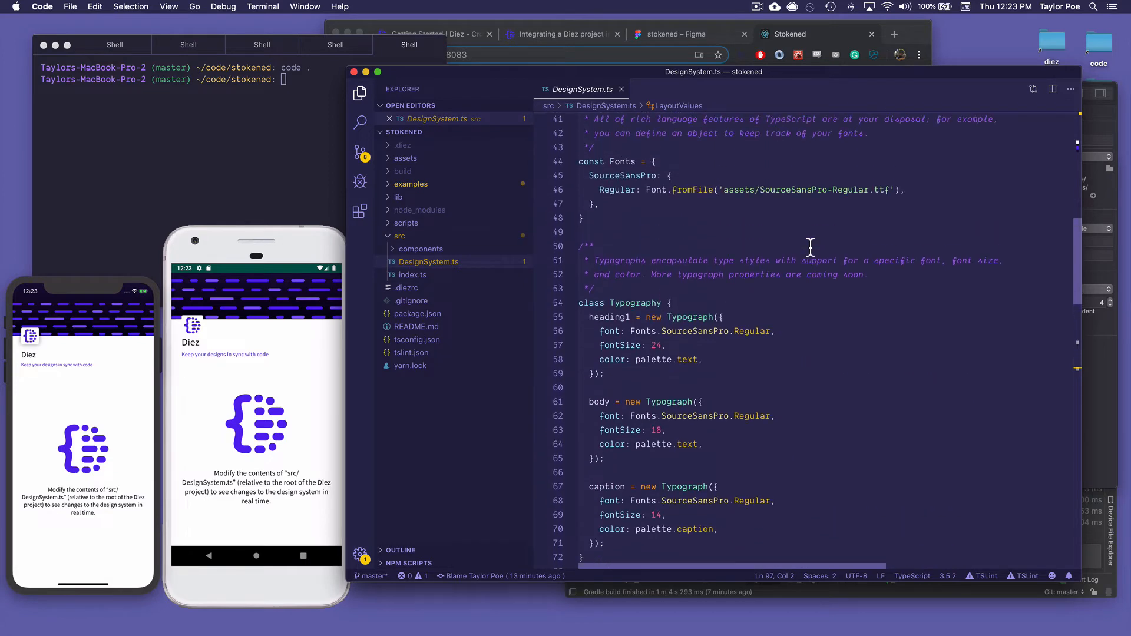
scroll("up", 3)
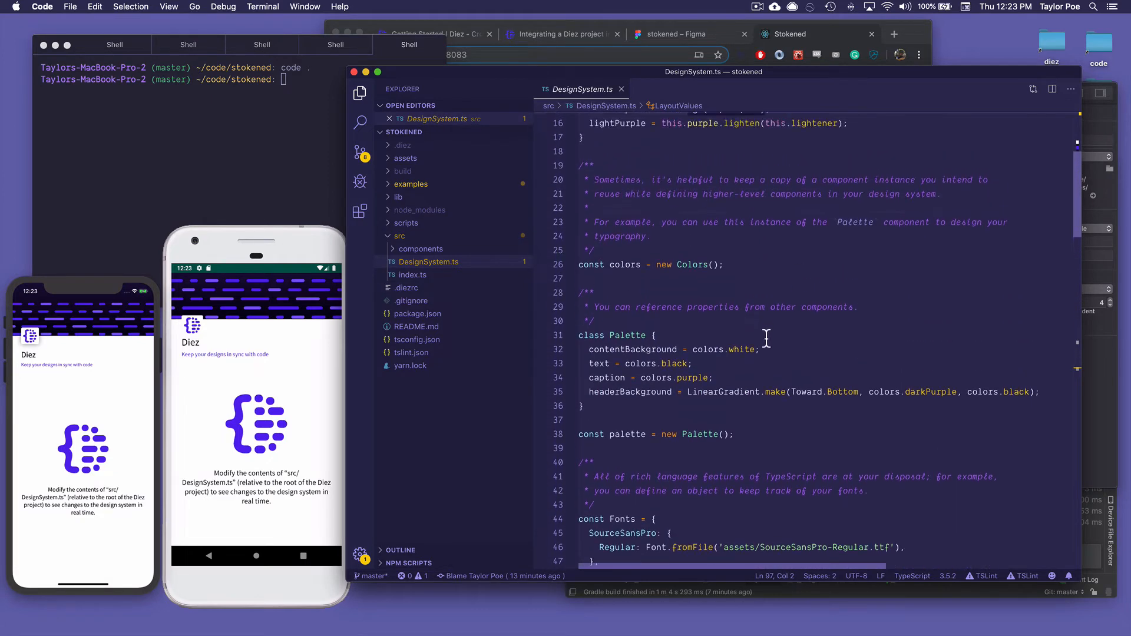
Change contentBackground from colors.white to colors.lightPurple and save the file.
double_click(741, 349)
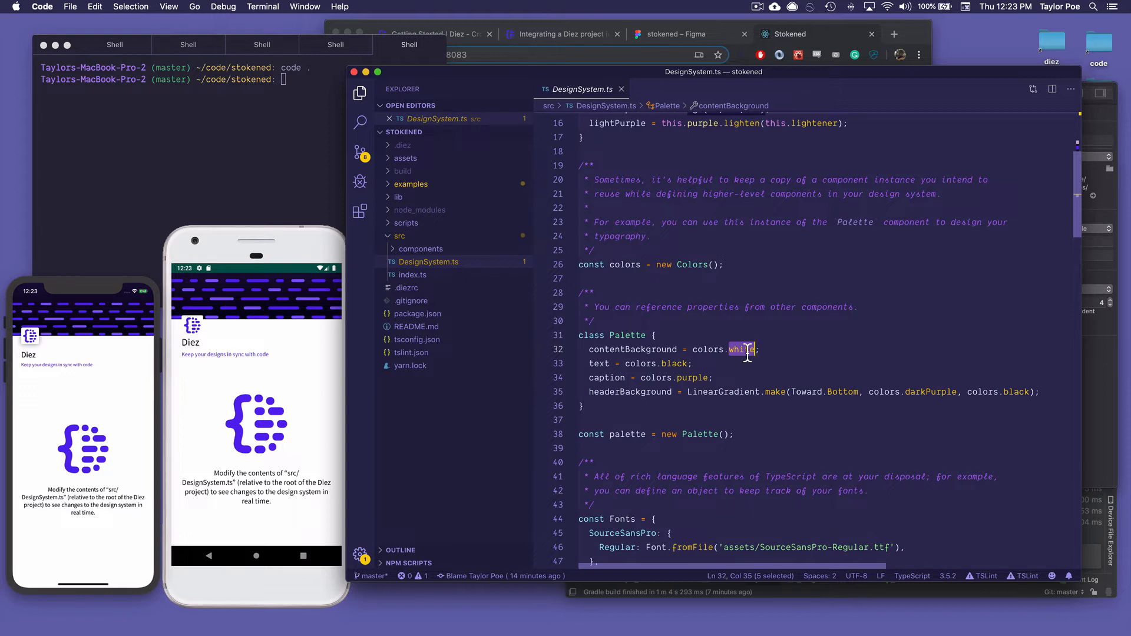
type("lightPurpl")
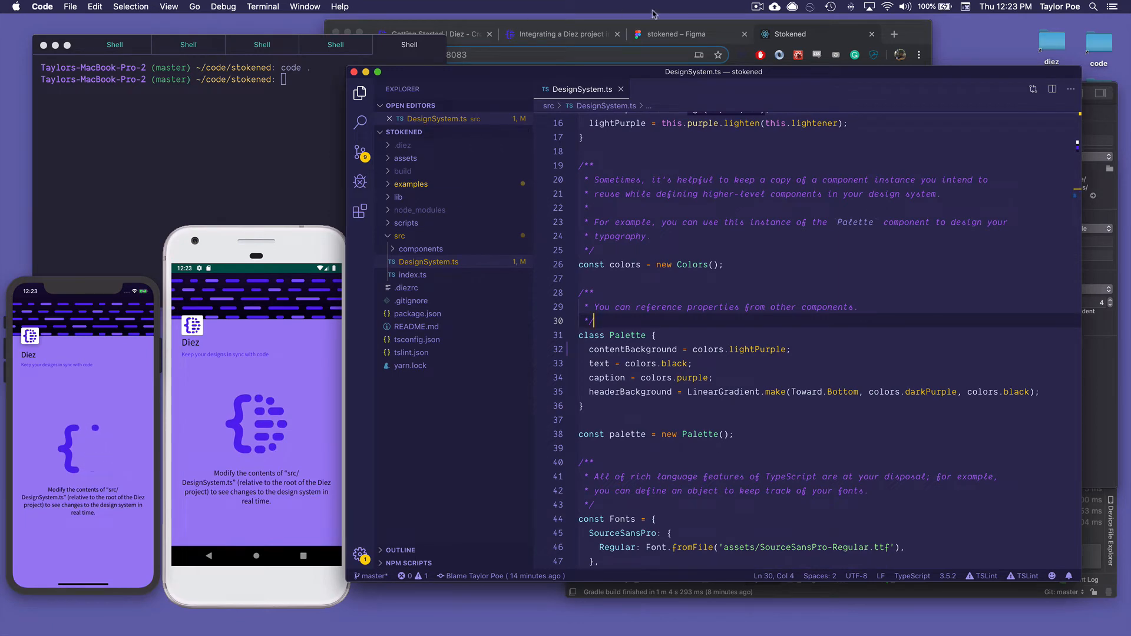
left_click(818, 35)
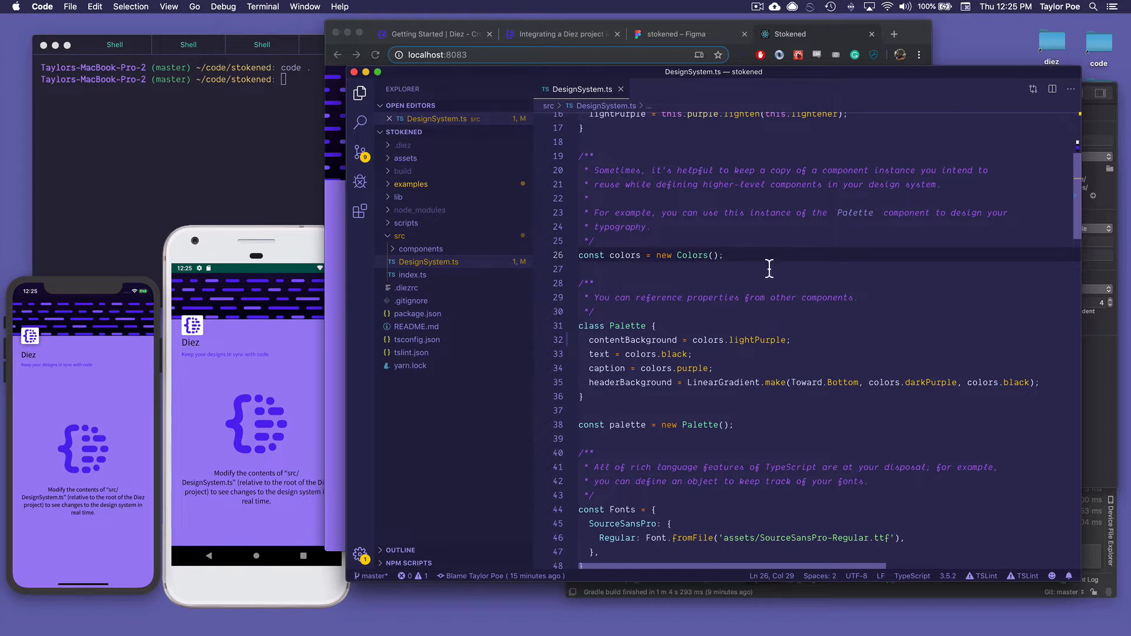
mouse_move(735, 202)
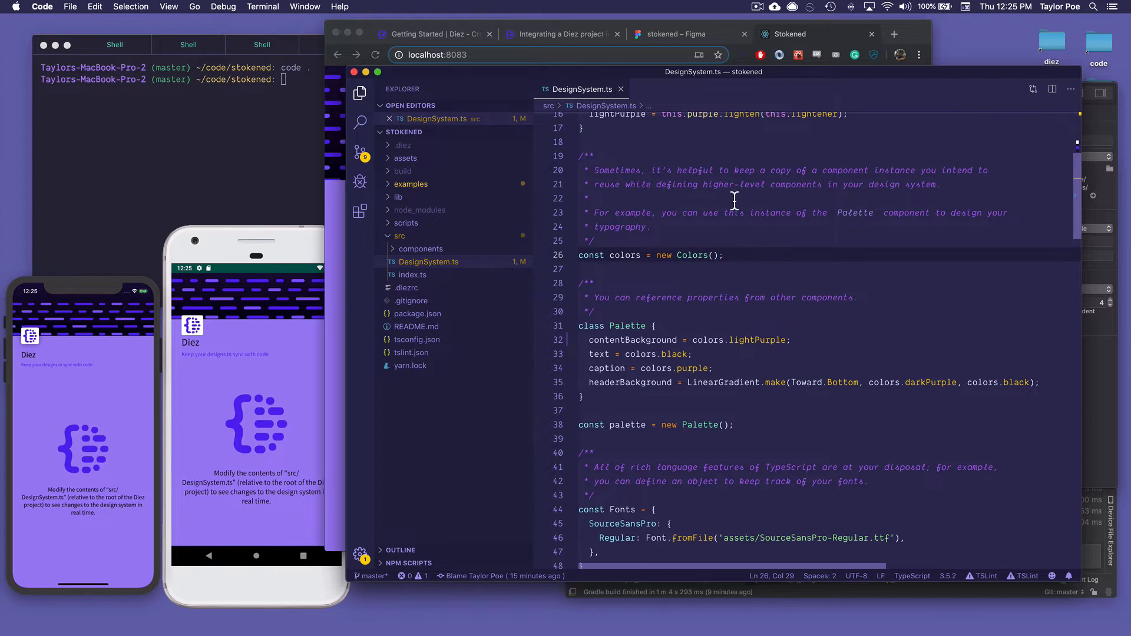
Open .diezrc and add the stokened Figma file URL to the services list.
left_click(684, 34)
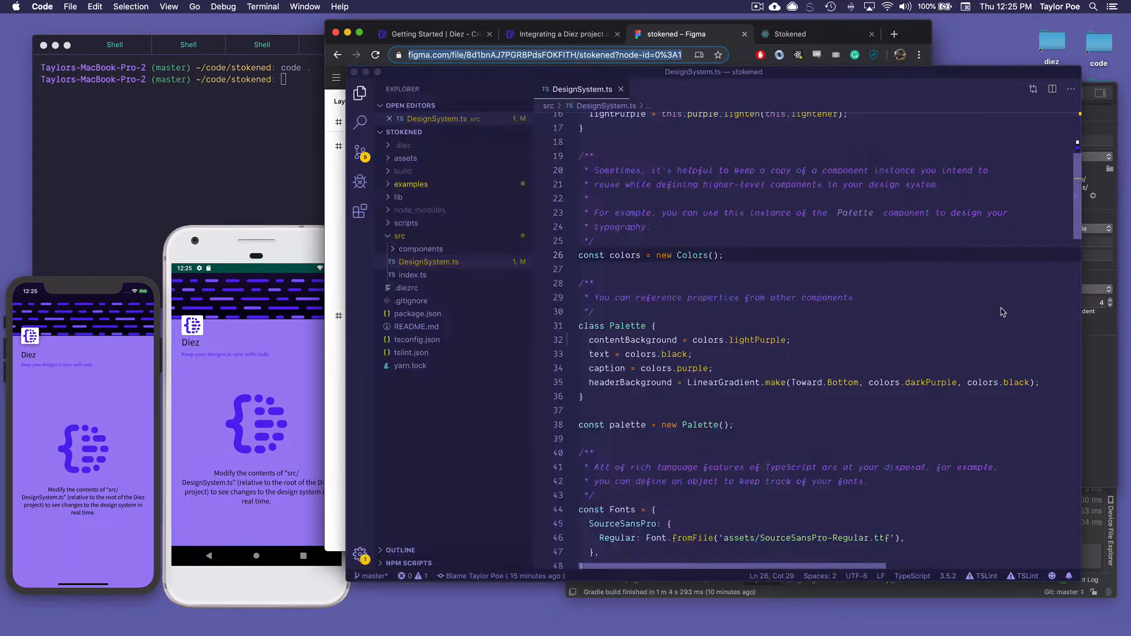
left_click(407, 288)
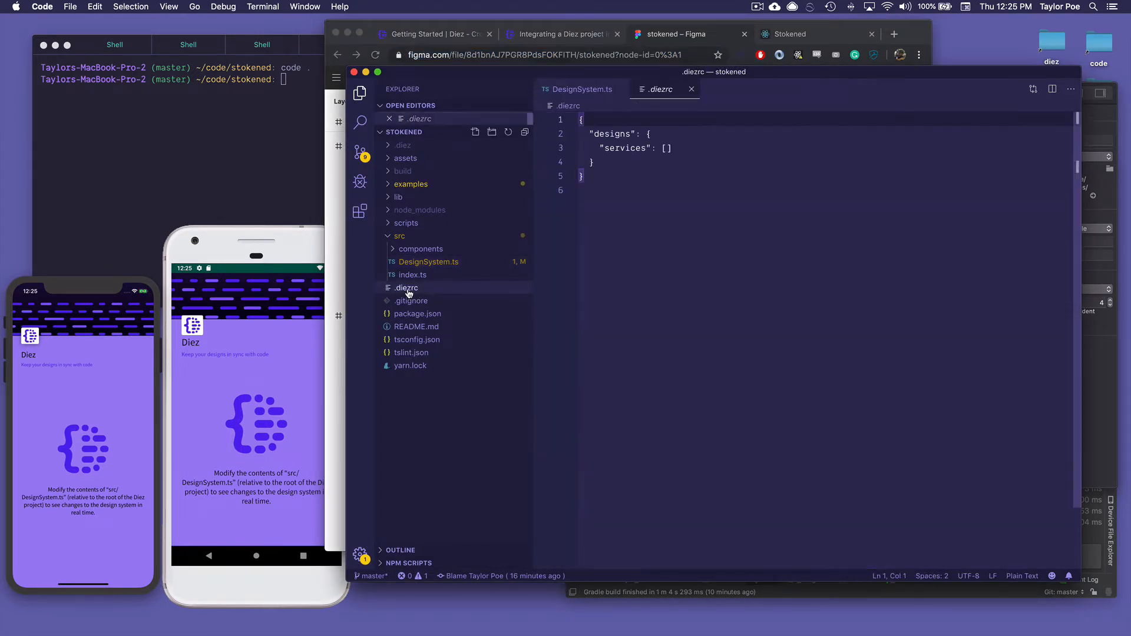
left_click(428, 261)
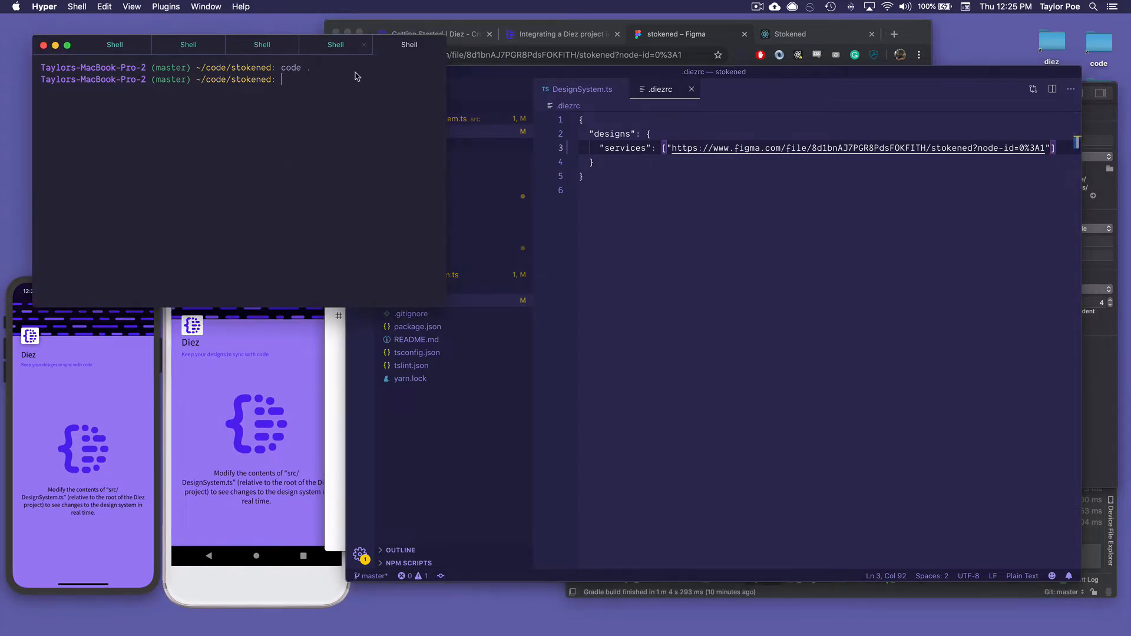
mouse_move(354, 87)
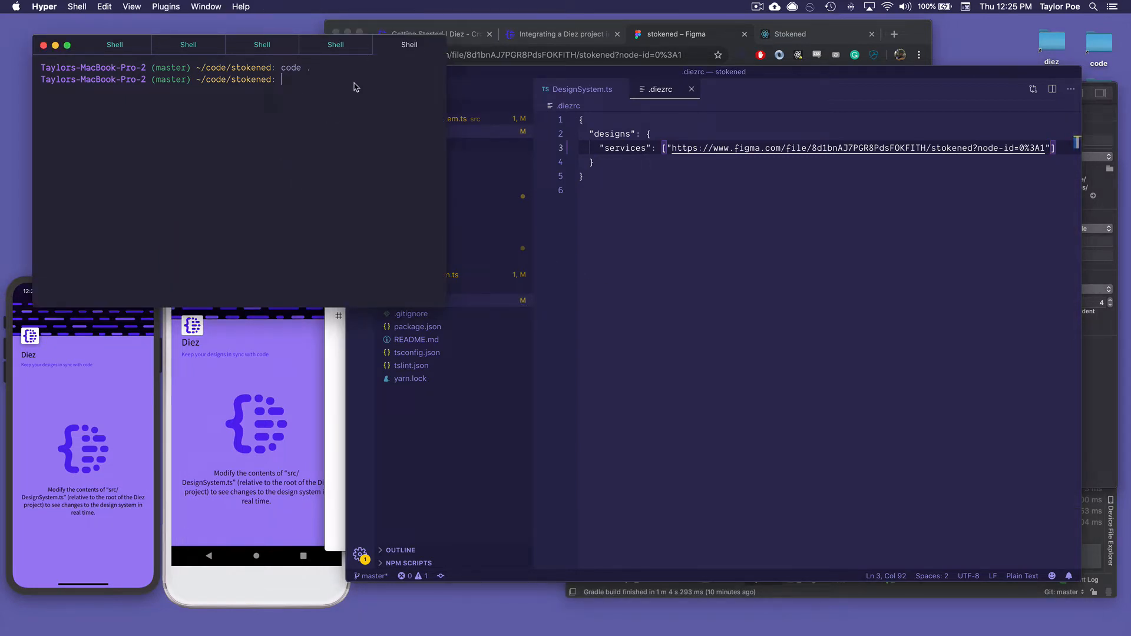
Run 'yarn diez extract' to download the megaphone, binocular and hot-dog icons from Figma.
type("yarn diez e")
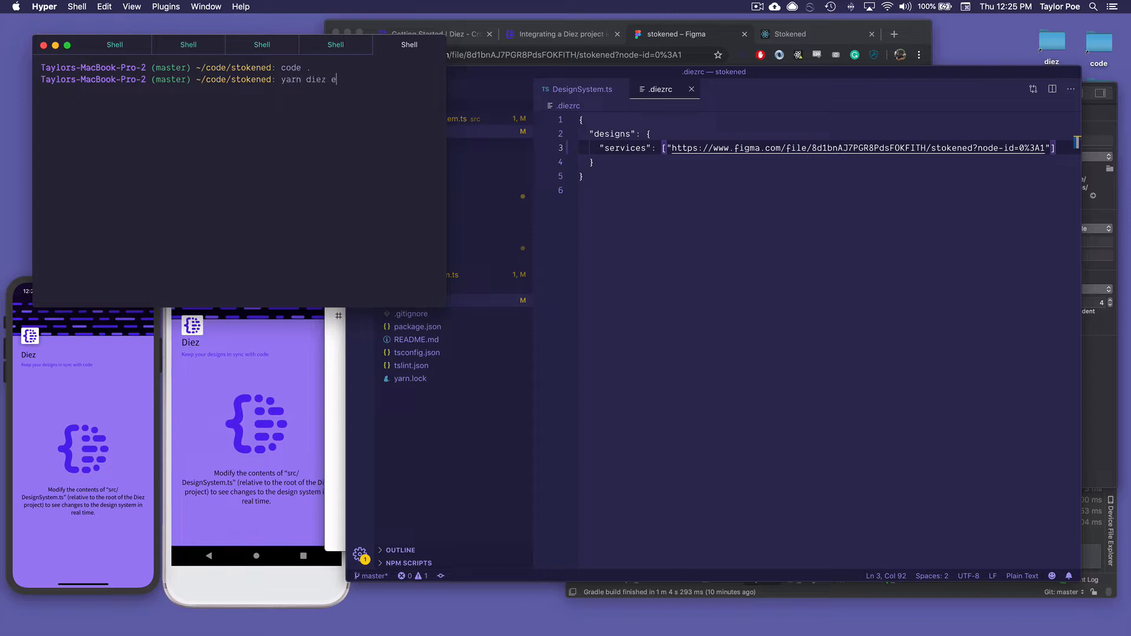
key("Return")
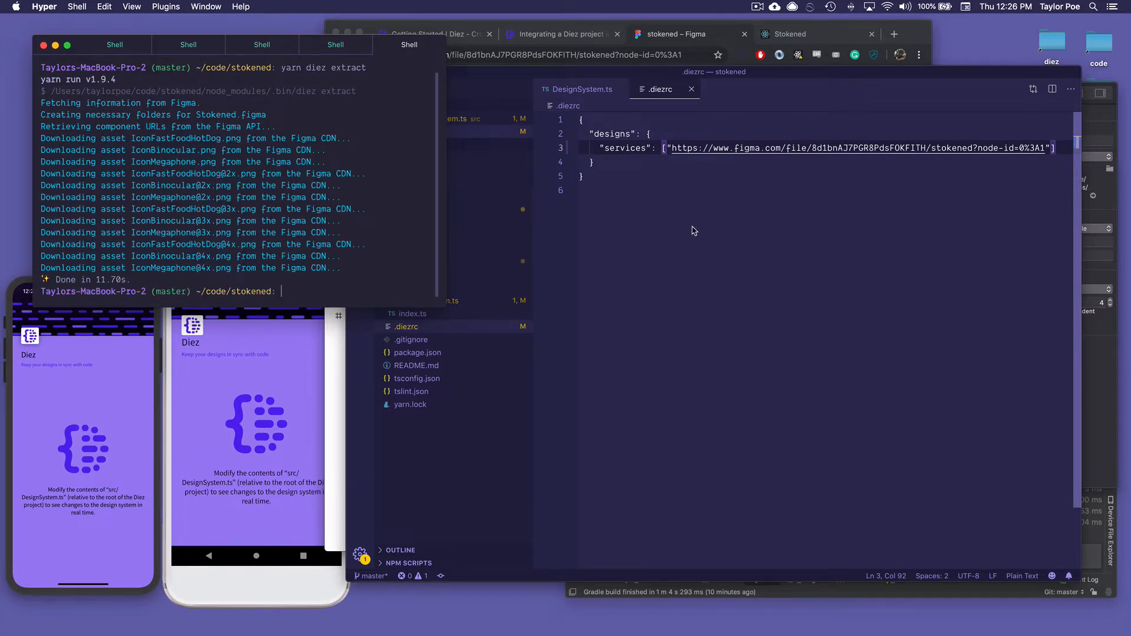
Look over the stokened Figma file's Icons, Colors, Typography and Shadows frames.
left_click(671, 34)
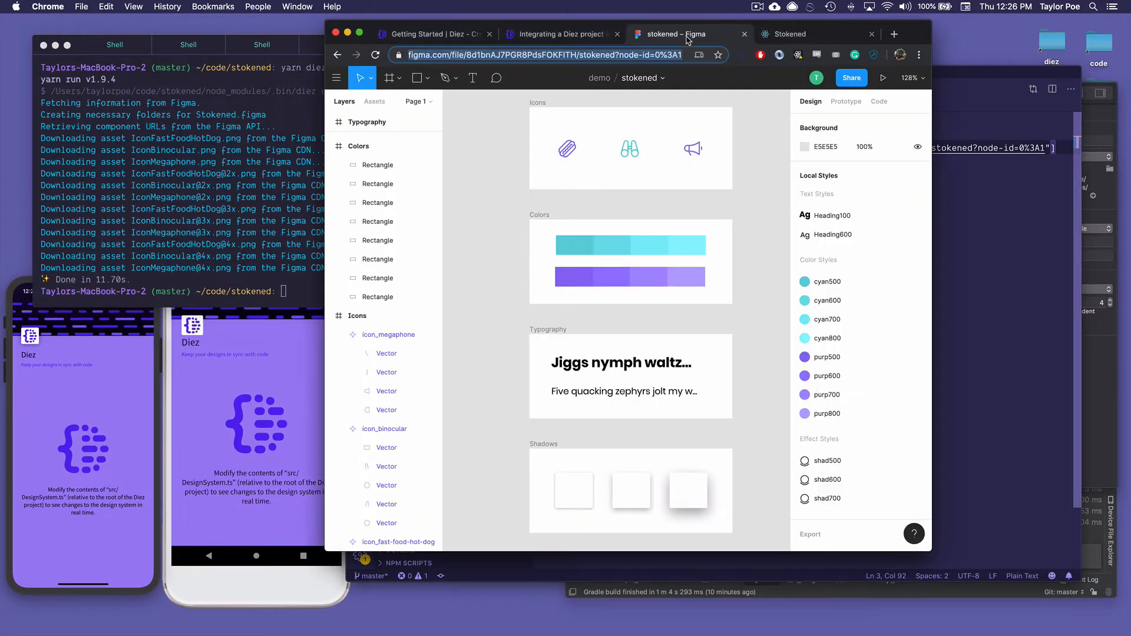
mouse_move(765, 308)
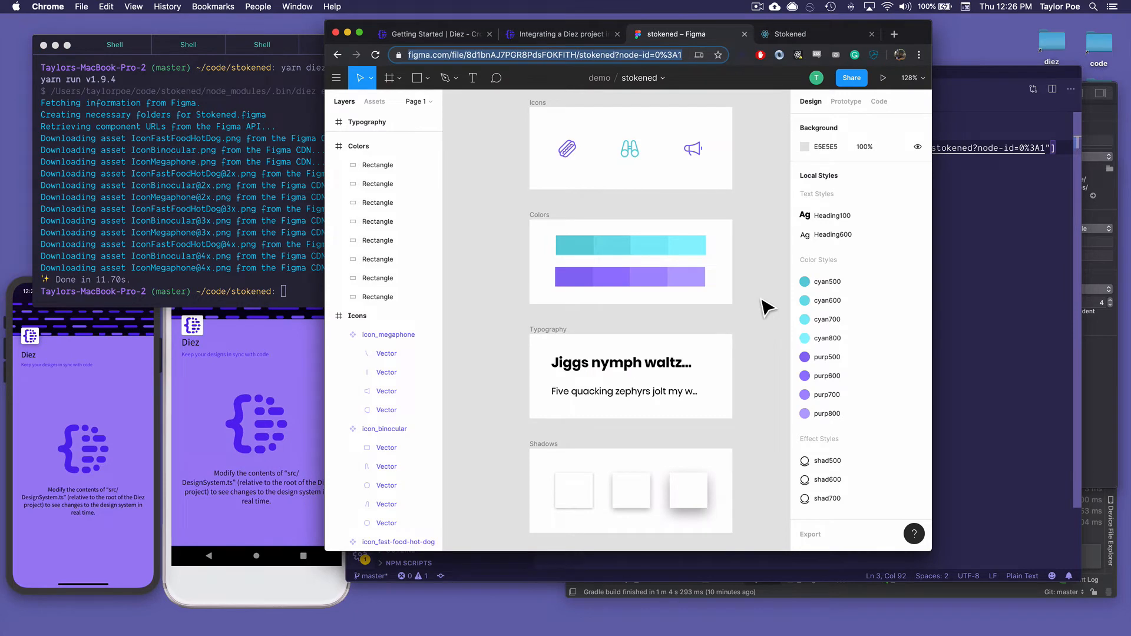
mouse_move(568, 267)
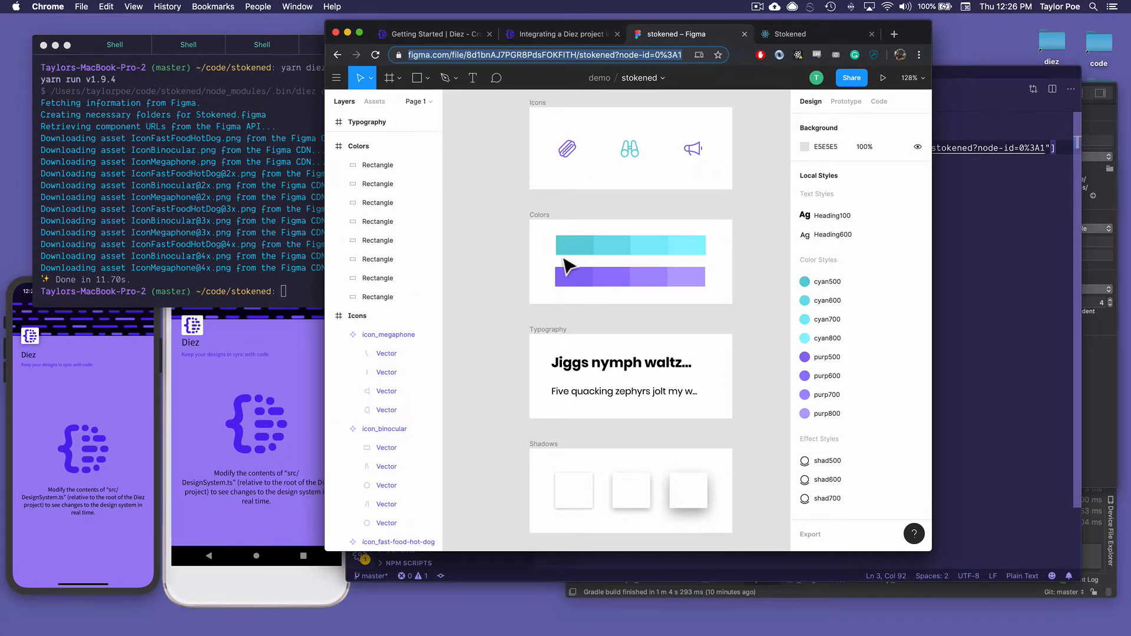
mouse_move(750, 247)
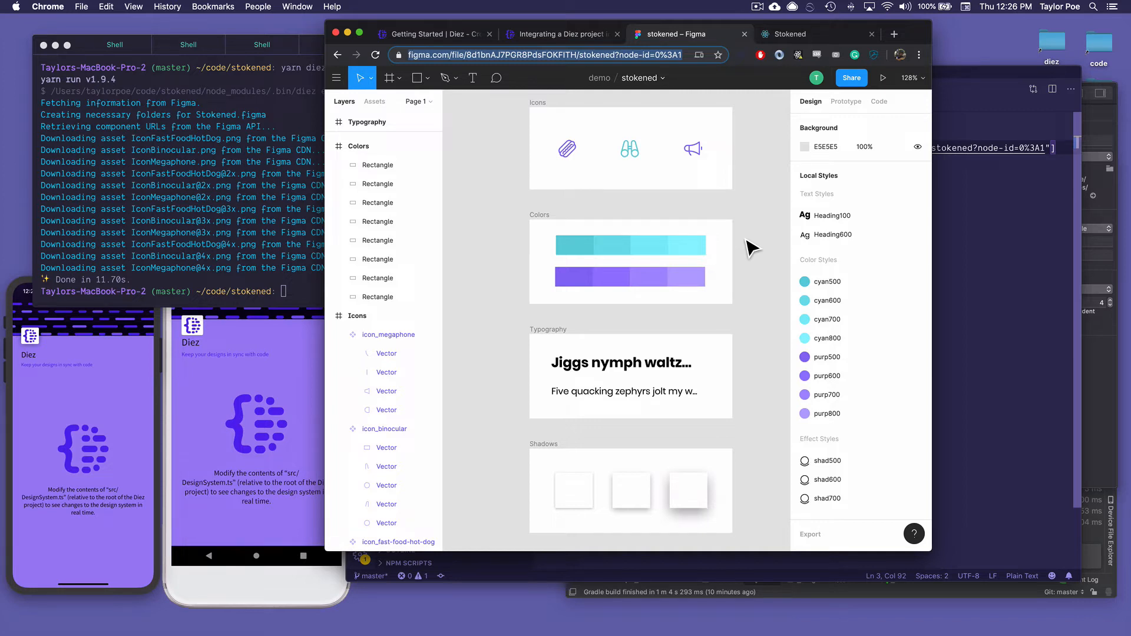
mouse_move(849, 469)
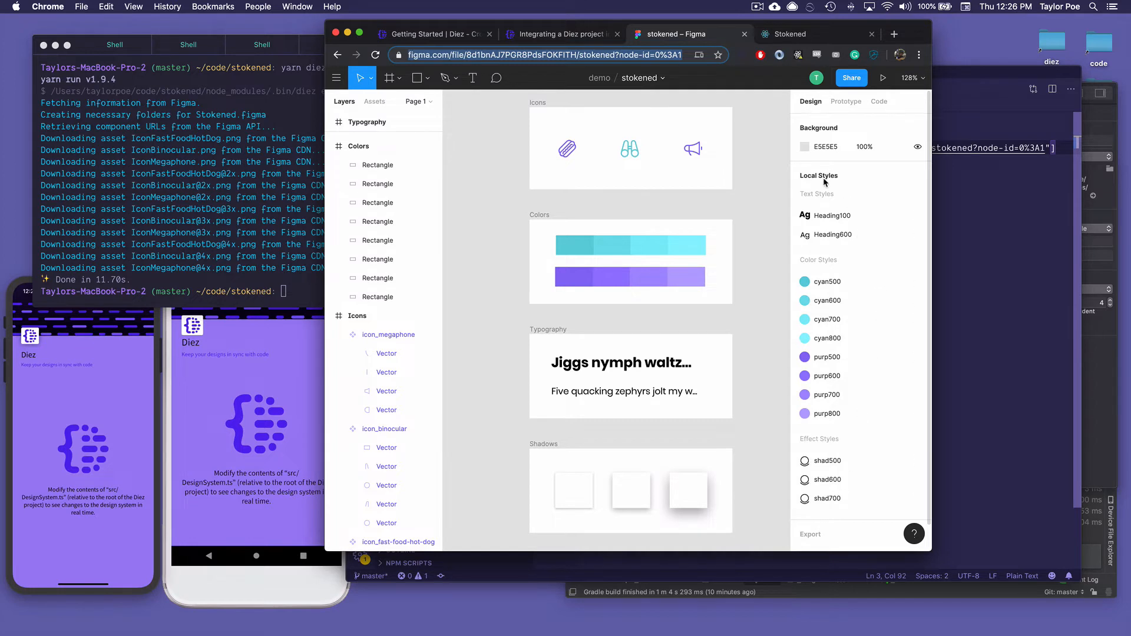
mouse_move(759, 306)
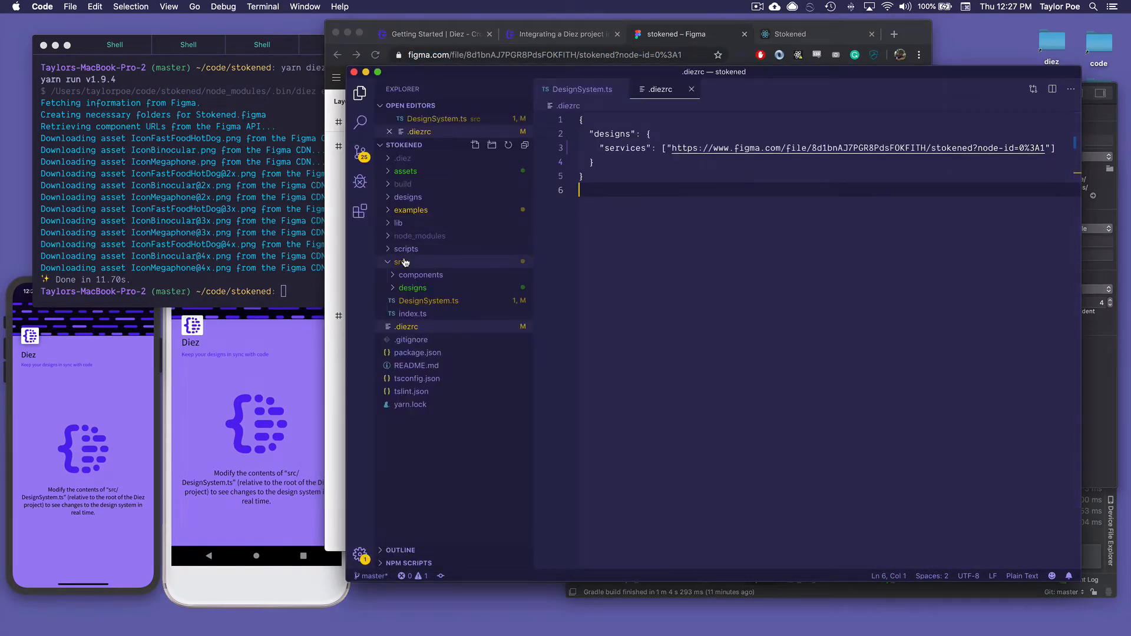
left_click(405, 171)
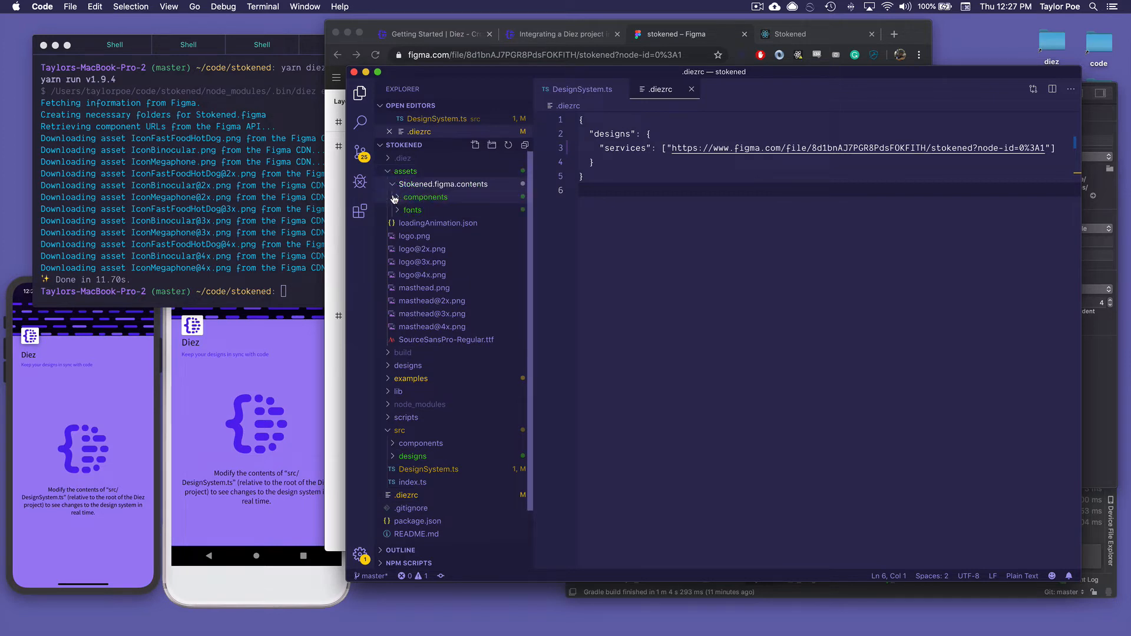
left_click(425, 196)
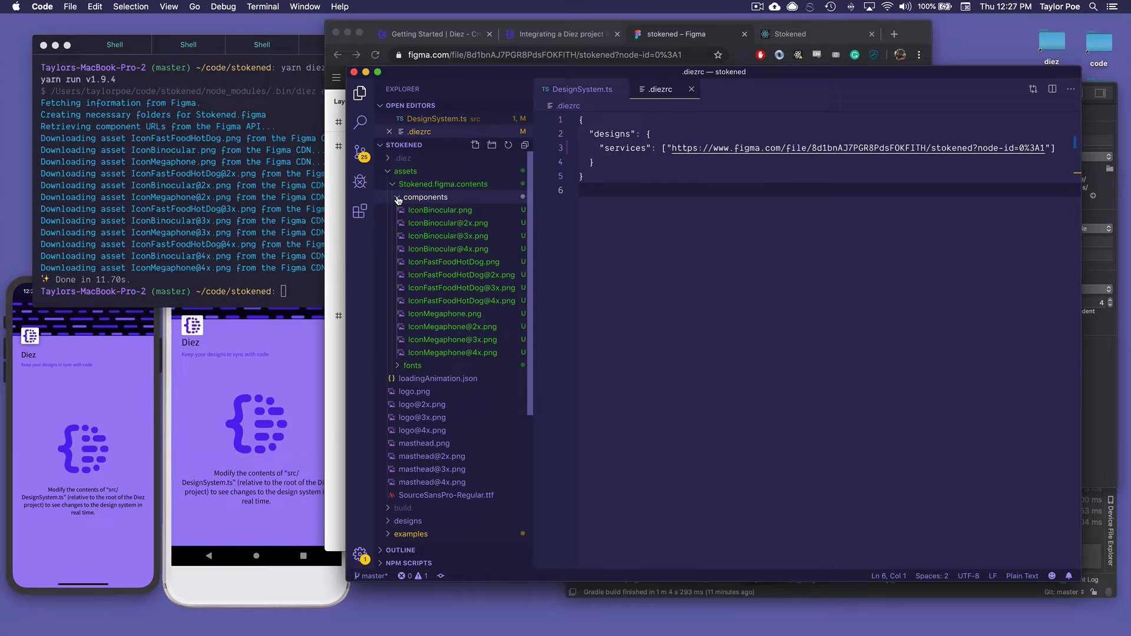
left_click(425, 197)
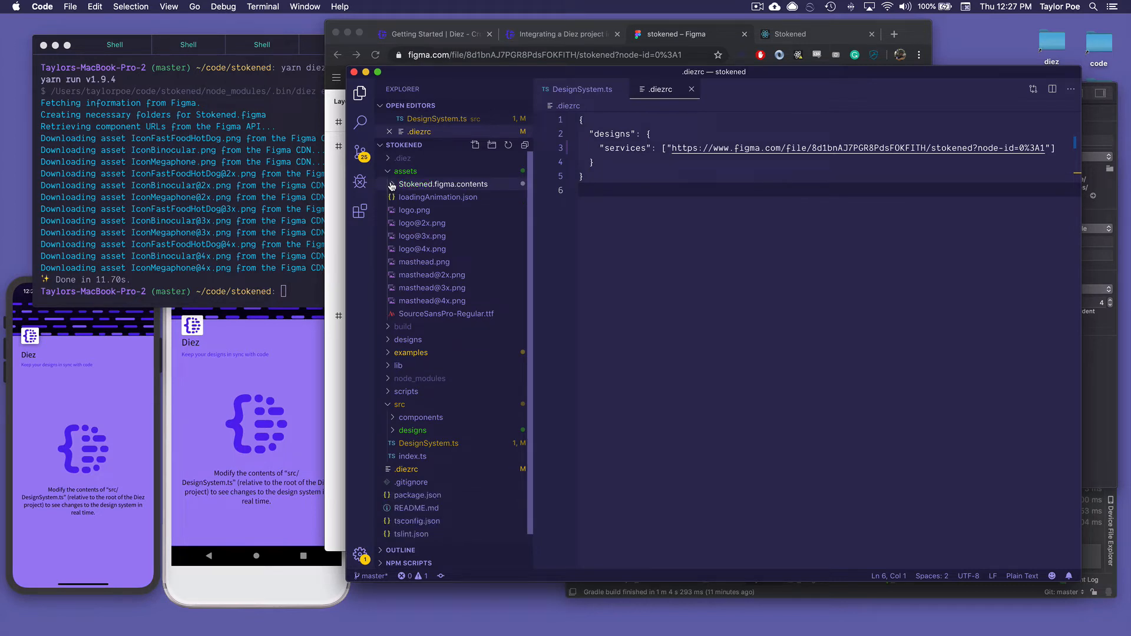
left_click(405, 171)
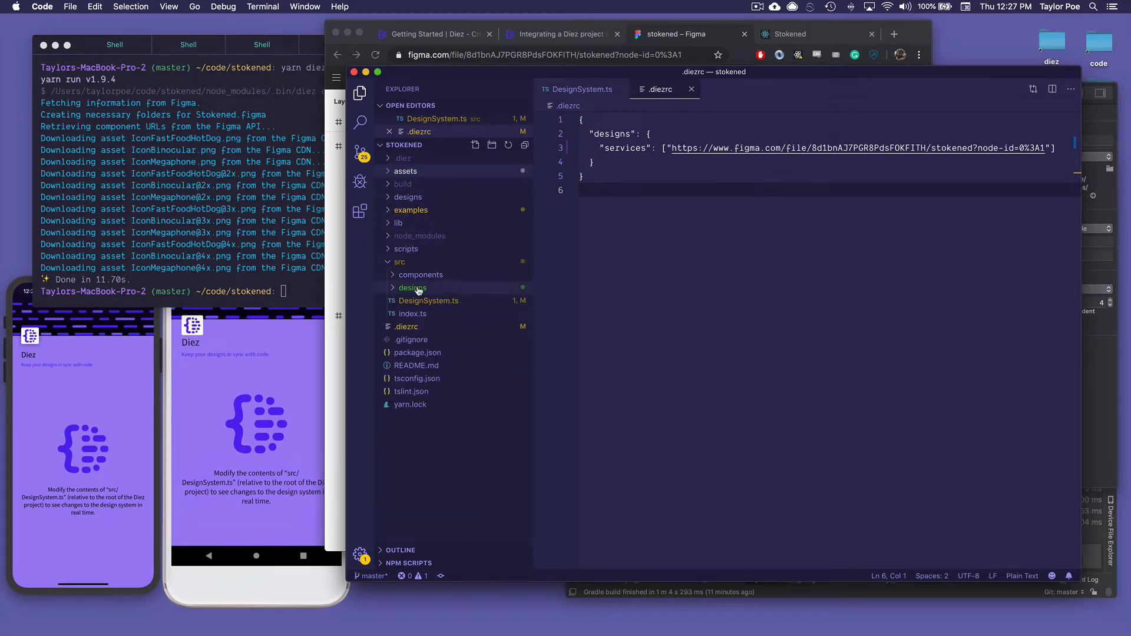
left_click(411, 286)
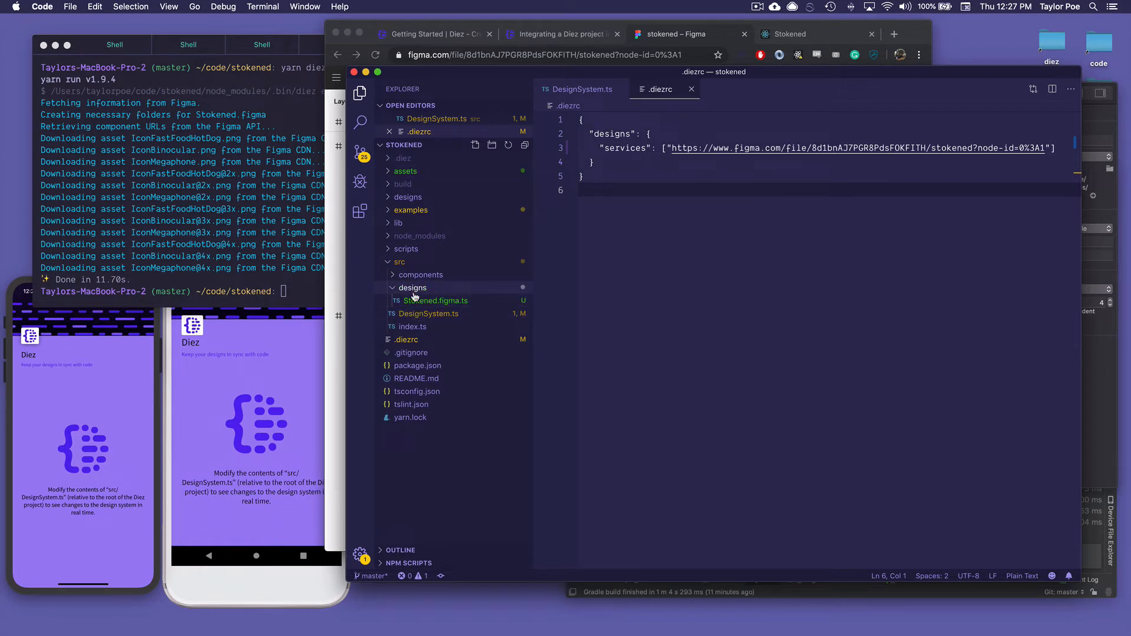
Read Stokened.figma.ts down to the bottom and select the exported stokenedTokens name.
left_click(436, 300)
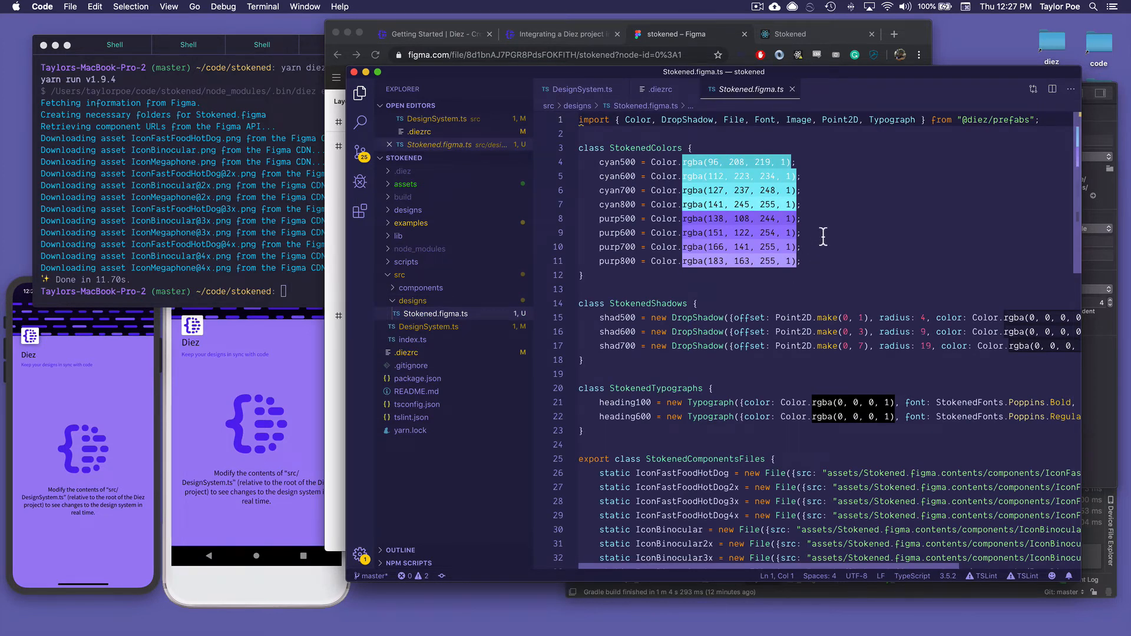
mouse_move(885, 273)
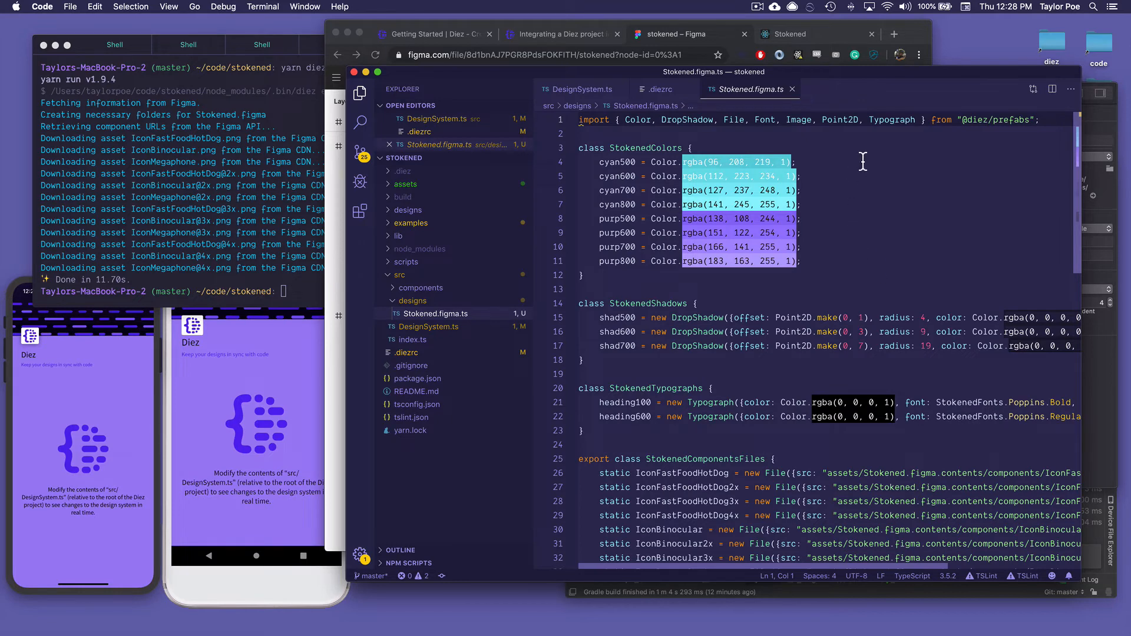
mouse_move(952, 199)
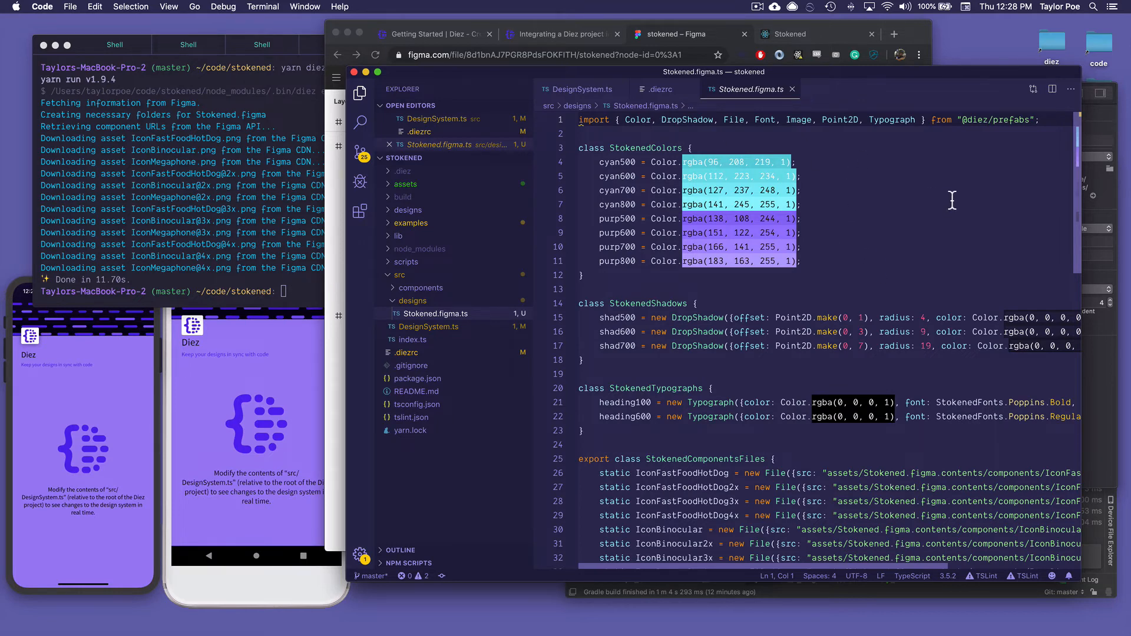
left_click(868, 232)
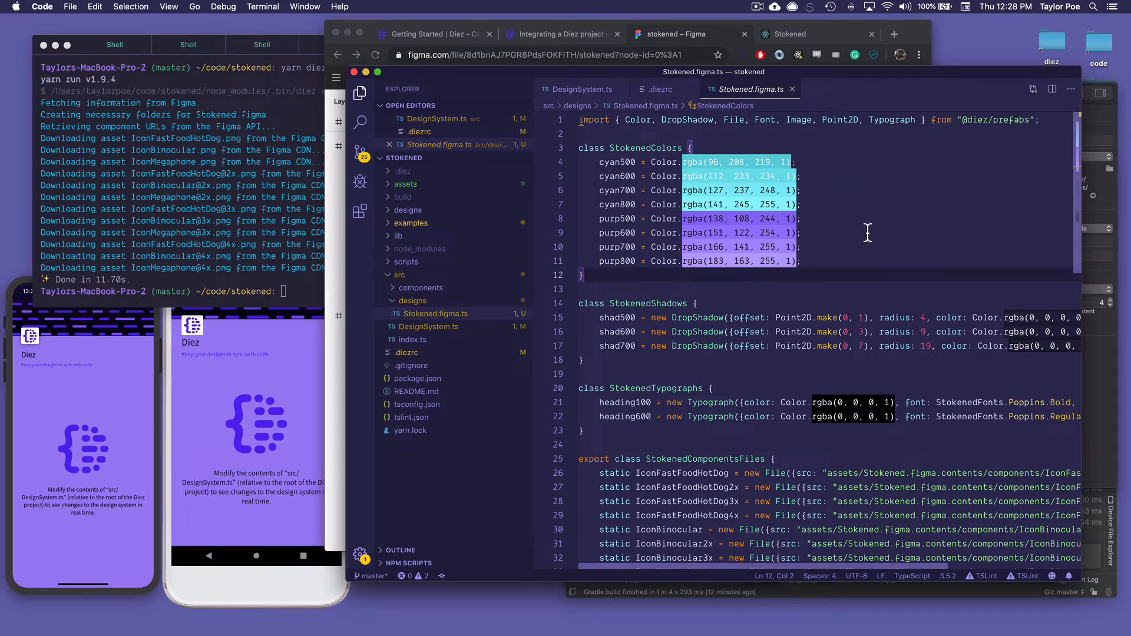
scroll("down", 3)
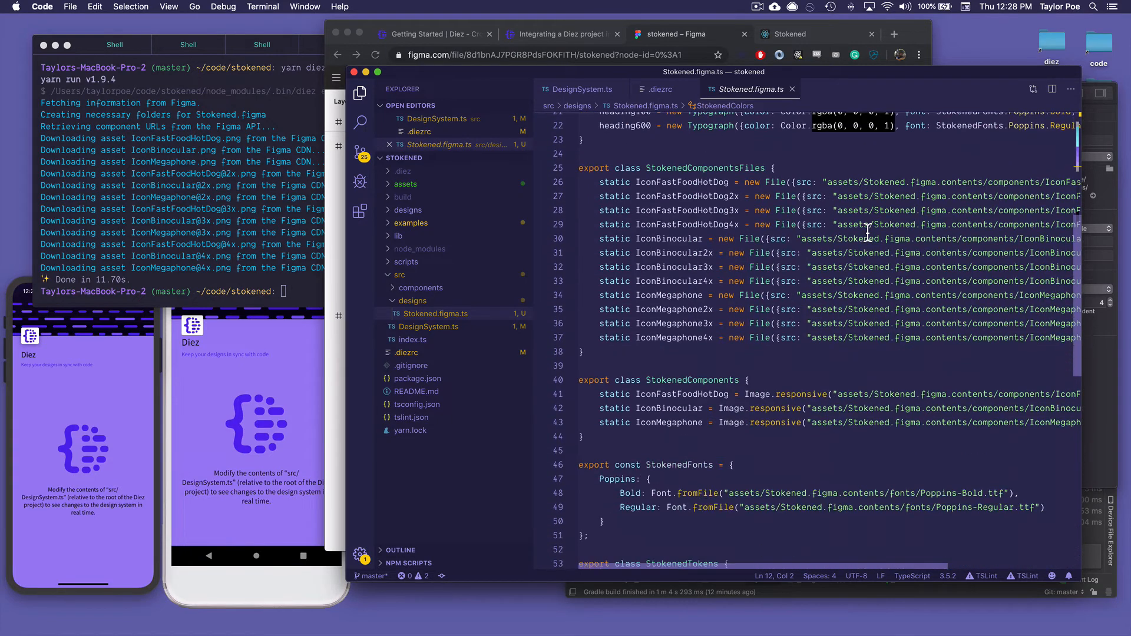
scroll("down", 3)
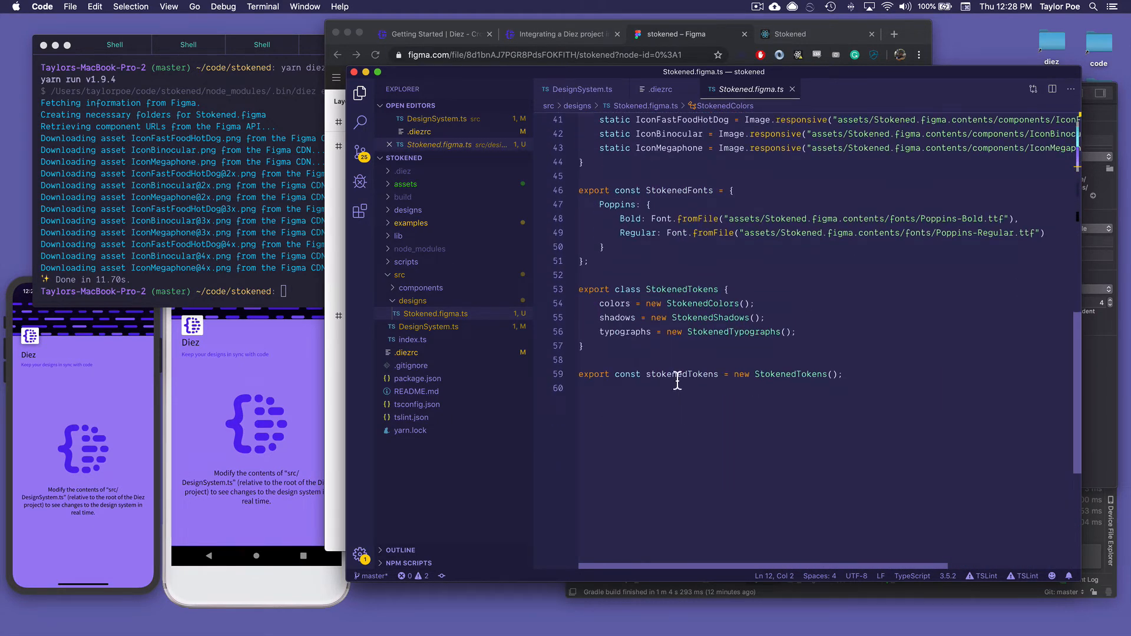
double_click(681, 373)
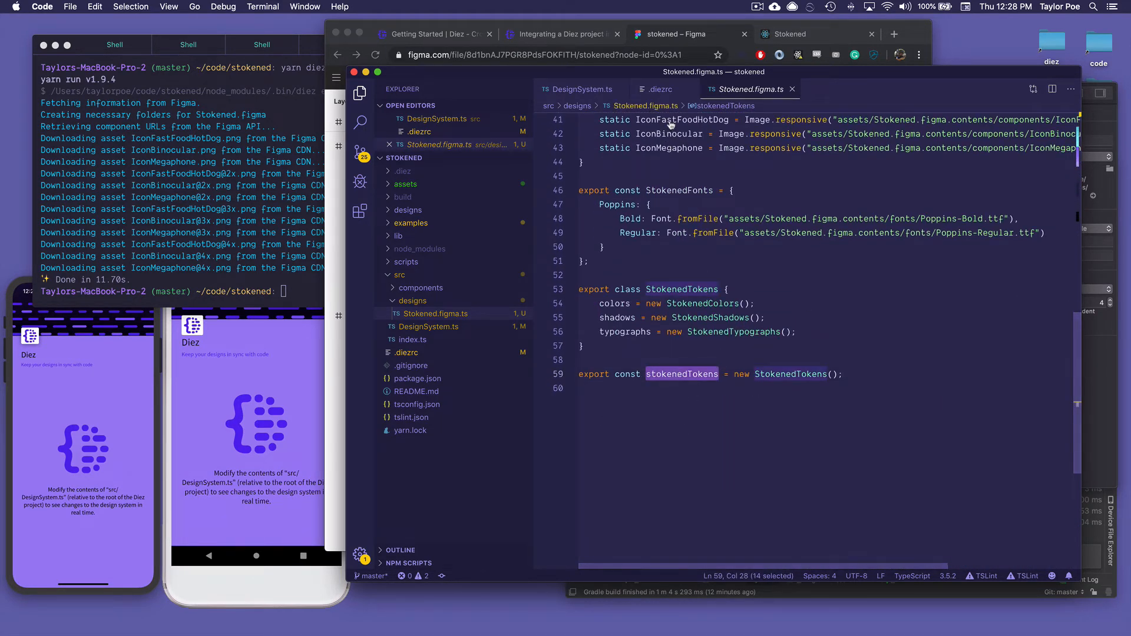
Import stokenedTokens from './designs/Stokened.figma' and set contentBackground to stokenedTokens.colors.cyan800.
left_click(580, 89)
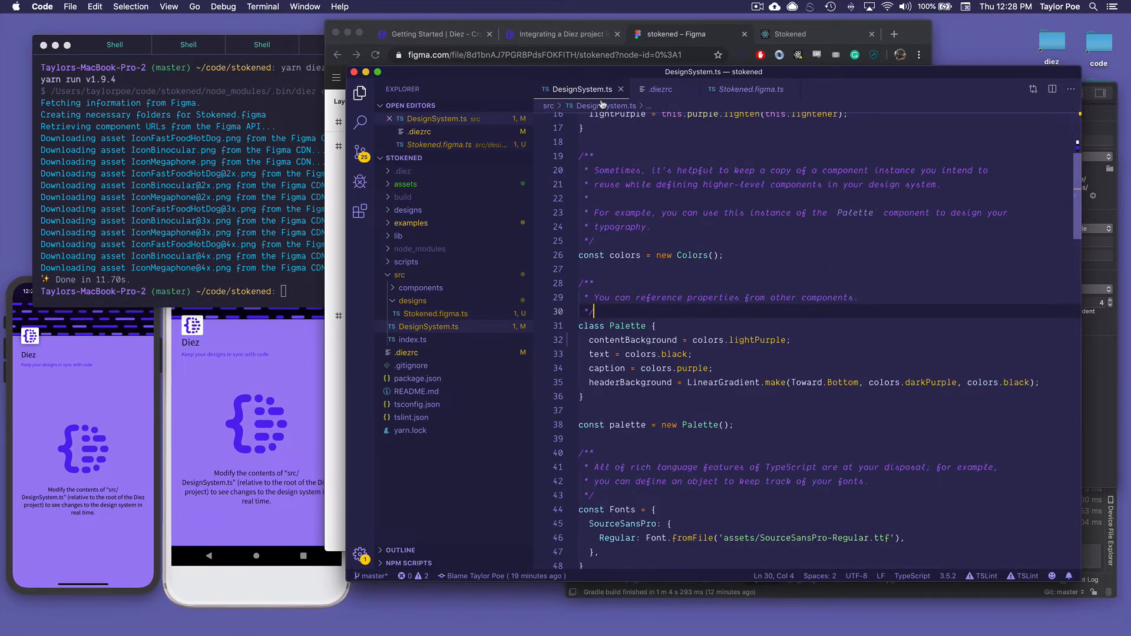
scroll("up", 3)
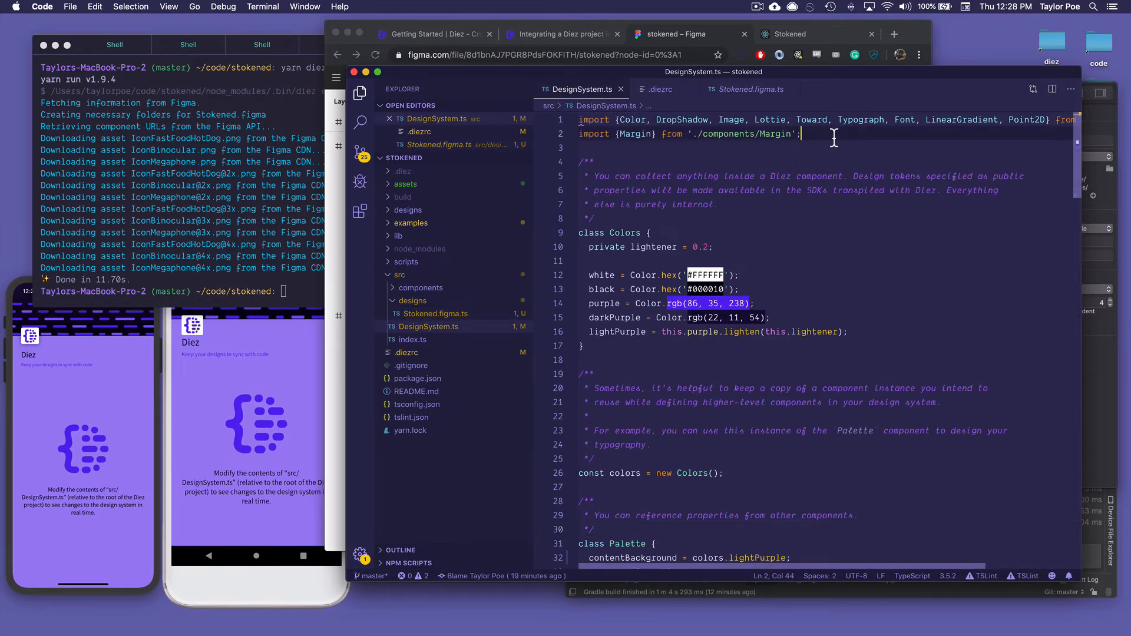
type("import { stokenedTokens } from")
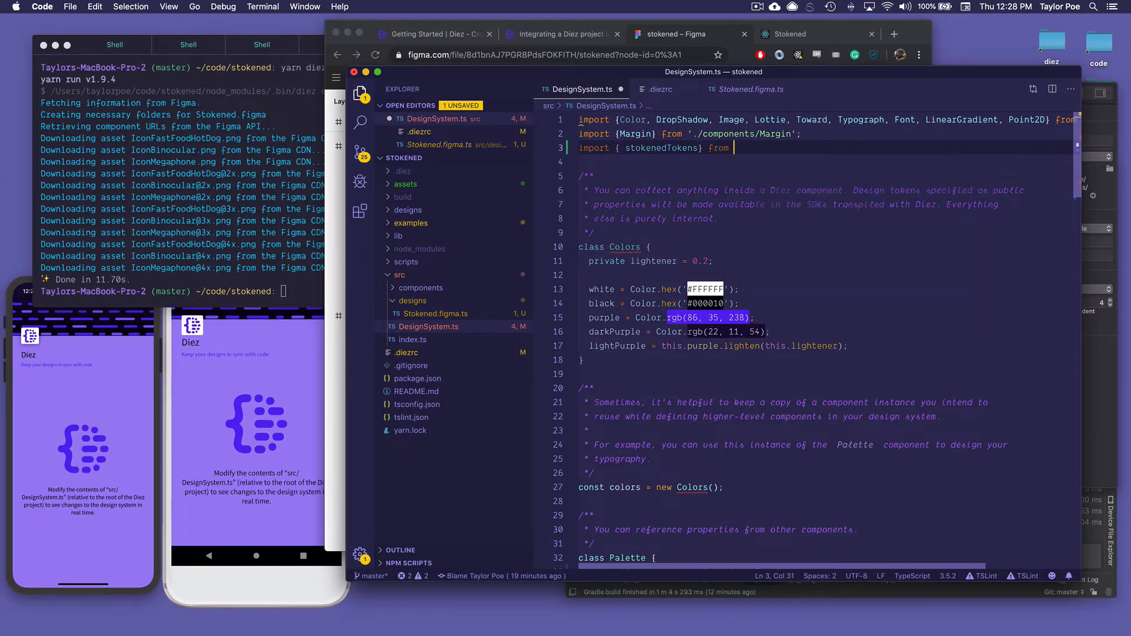
type("./designs/Stokened.figma';")
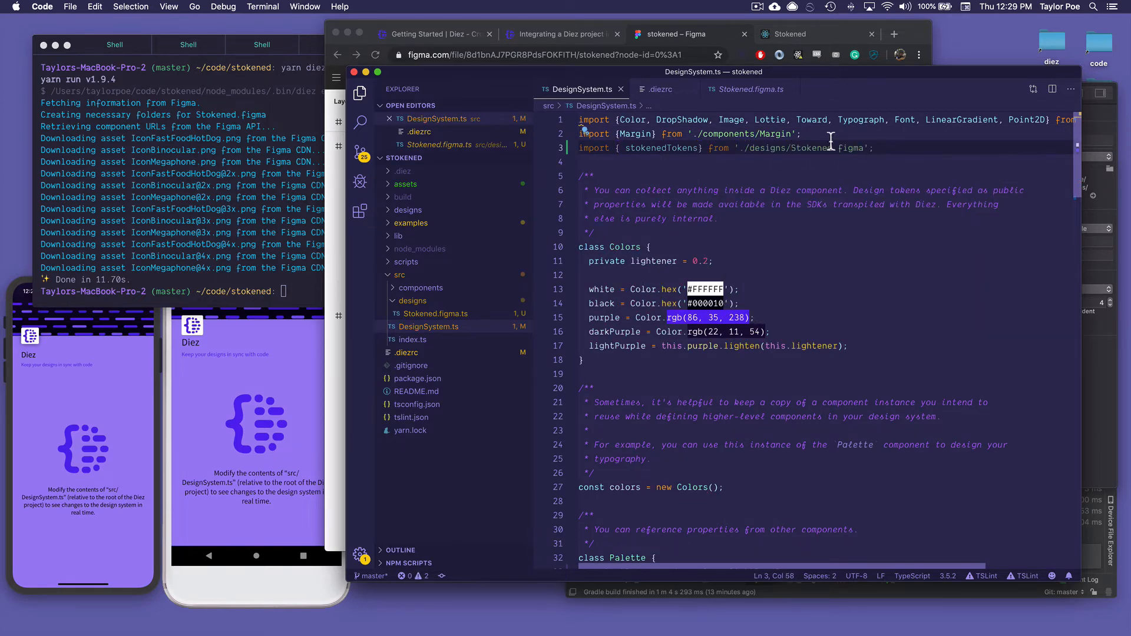
double_click(661, 147)
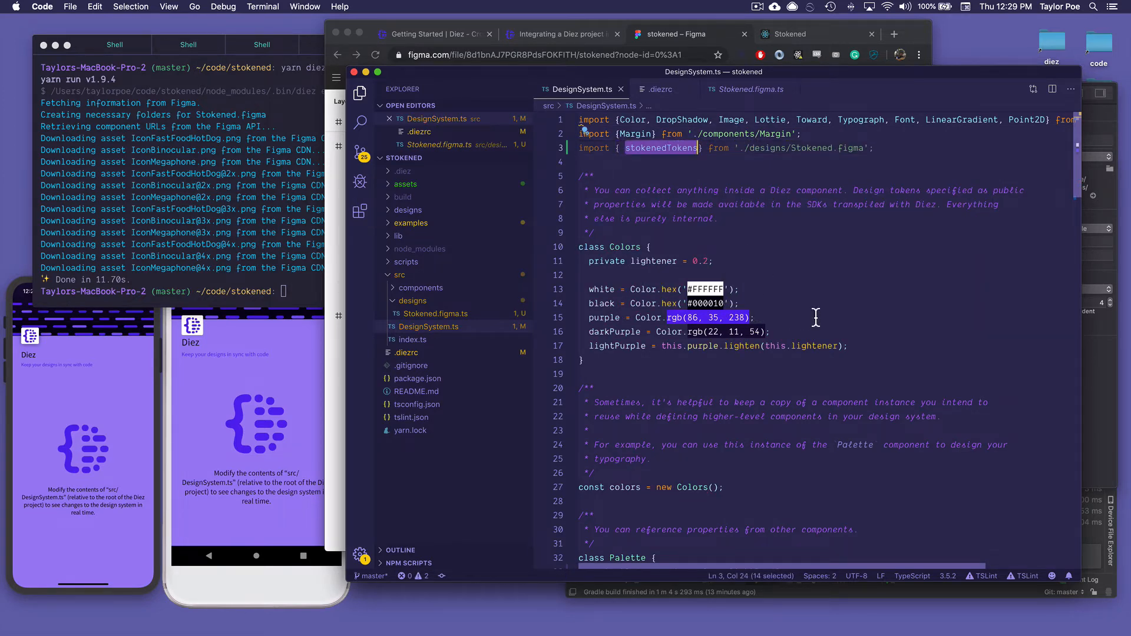
scroll("down", 3)
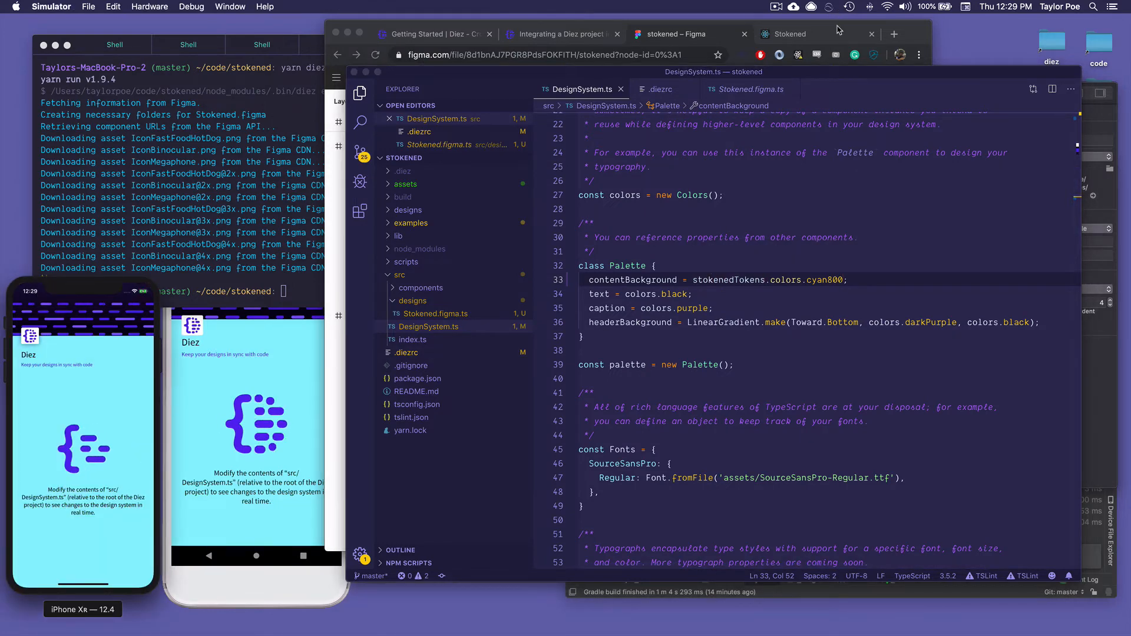
Look through DesignSystem.ts around the Shadows class, then bring the cyan Stokened web app forward.
left_click(794, 35)
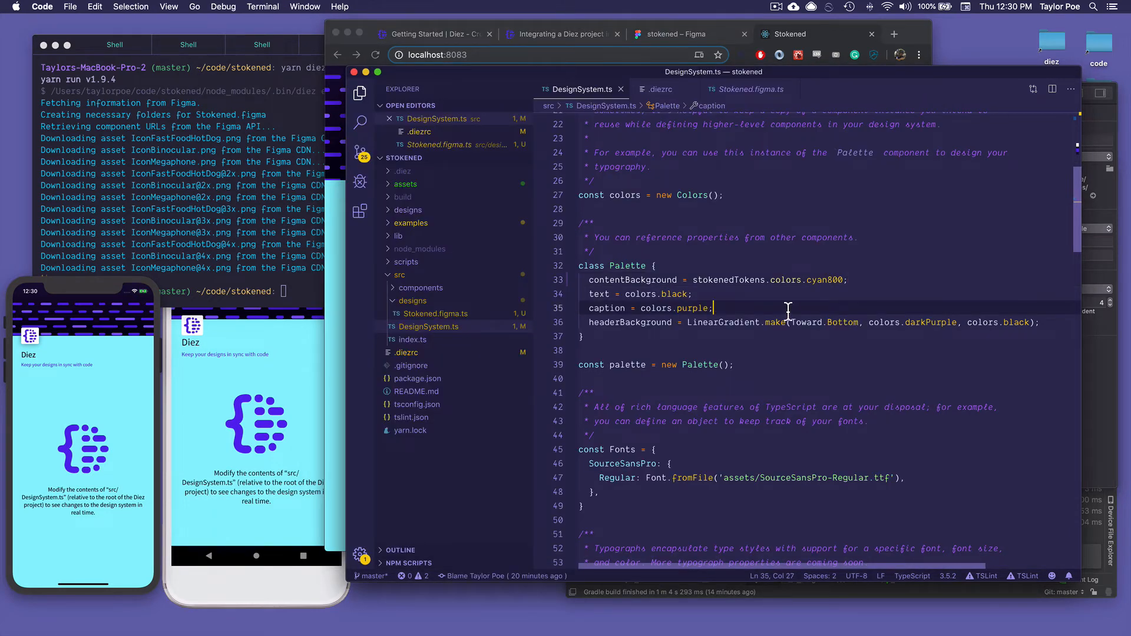
left_click(765, 351)
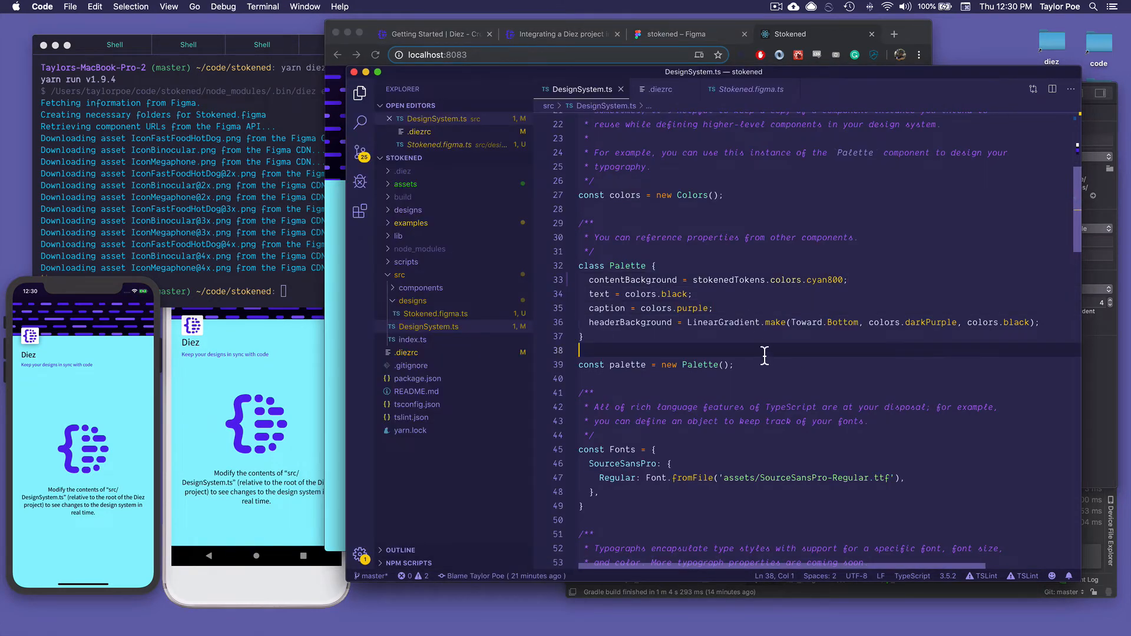
scroll("down", 3)
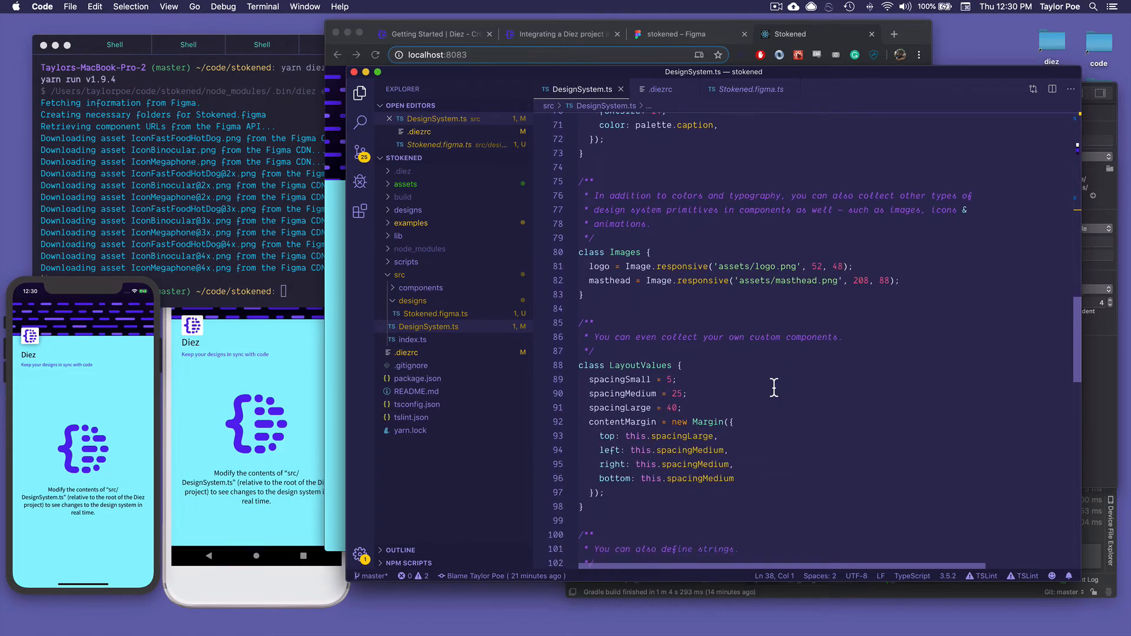
scroll("down", 3)
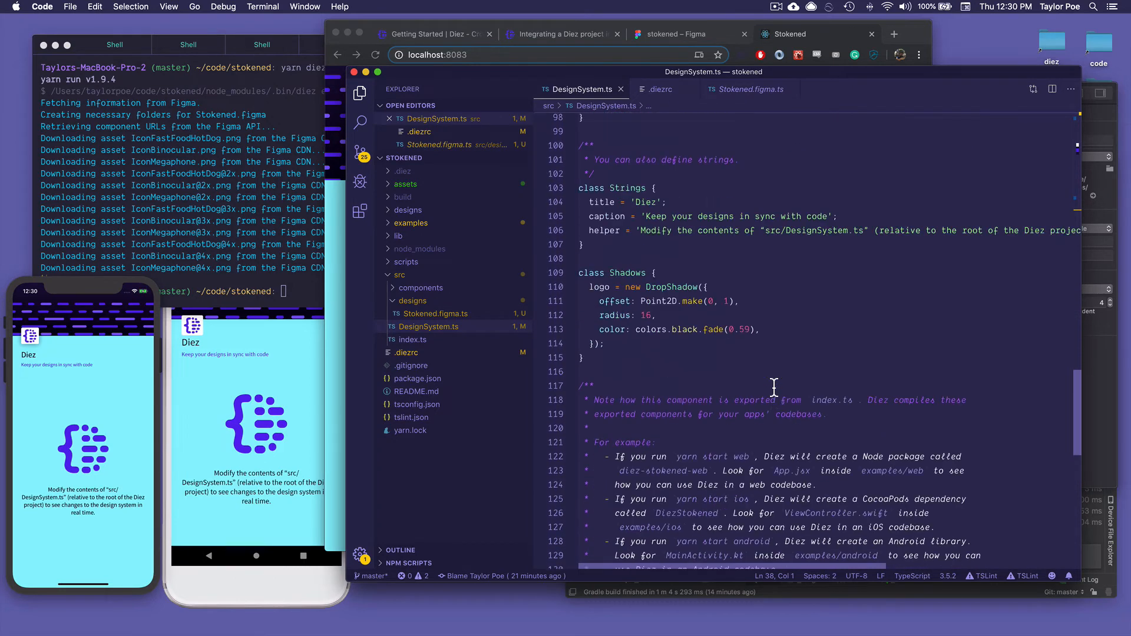
scroll("up", 3)
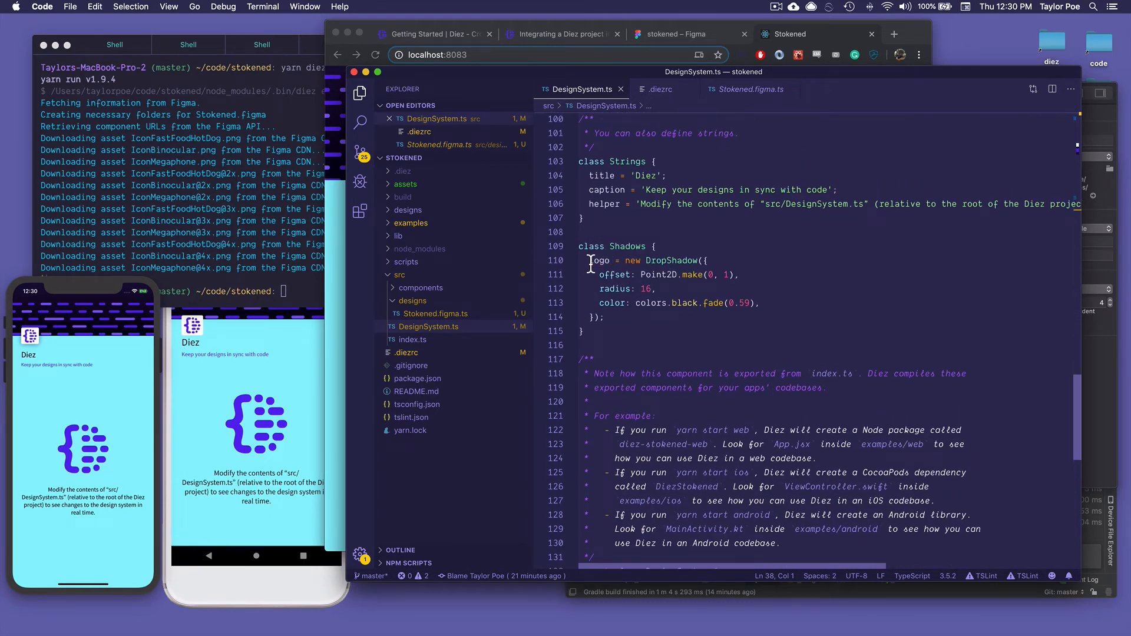
left_click(789, 34)
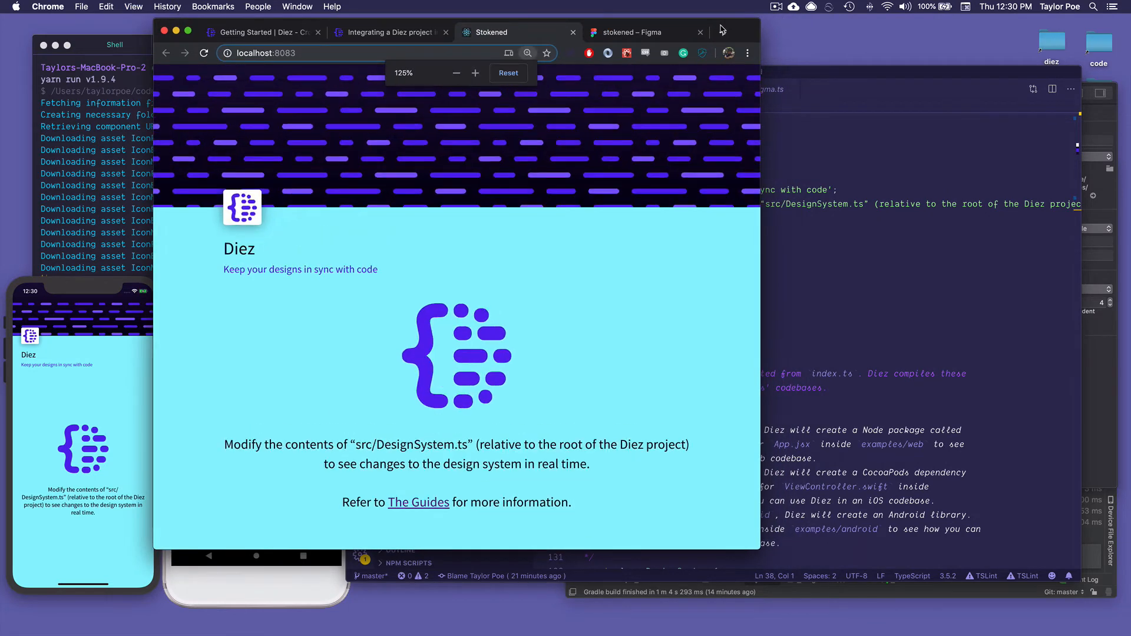
Replace the logo's drop shadow with stokenedTokens.shadows.shad700 in DesignSystem.ts.
left_click(475, 73)
type("logo =")
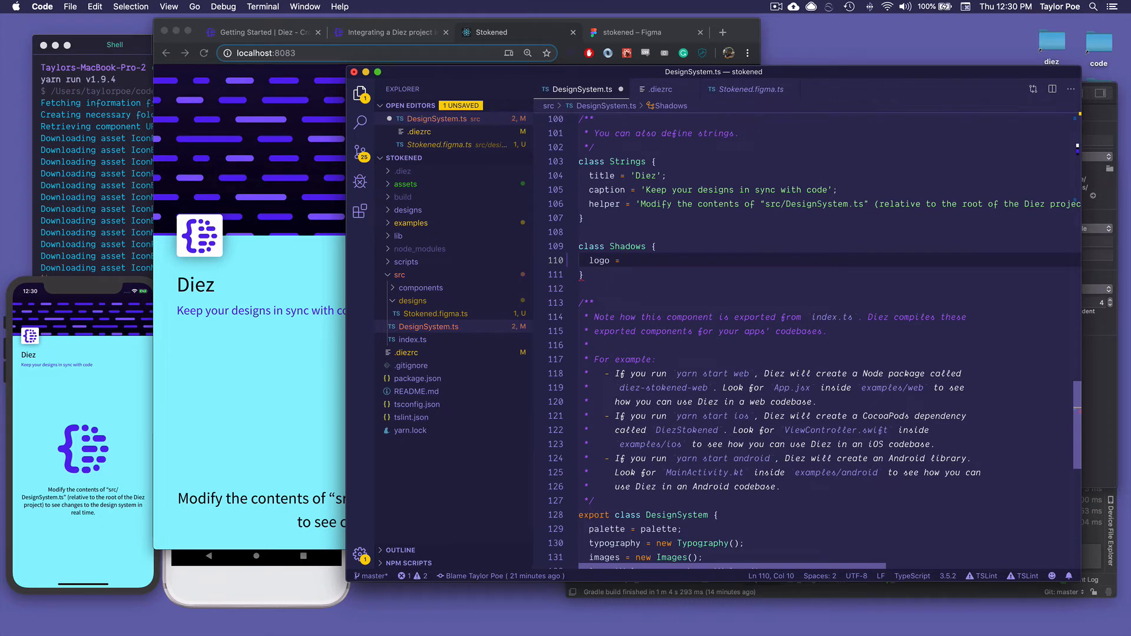
type("stokenedTokens.shadows.shad500")
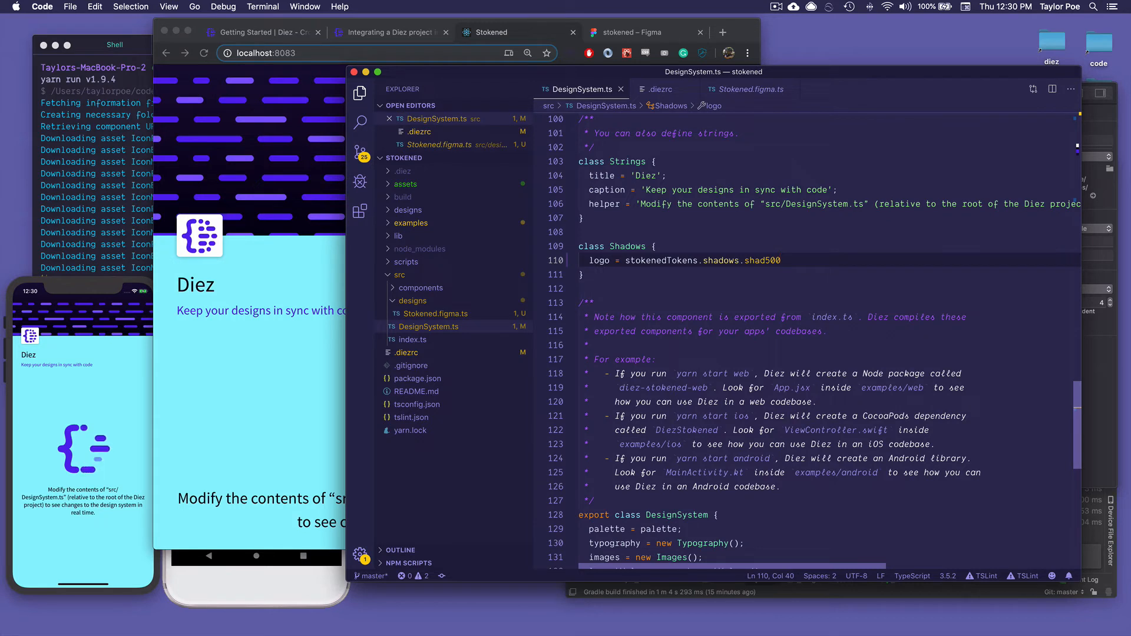
mouse_move(818, 263)
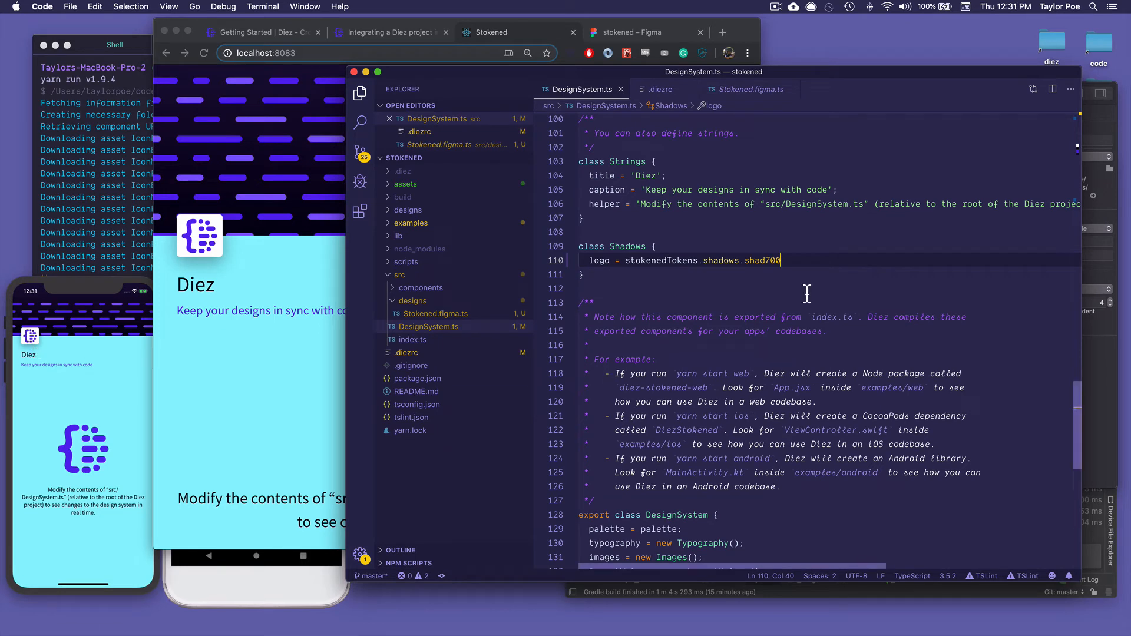
mouse_move(770, 117)
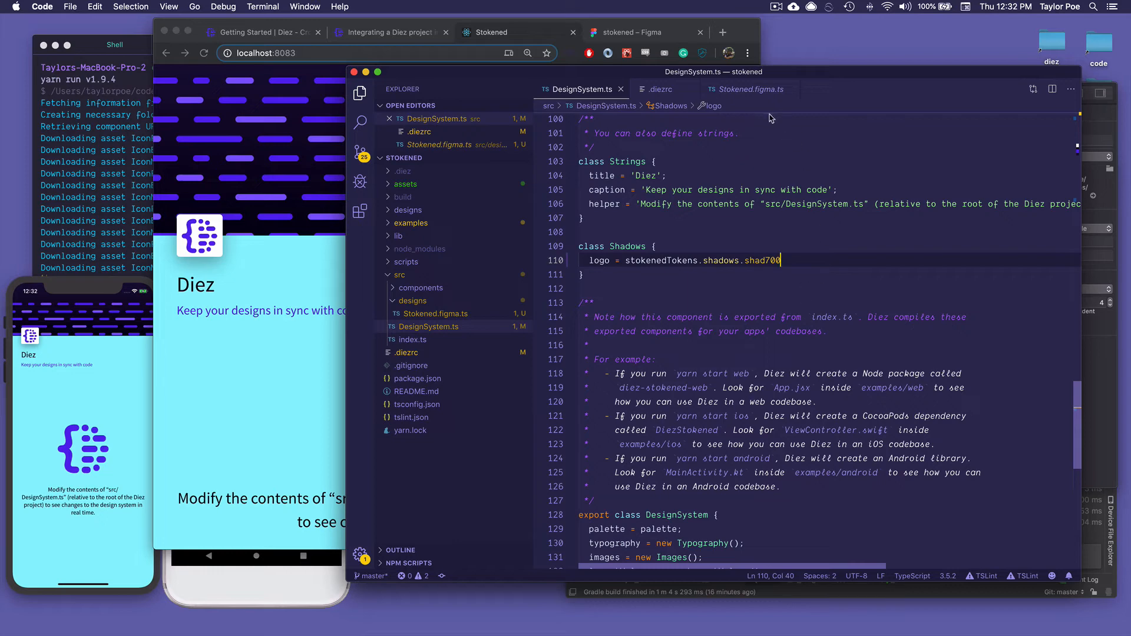
Copy the IconFastFoodHotDog component name from Stokened.figma.ts.
left_click(746, 88)
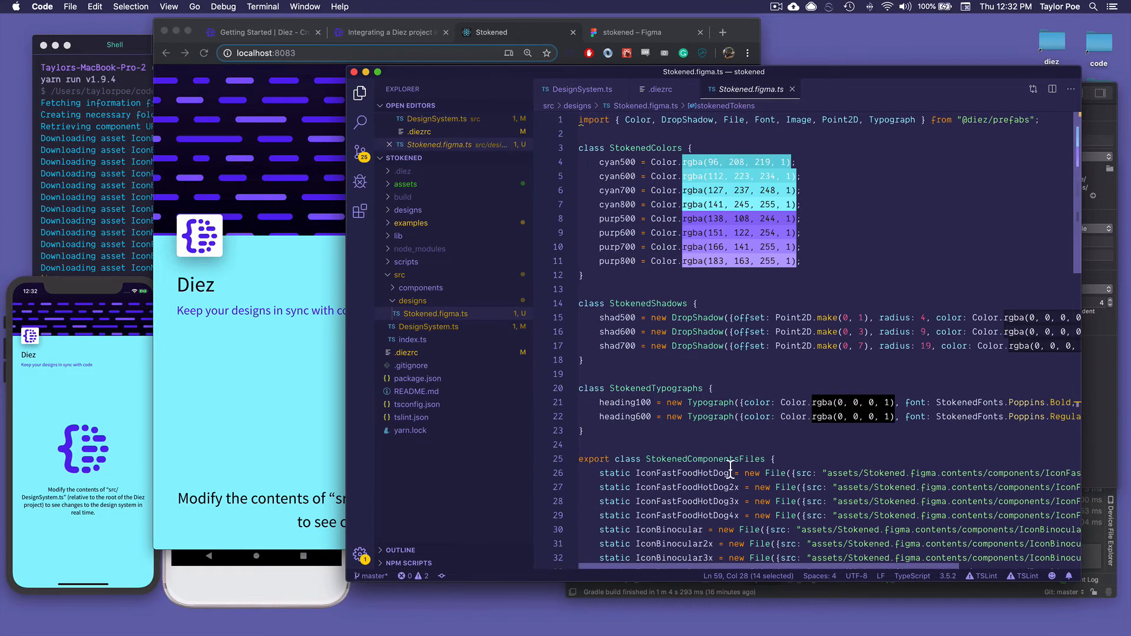
scroll("down", 3)
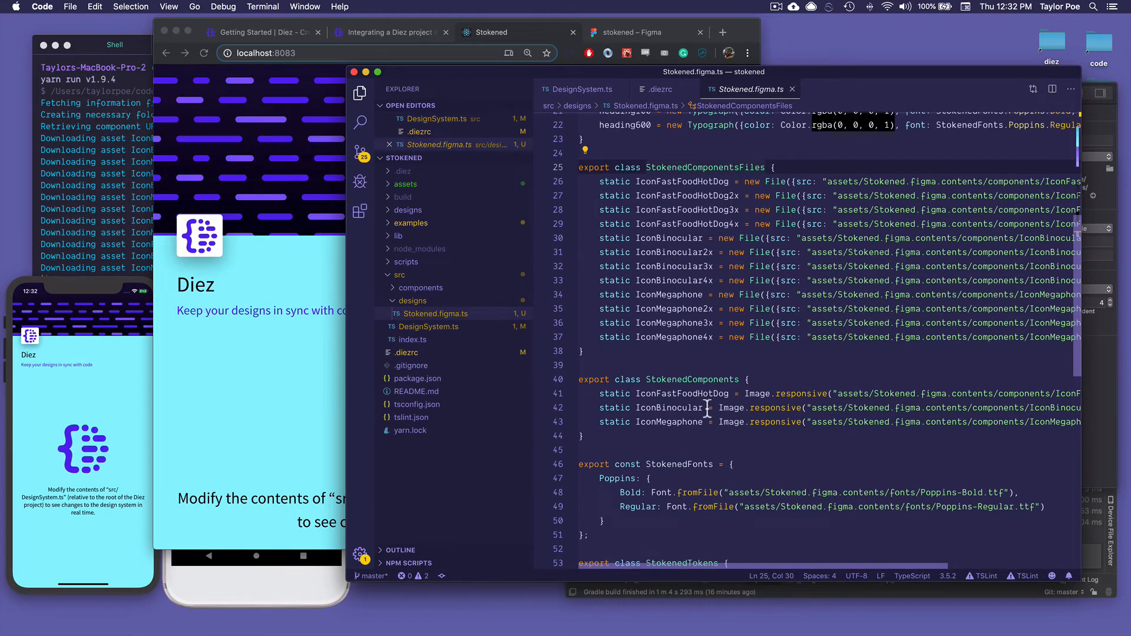
double_click(692, 379)
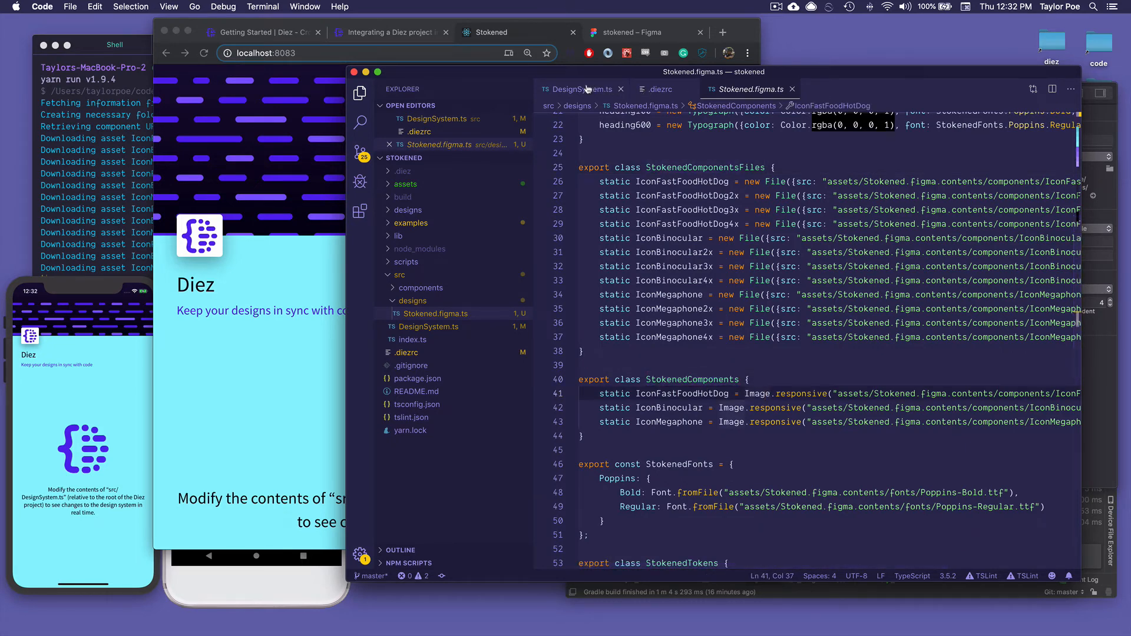
Import StokenedComponents in DesignSystem.ts and set masthead to StokenedComponents.IconFastFoodHotDog.
left_click(572, 89)
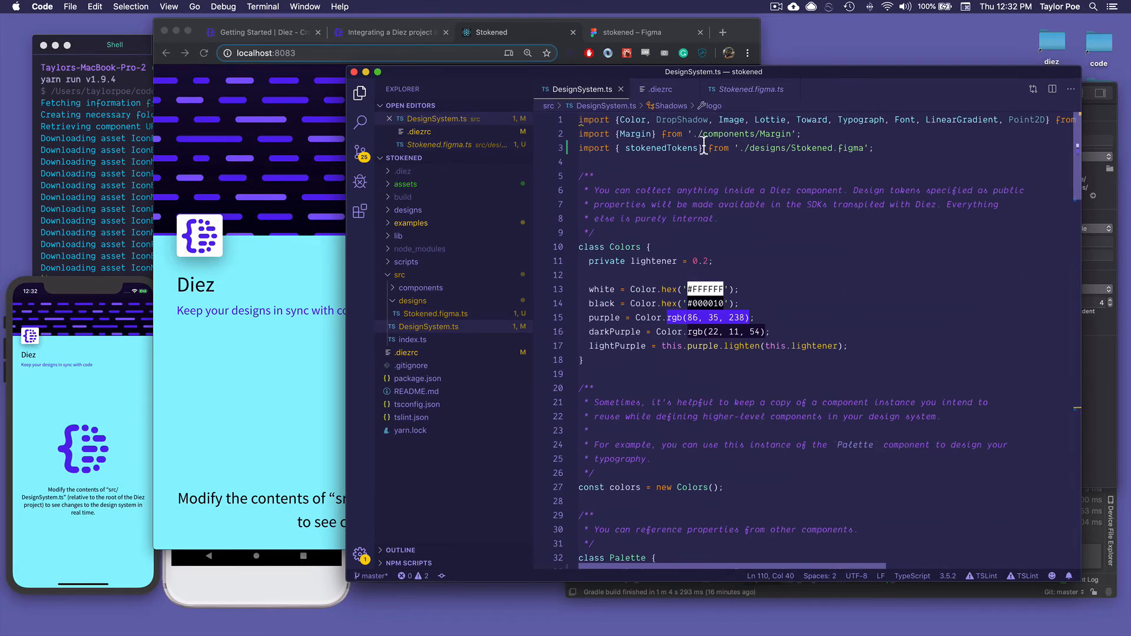
type(", StokenedComponents")
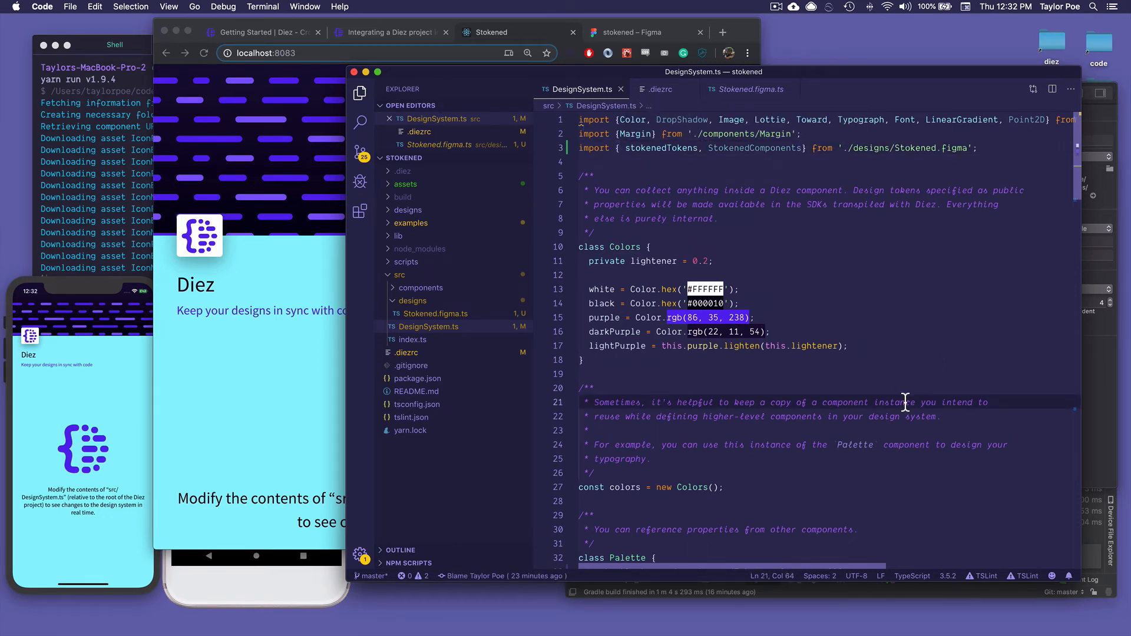
left_click(736, 120)
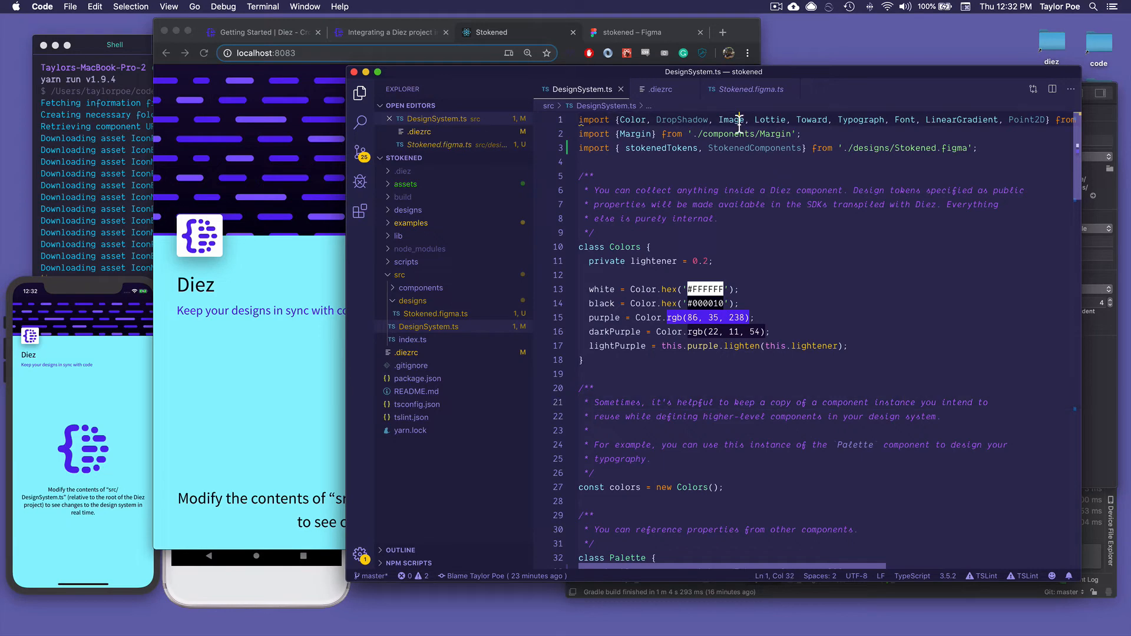
scroll("down", 3)
type("masthead = StokenedComponents;")
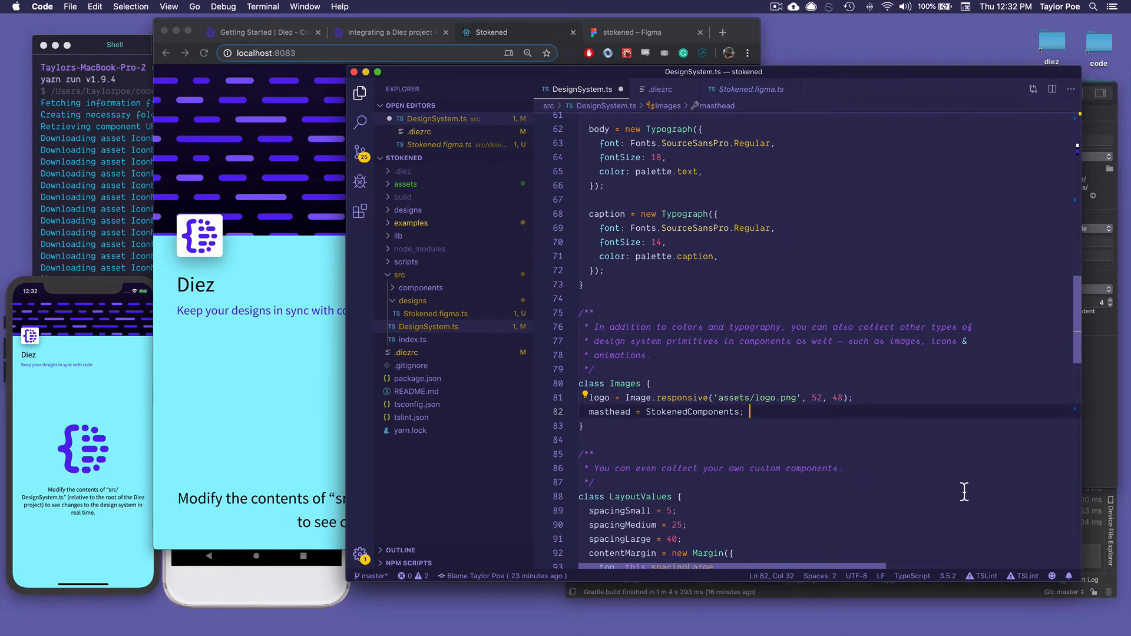
type(".")
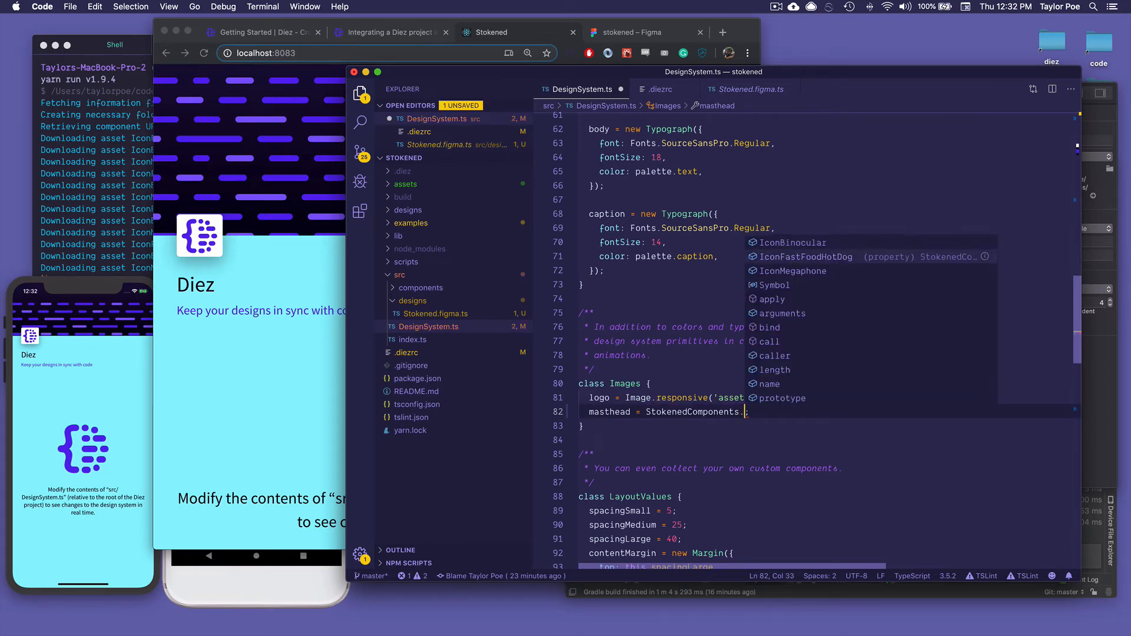
left_click(806, 257)
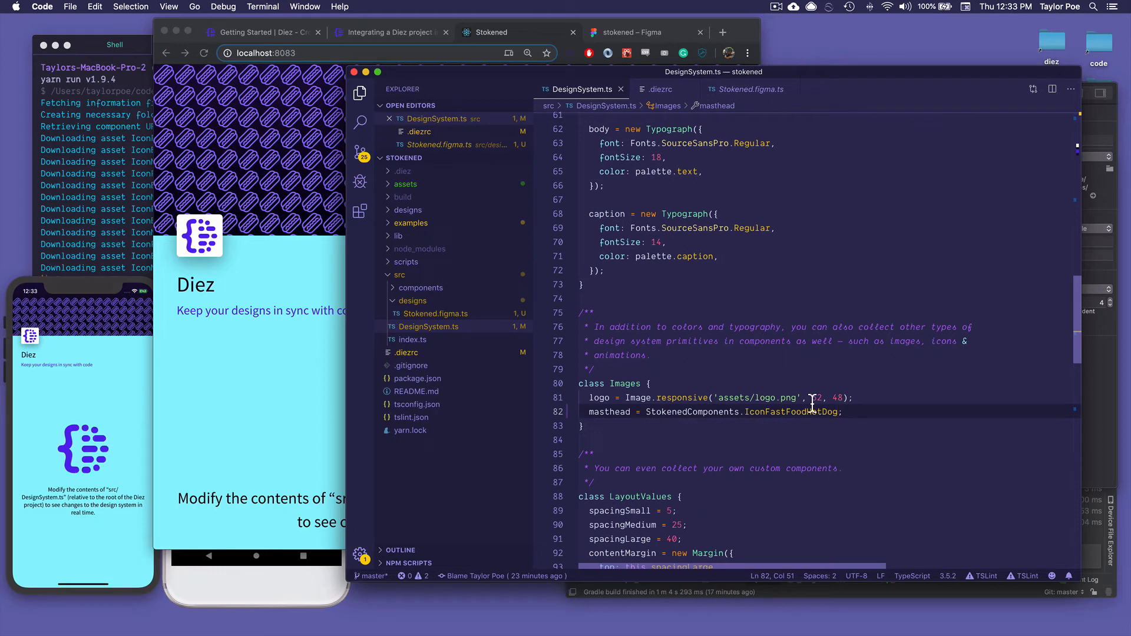
mouse_move(264, 372)
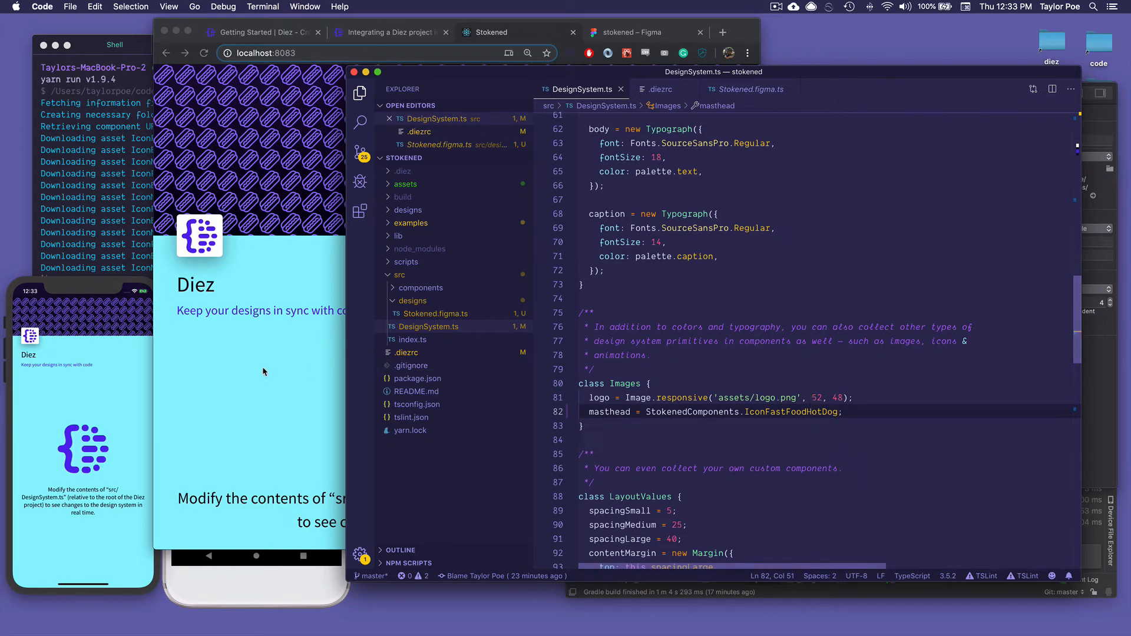
In the stokened Figma file, recolour the cyan600 colour style to yellow E7EA70.
left_click(491, 32)
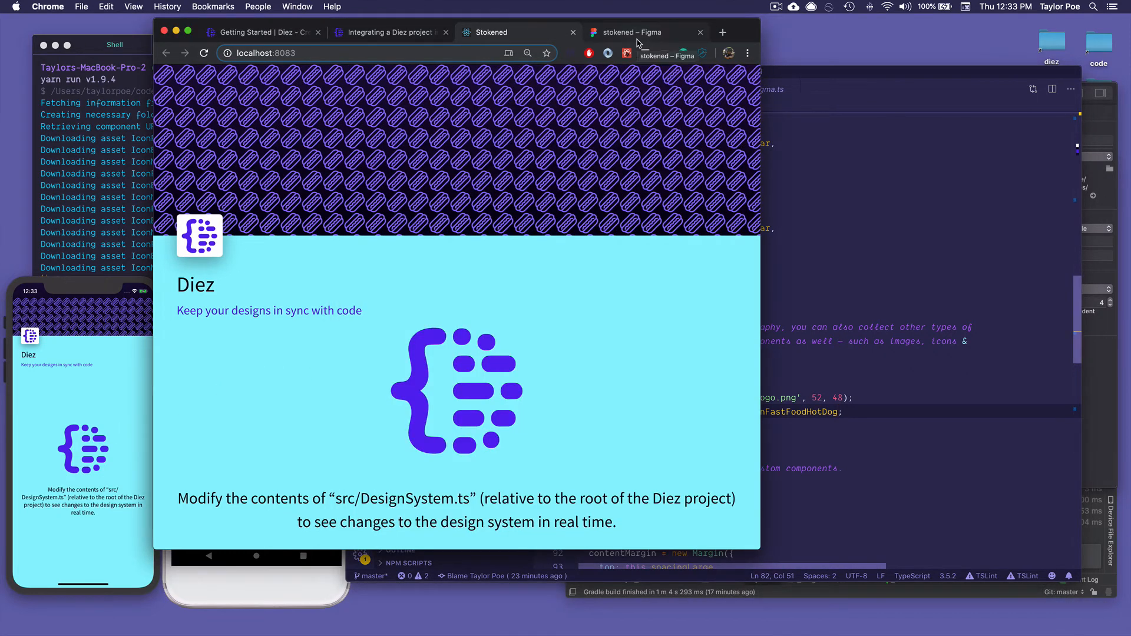
left_click(642, 32)
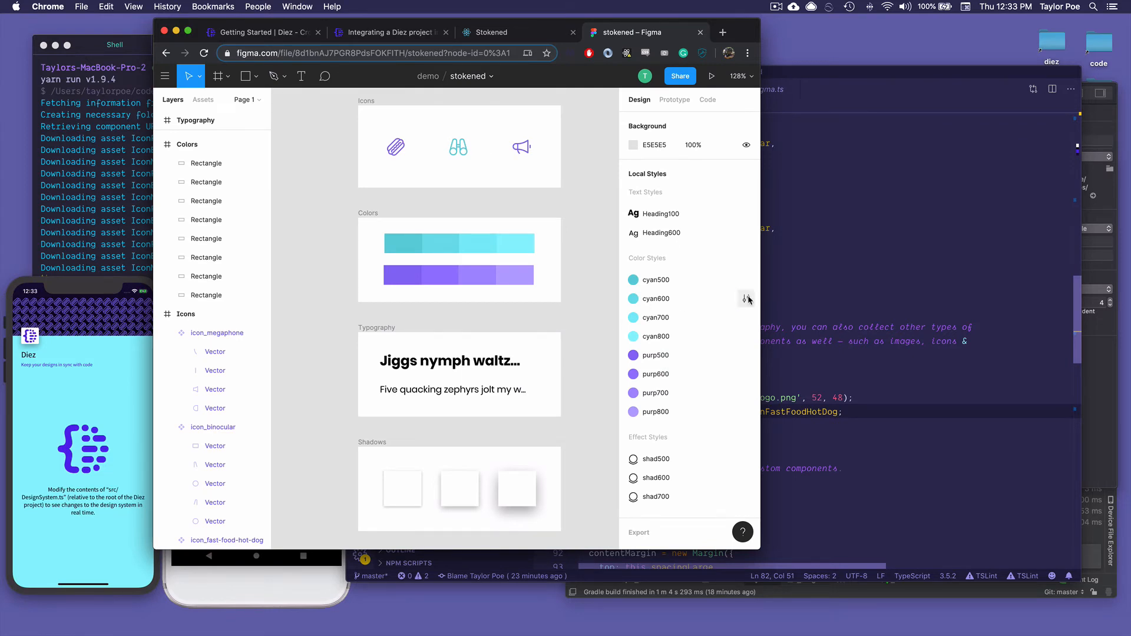
left_click(747, 298)
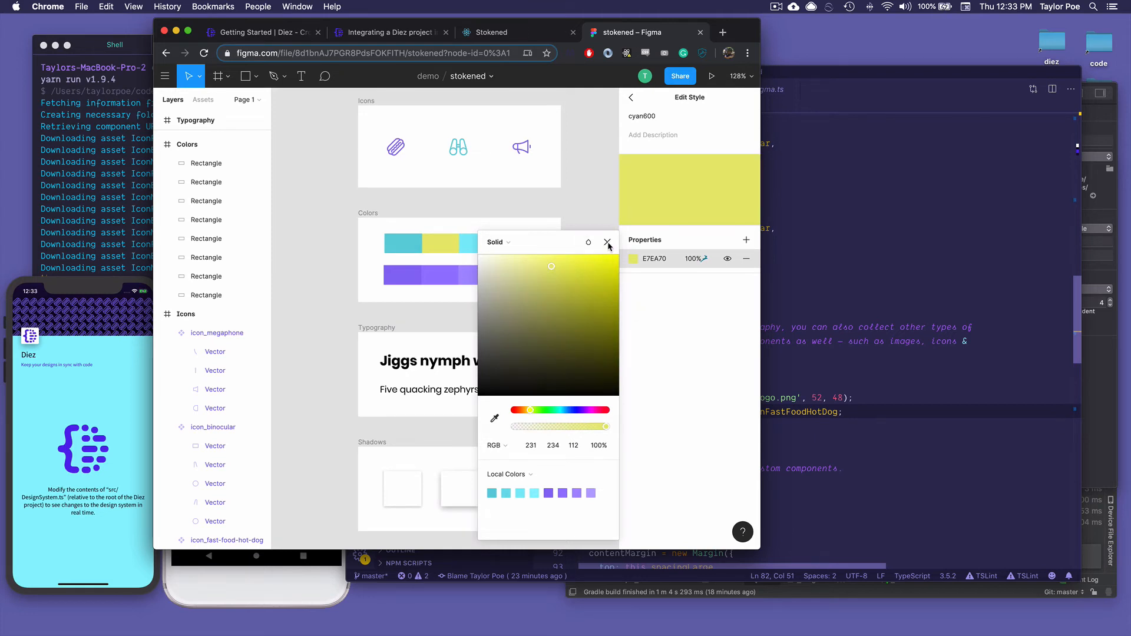
left_click(608, 242)
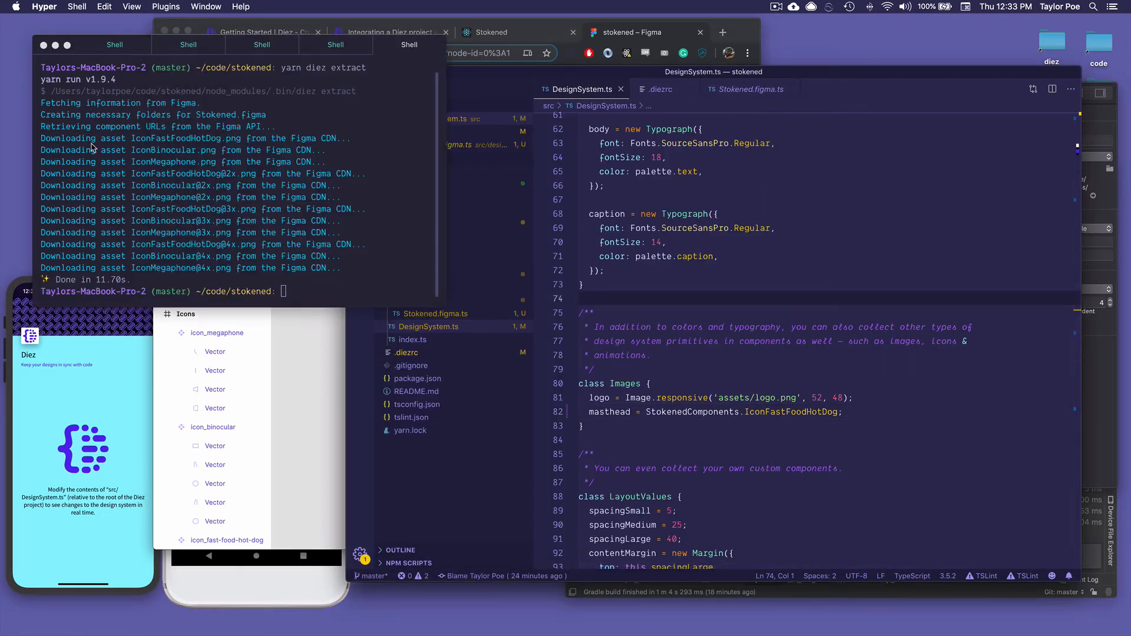
Rerun yarn diez extract in Hyper and view Stokened.figma.ts in the editor.
type("yarn diez extract")
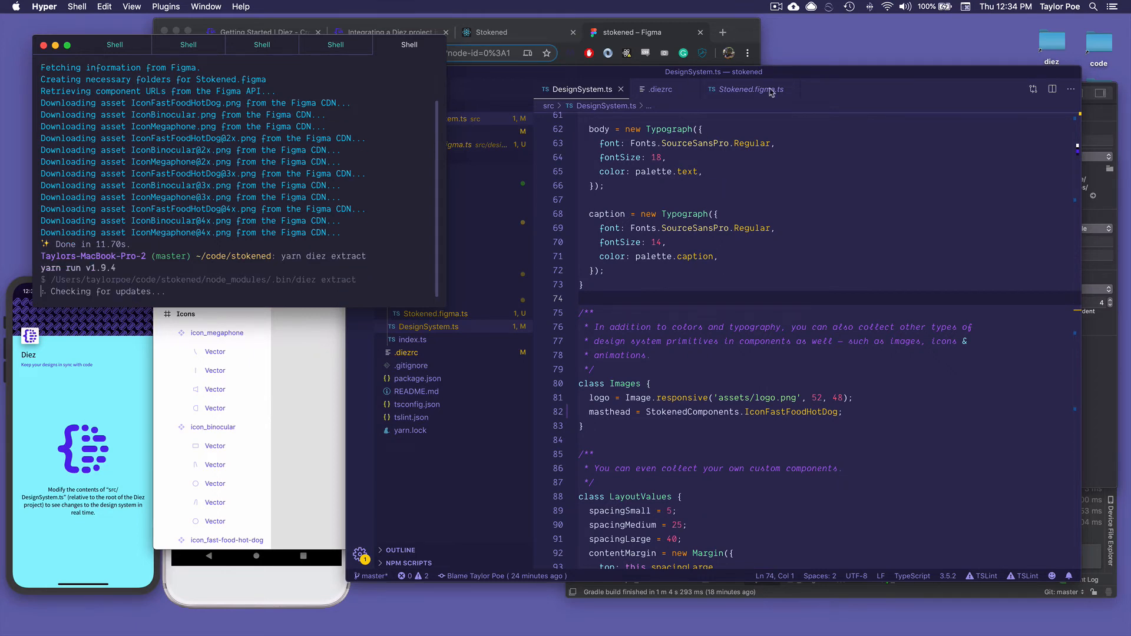
left_click(750, 89)
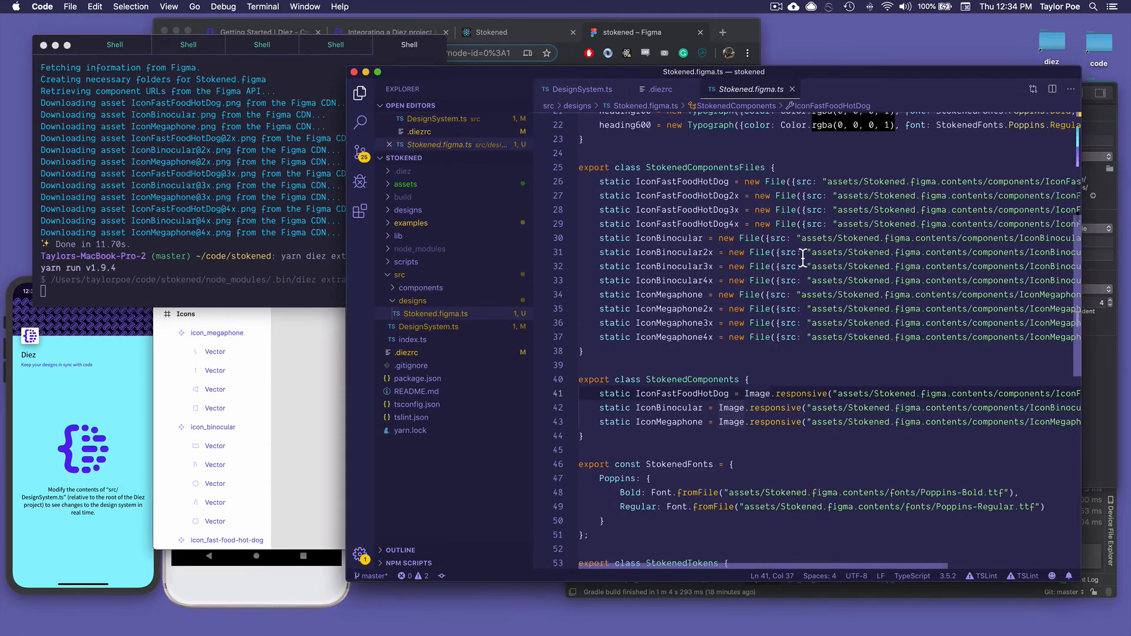
Return to DesignSystem.ts showing Palette's contentBackground as stokenedTokens.colors.cyan600.
scroll("up", 3)
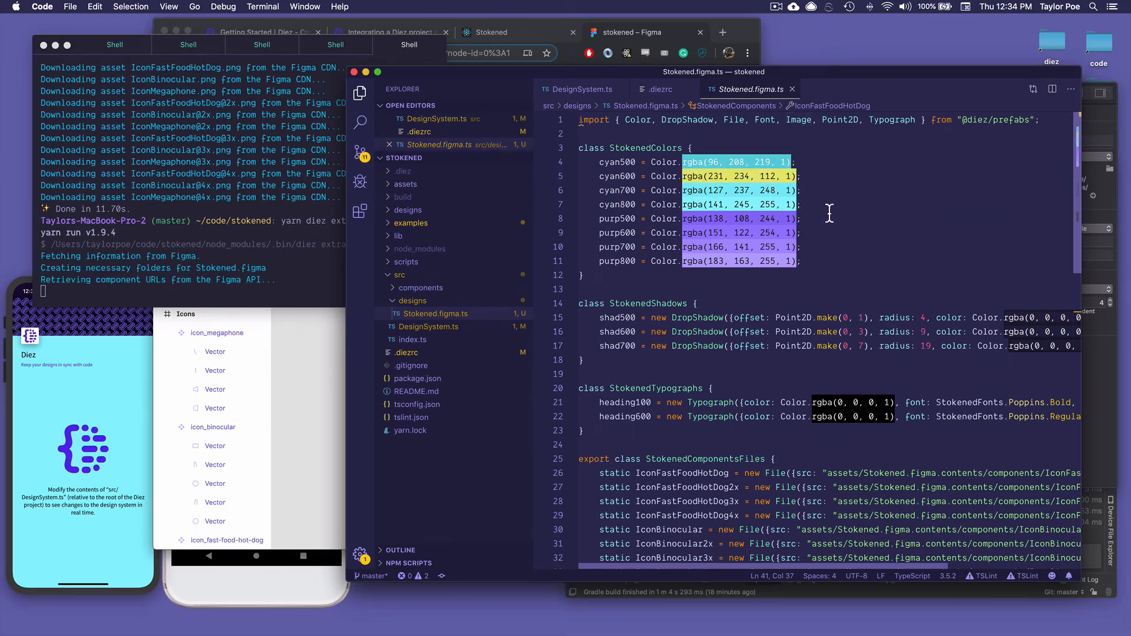
left_click(581, 89)
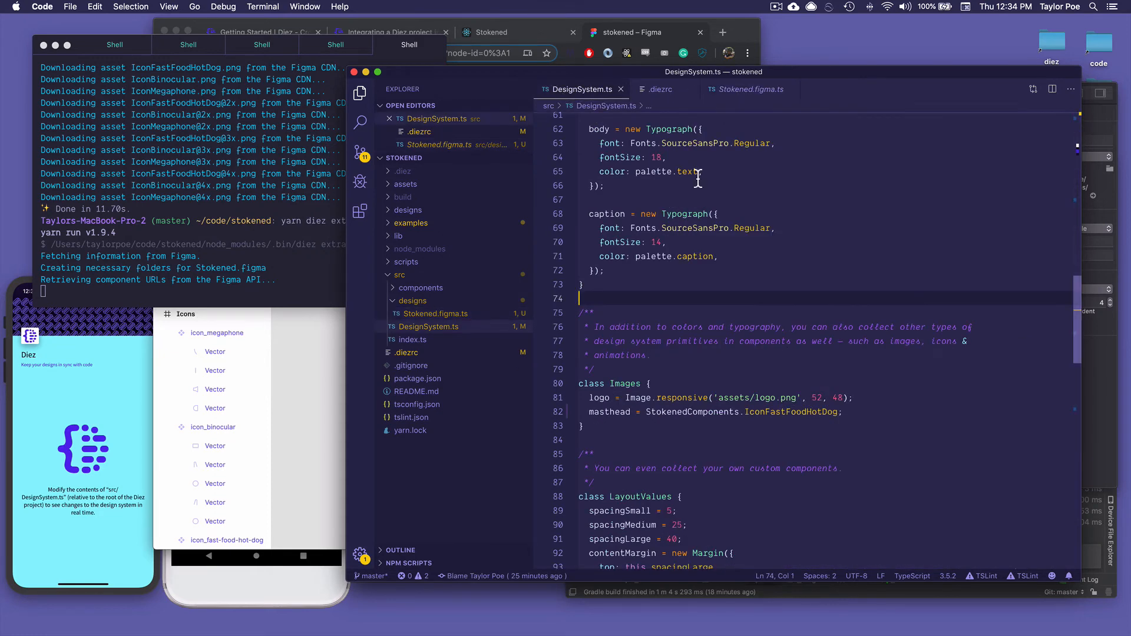
scroll("up", 3)
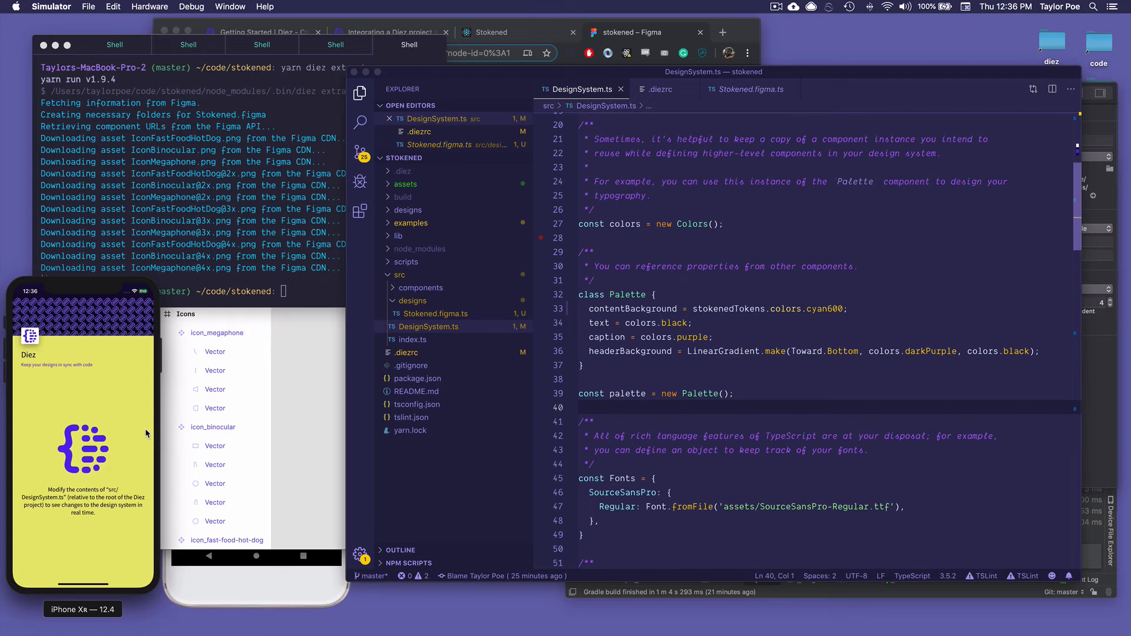
mouse_move(122, 415)
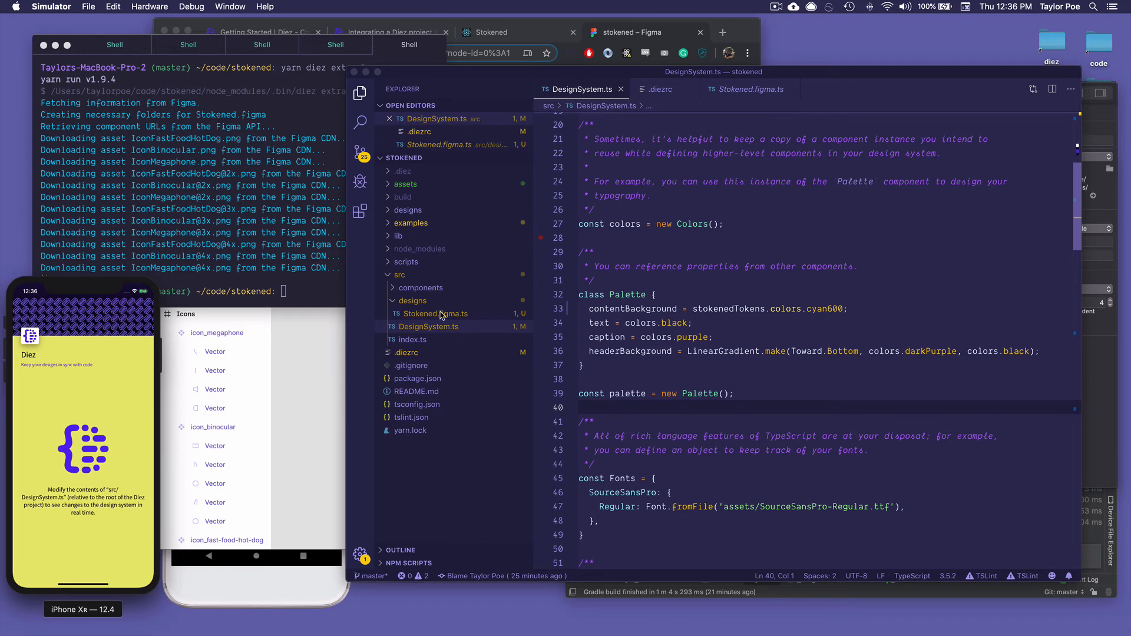
mouse_move(393, 246)
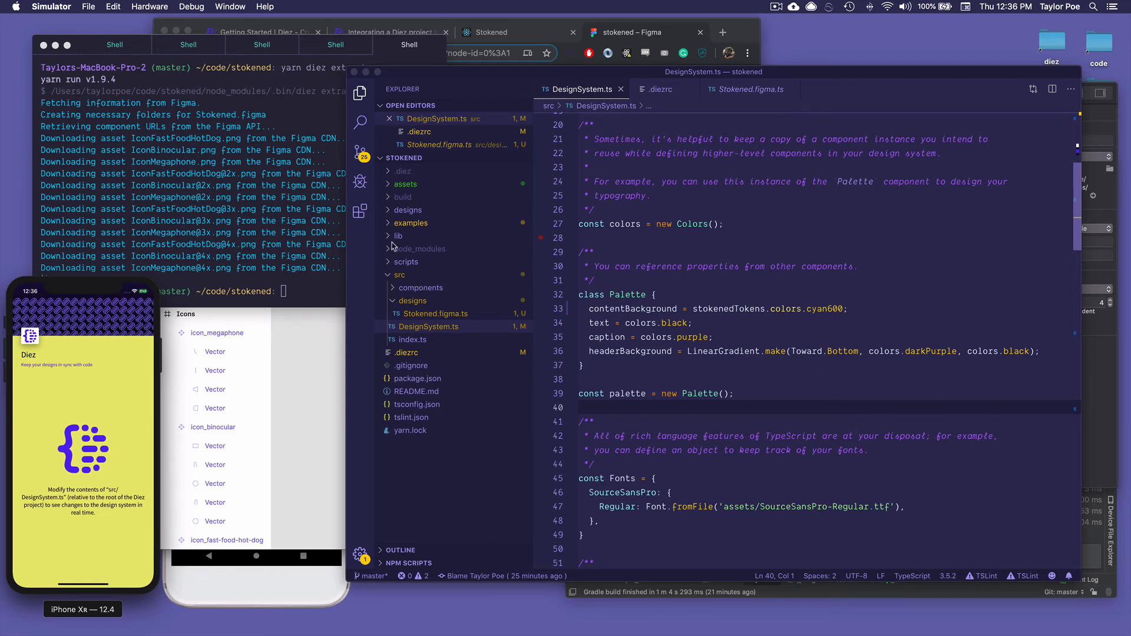
Open examples/web/src/App.jsx and highlight where DesignSystem is imported and passed to Diez.
left_click(410, 223)
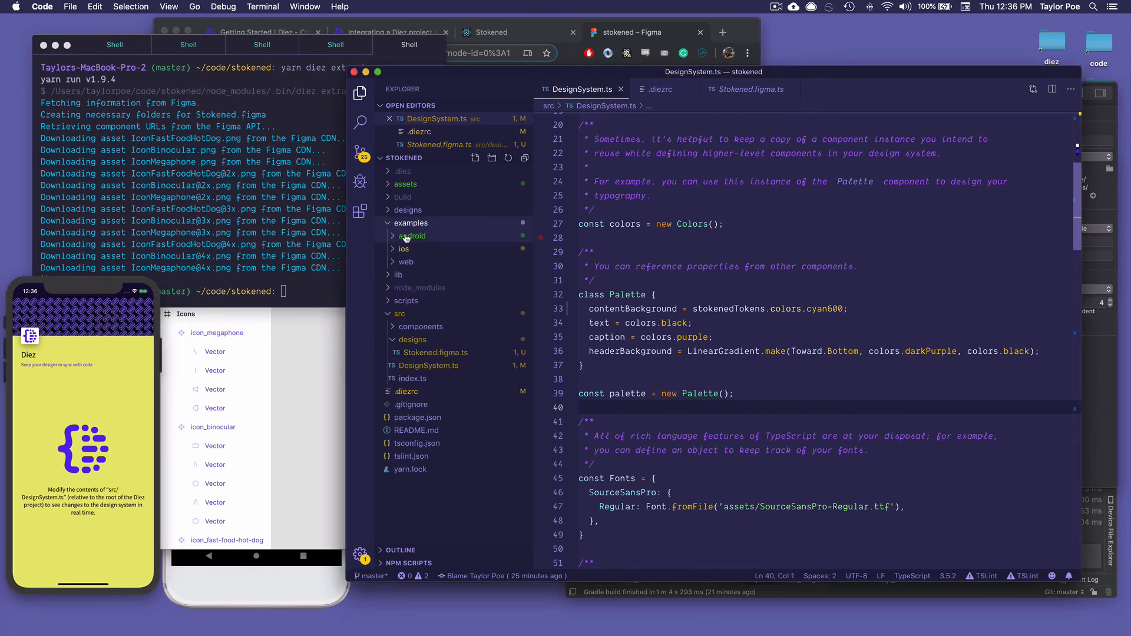
left_click(406, 261)
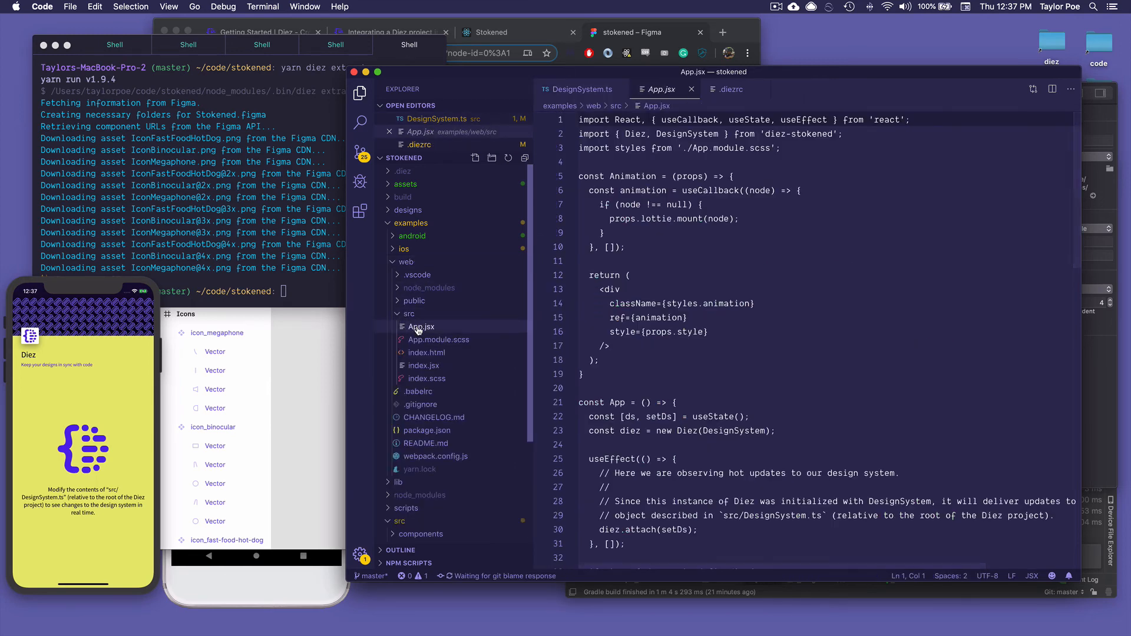
left_click(880, 219)
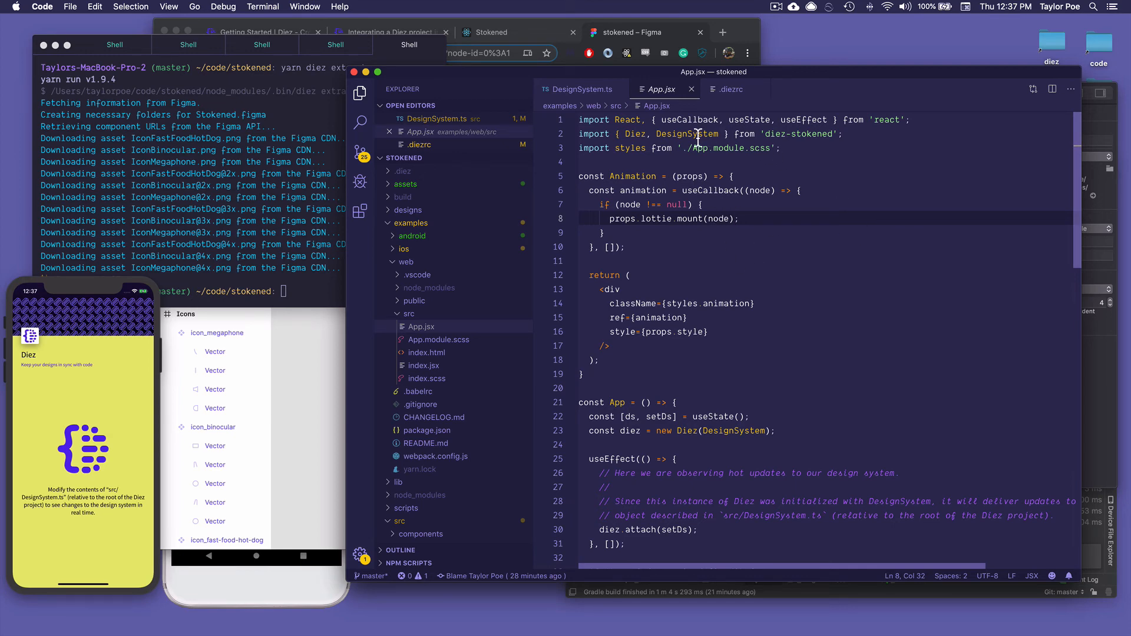
double_click(686, 133)
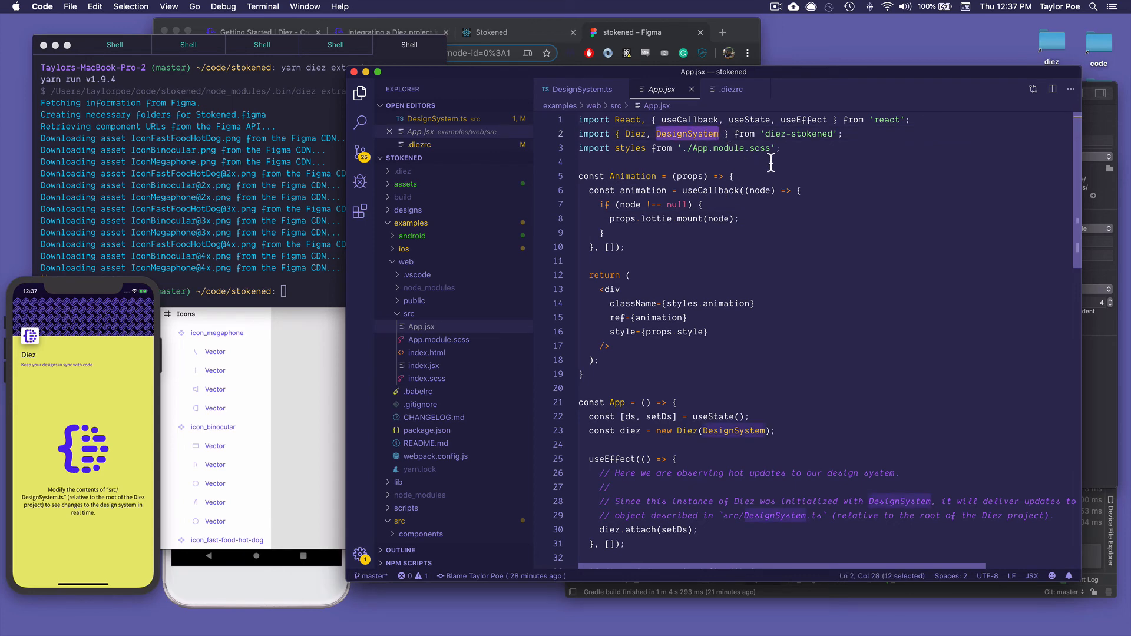
left_click(728, 149)
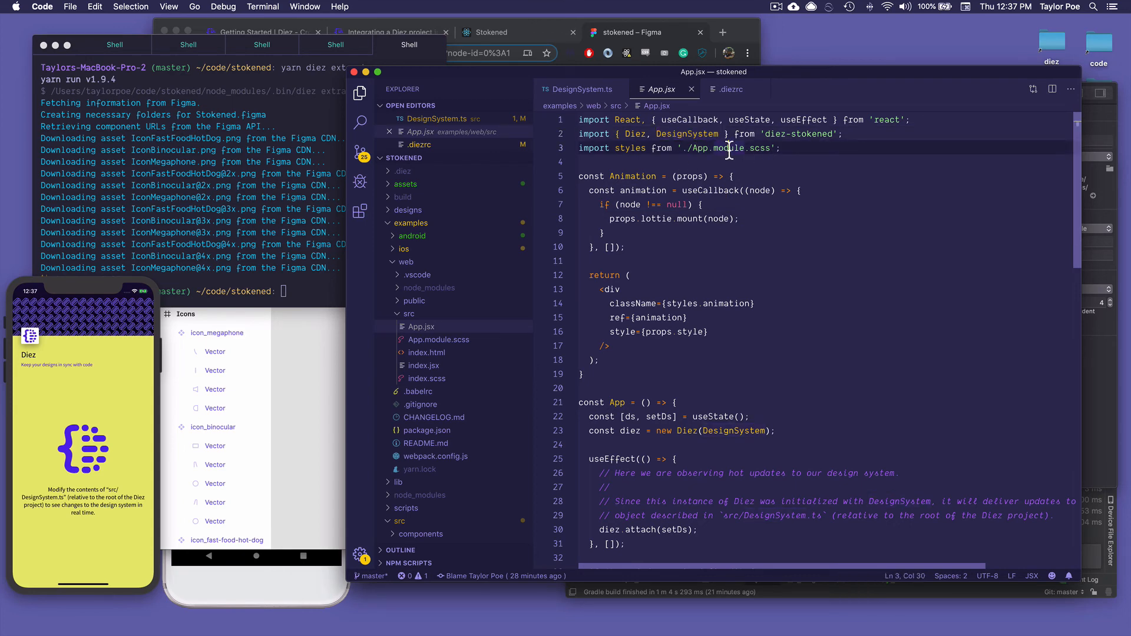
double_click(759, 149)
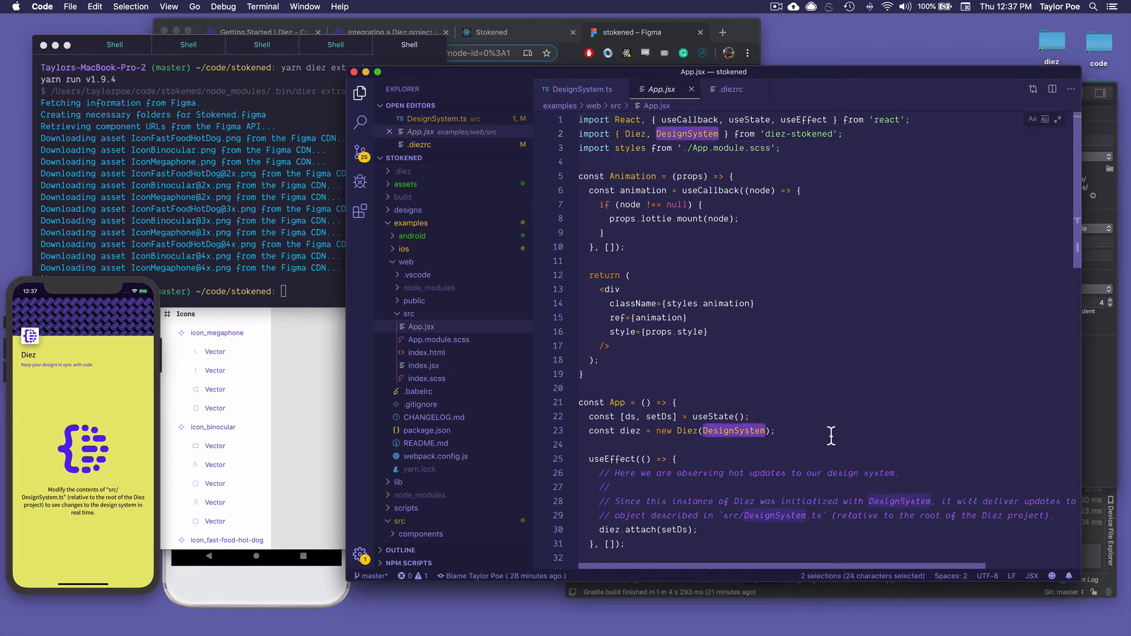
Highlight every ds.strings use in App.jsx, then switch to the browser window.
scroll("down", 3)
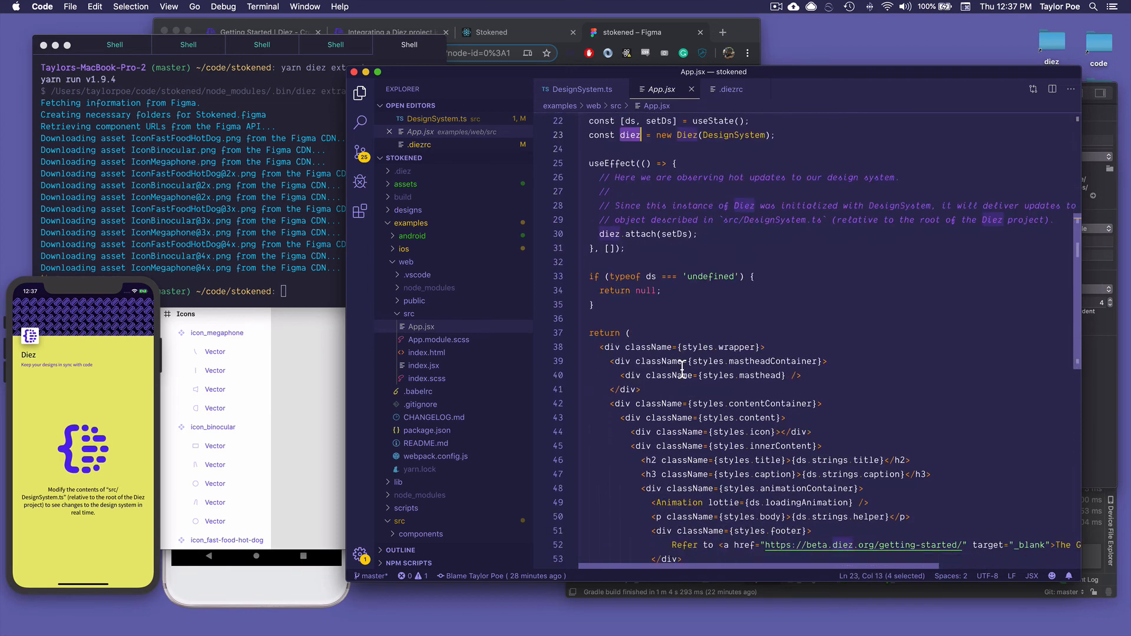
scroll("up", 3)
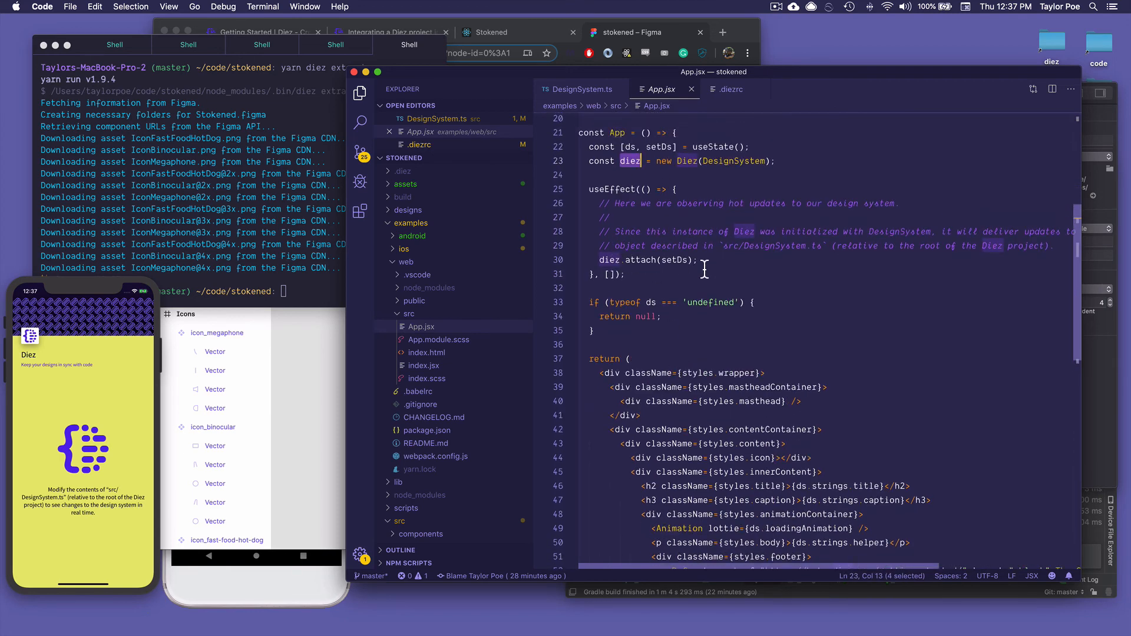
scroll("up", 3)
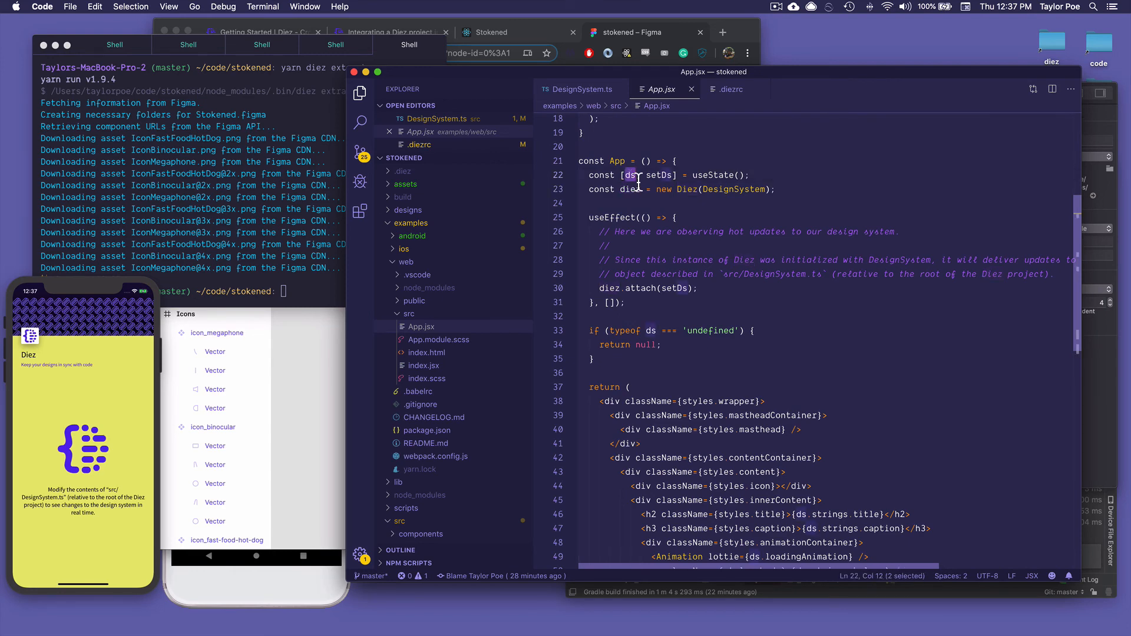
scroll("down", 3)
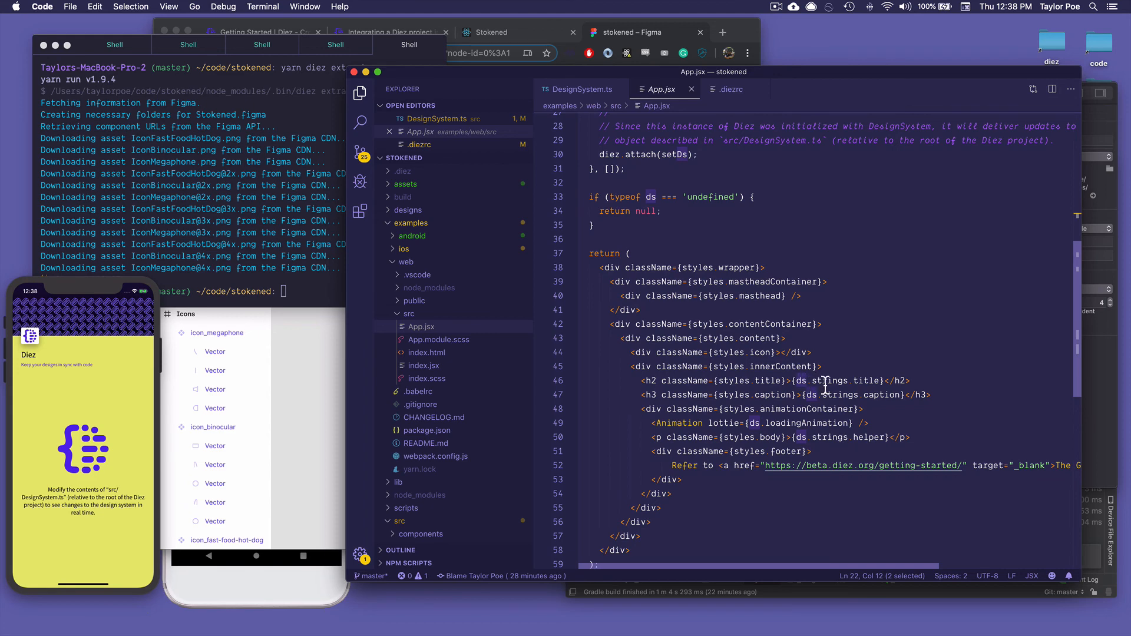
double_click(830, 380)
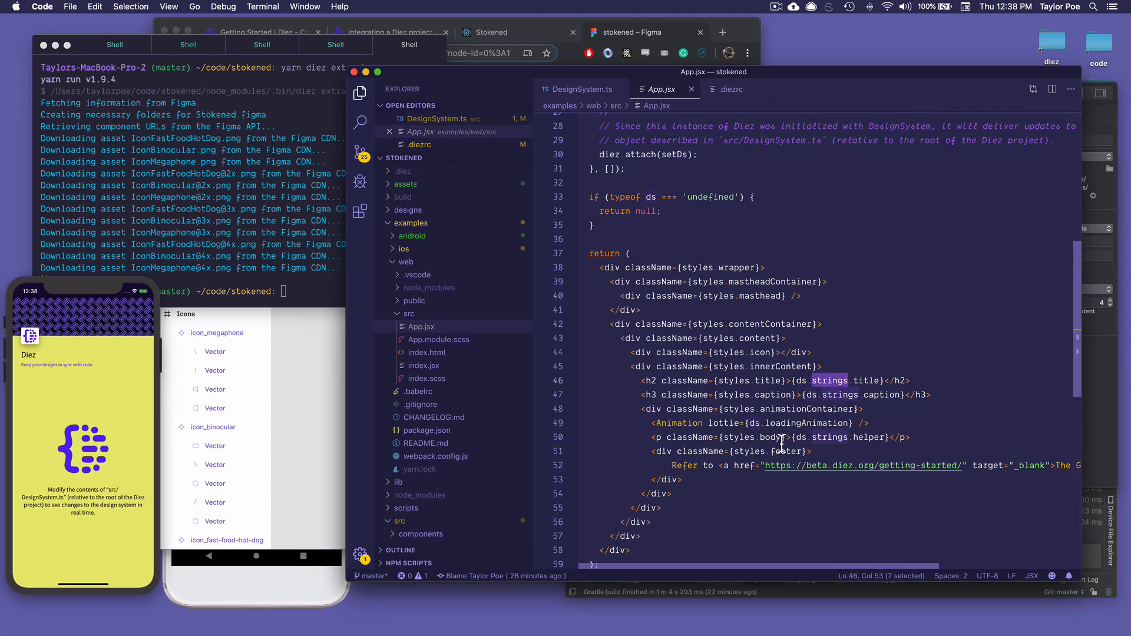
scroll("down", 3)
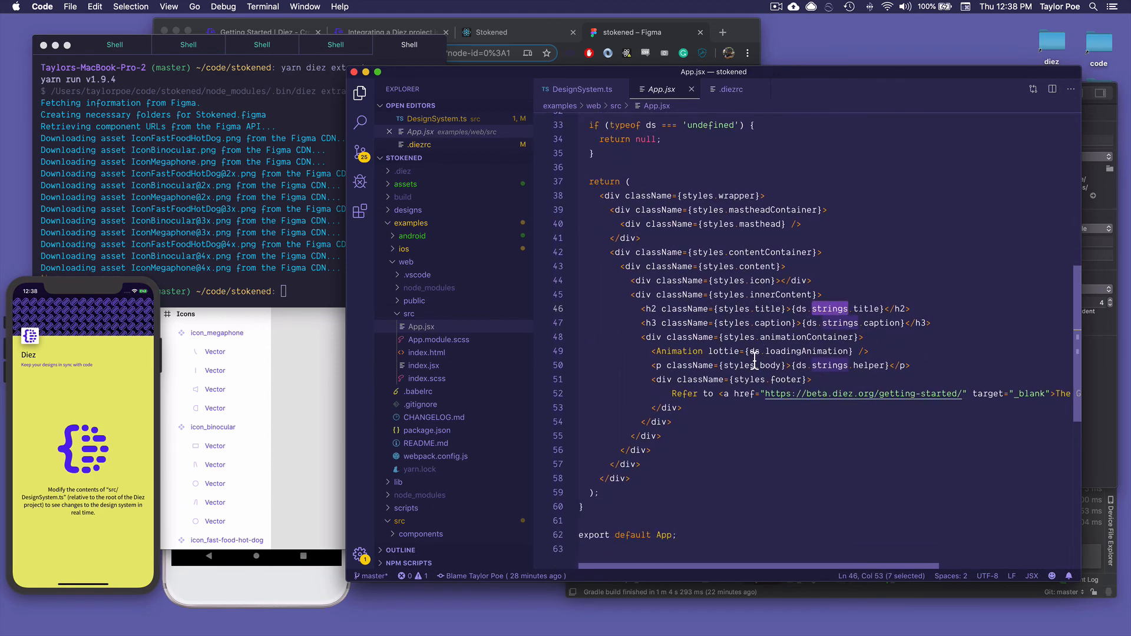
left_click(490, 31)
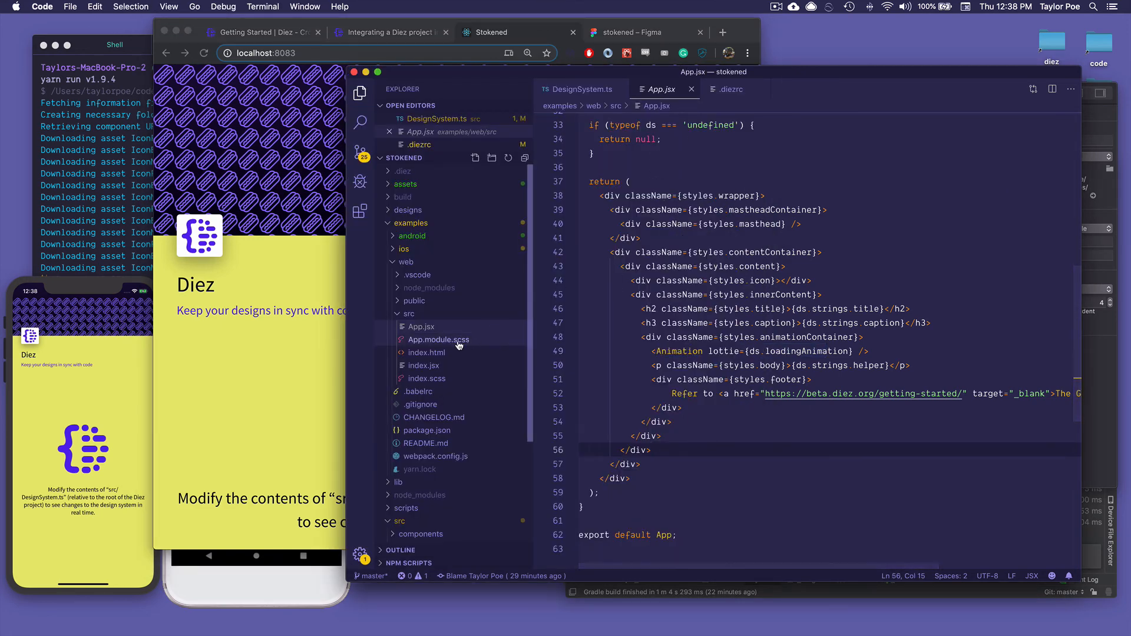
Open App.module.scss, highlight $images-masthead-3x, and bring up the Diez CSS/Sass docs.
left_click(437, 340)
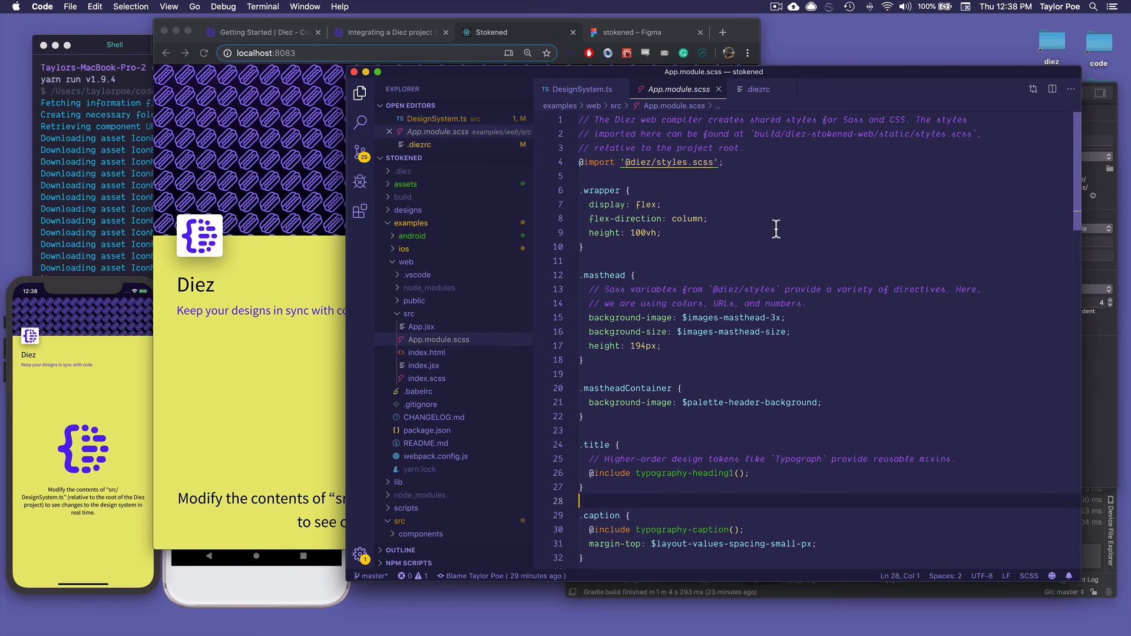
double_click(732, 318)
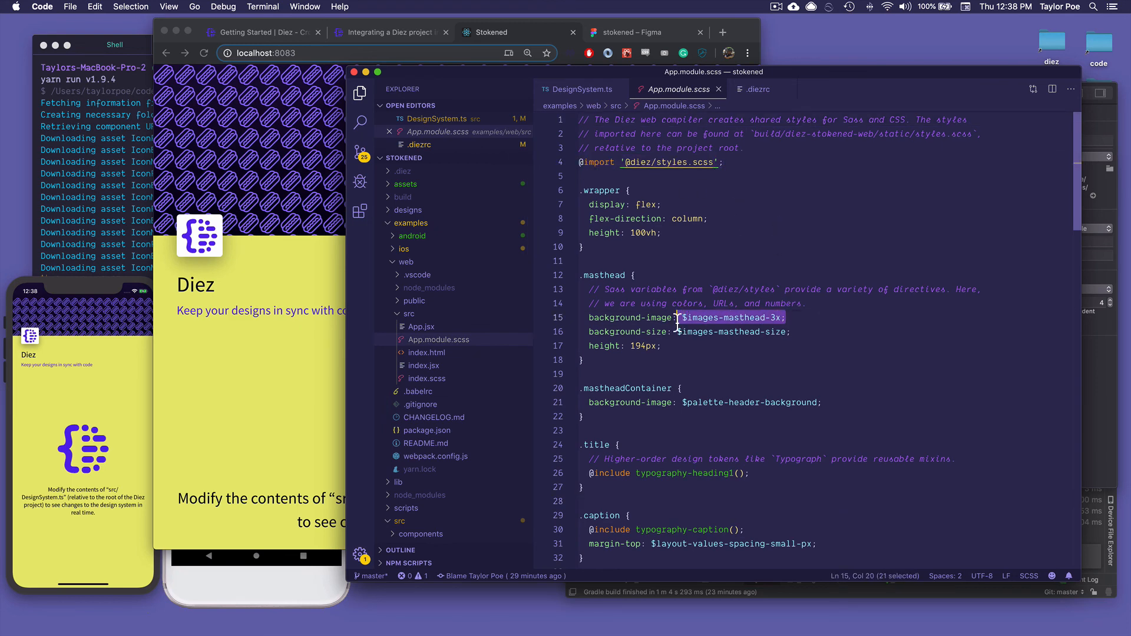
scroll("down", 3)
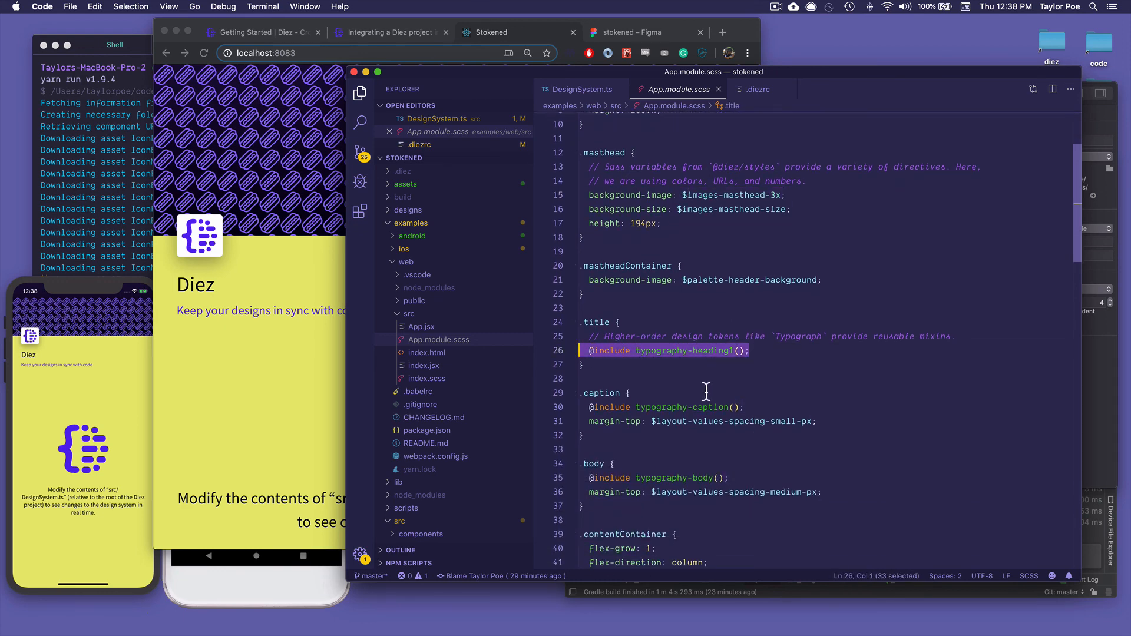
left_click(389, 32)
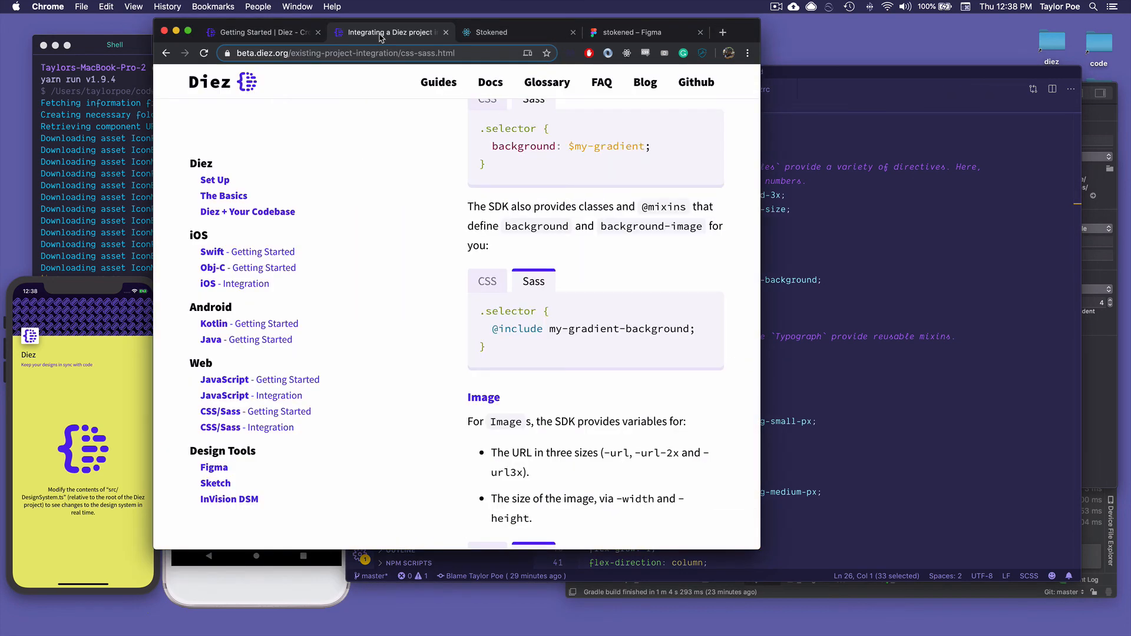
Browse the Diez Getting Started guide and the prefabs package API docs.
left_click(487, 281)
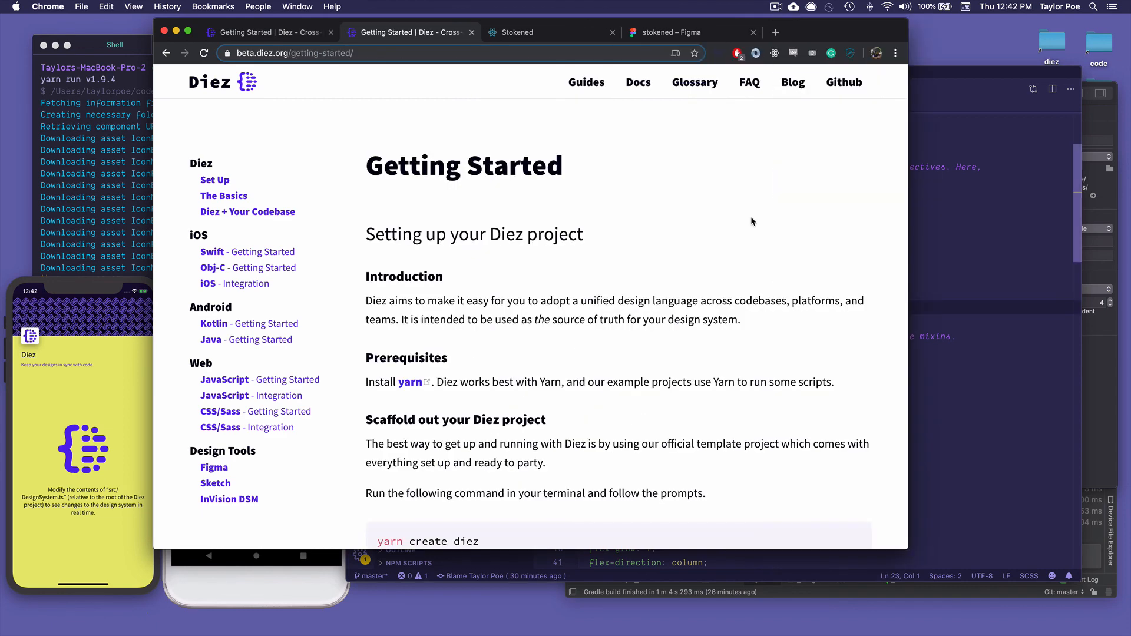
mouse_move(630, 253)
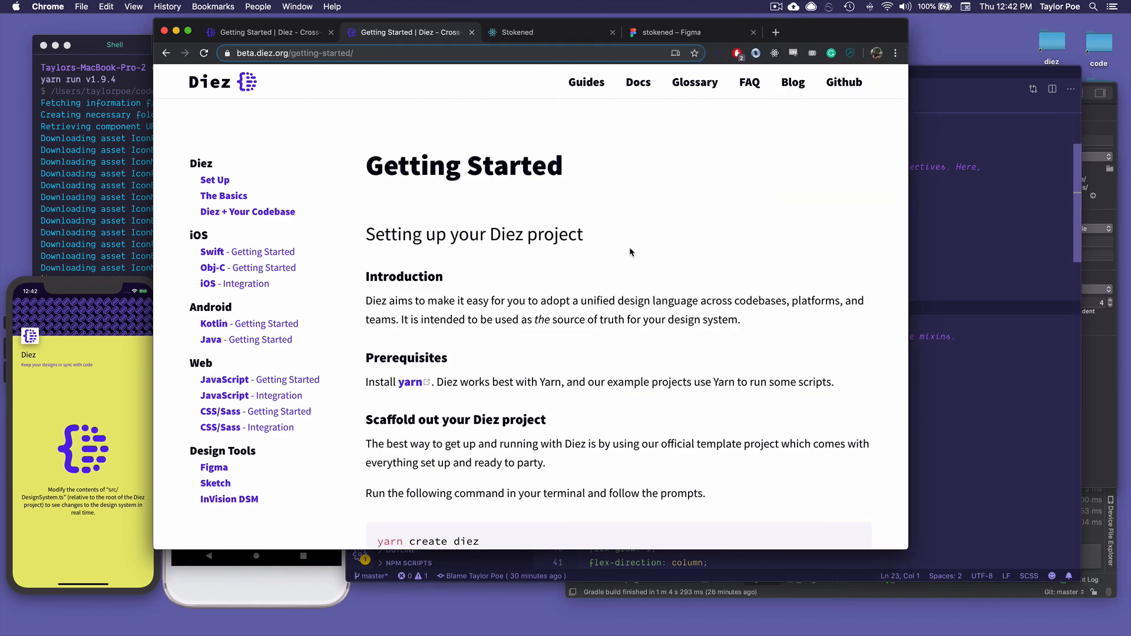
left_click(637, 82)
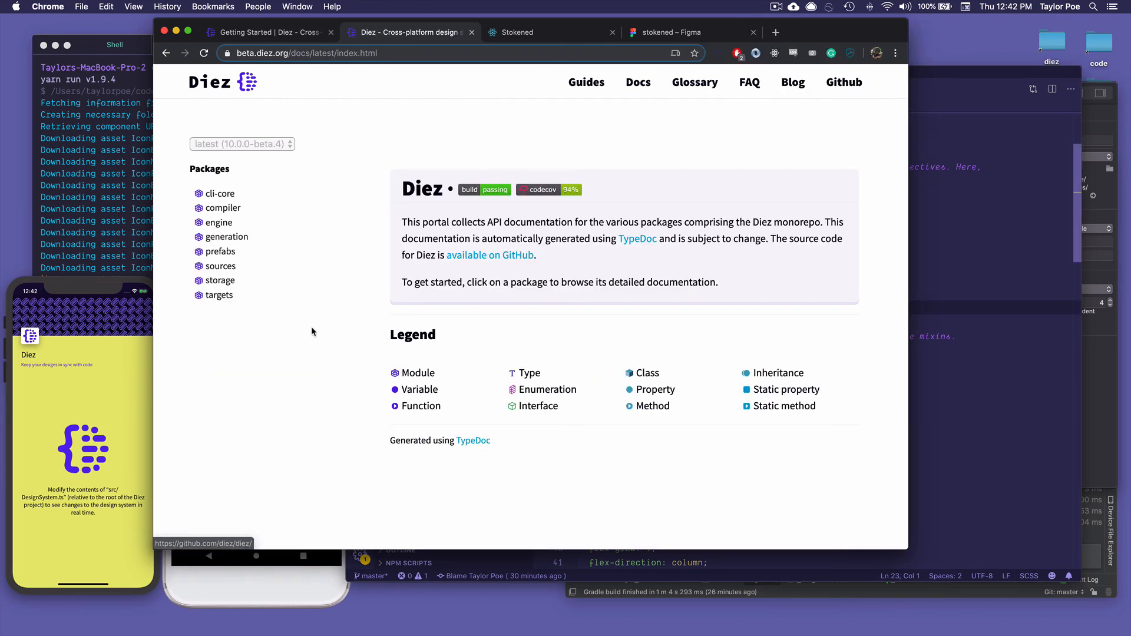
left_click(221, 251)
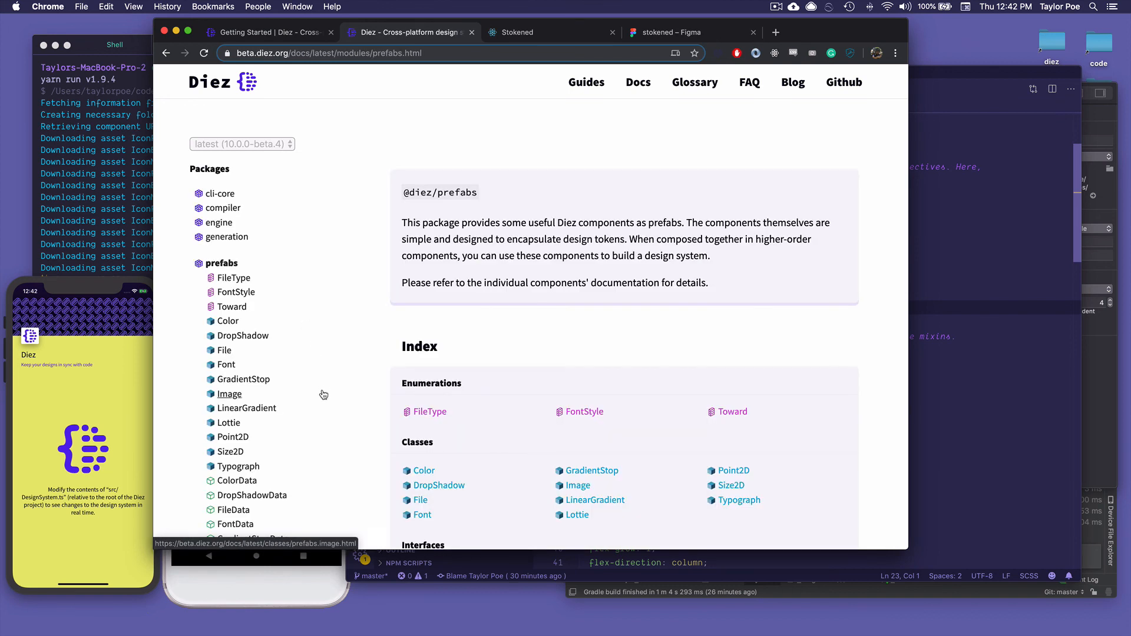
scroll("down", 3)
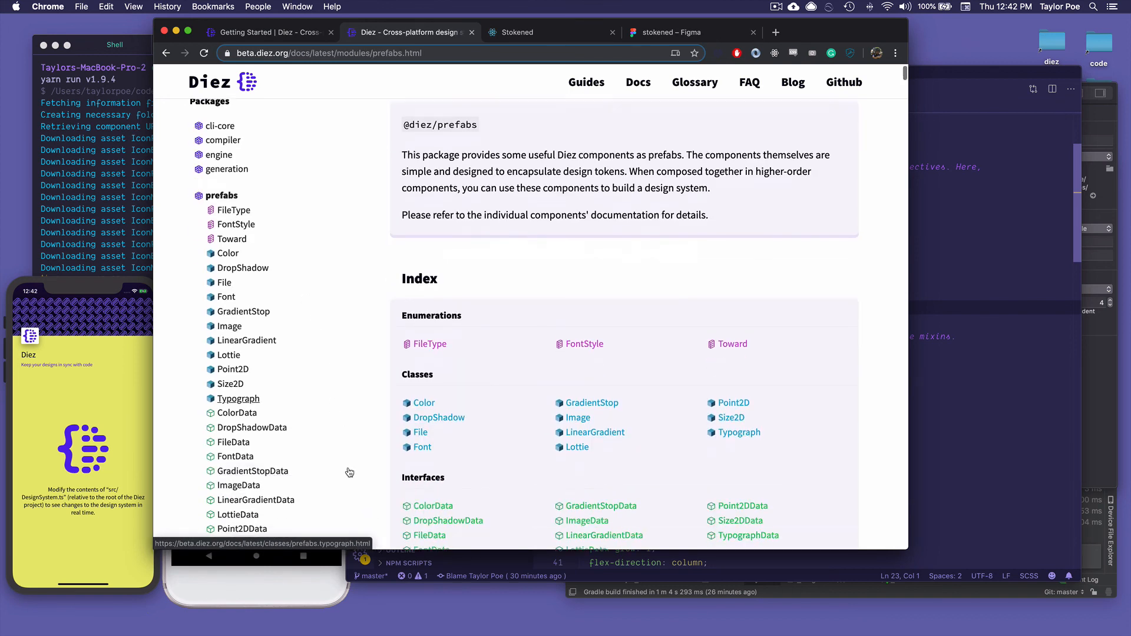
scroll("up", 3)
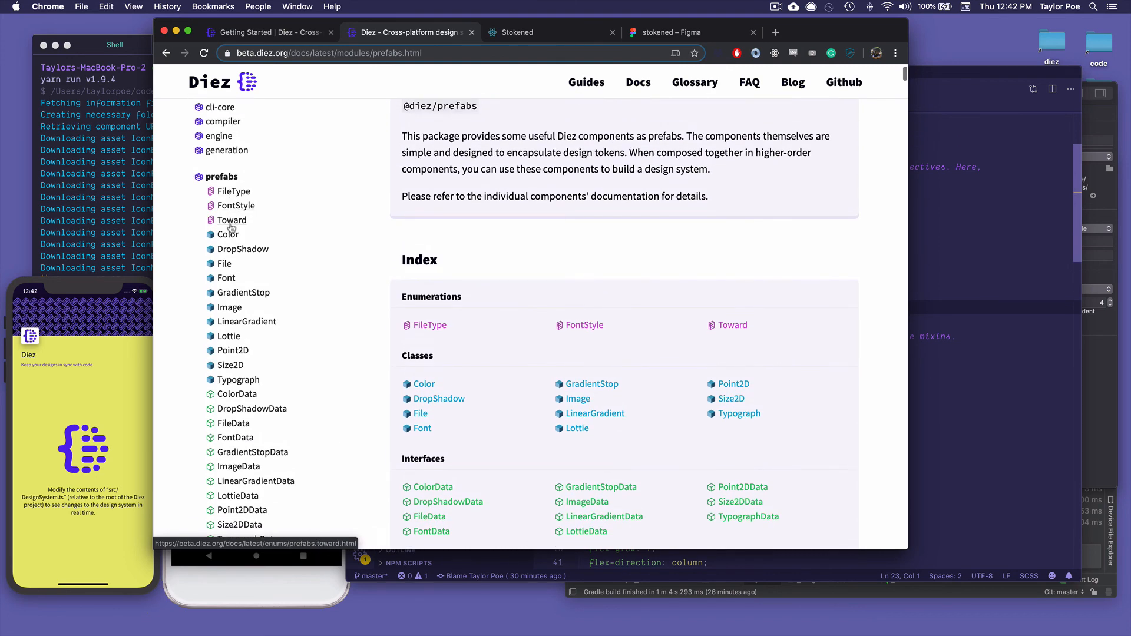
Go to the Diez home page and highlight the Documentation Generator heading.
left_click(209, 81)
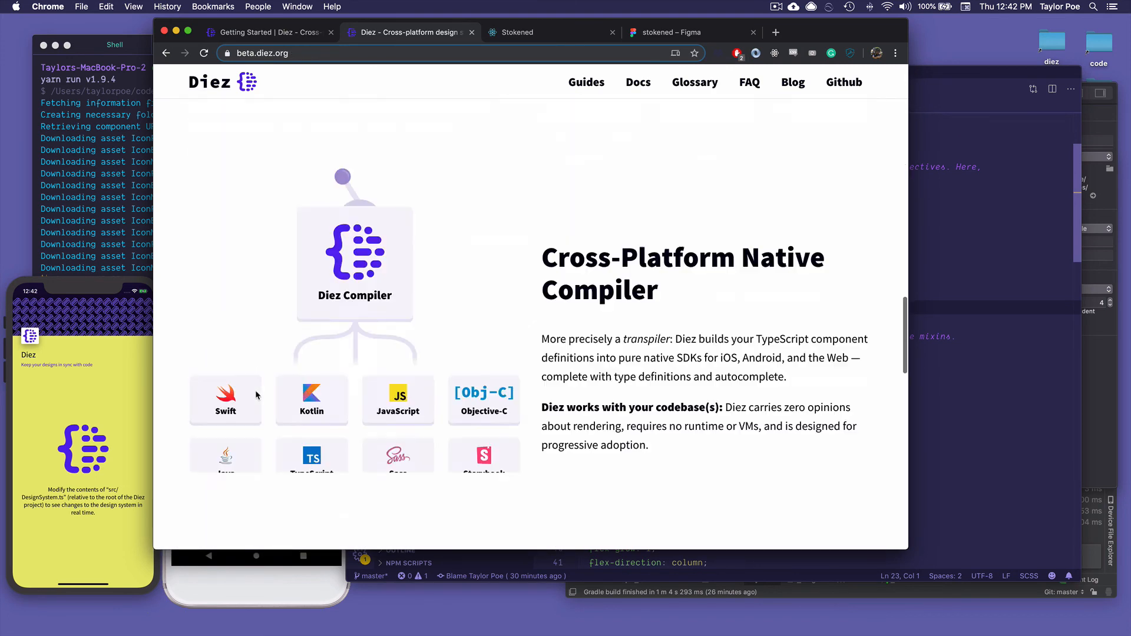
scroll("down", 3)
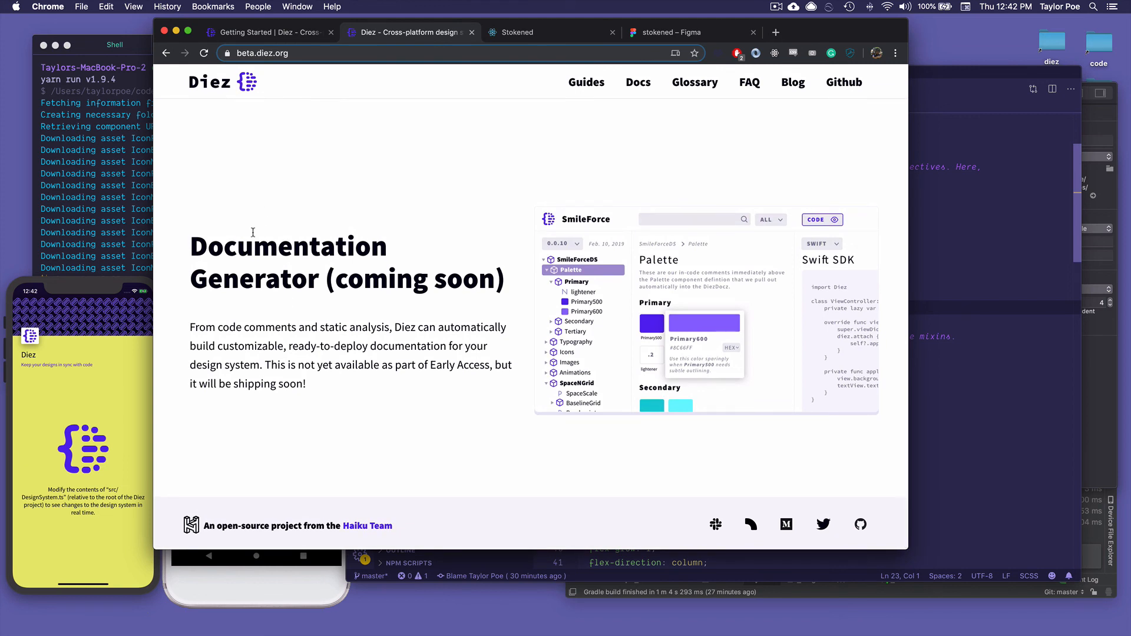
double_click(287, 246)
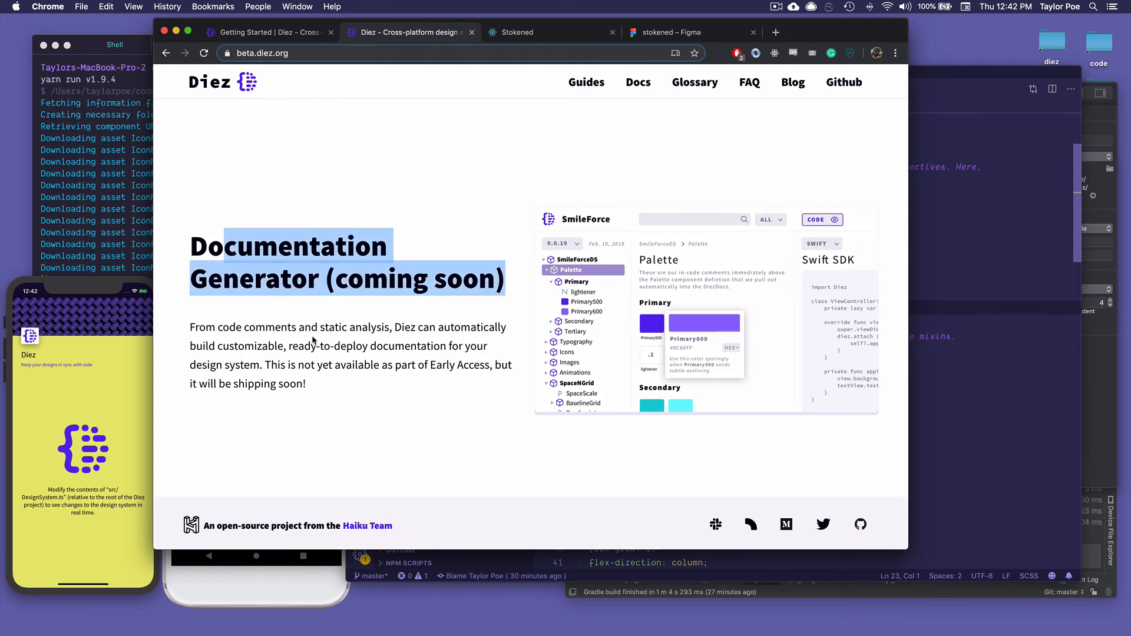